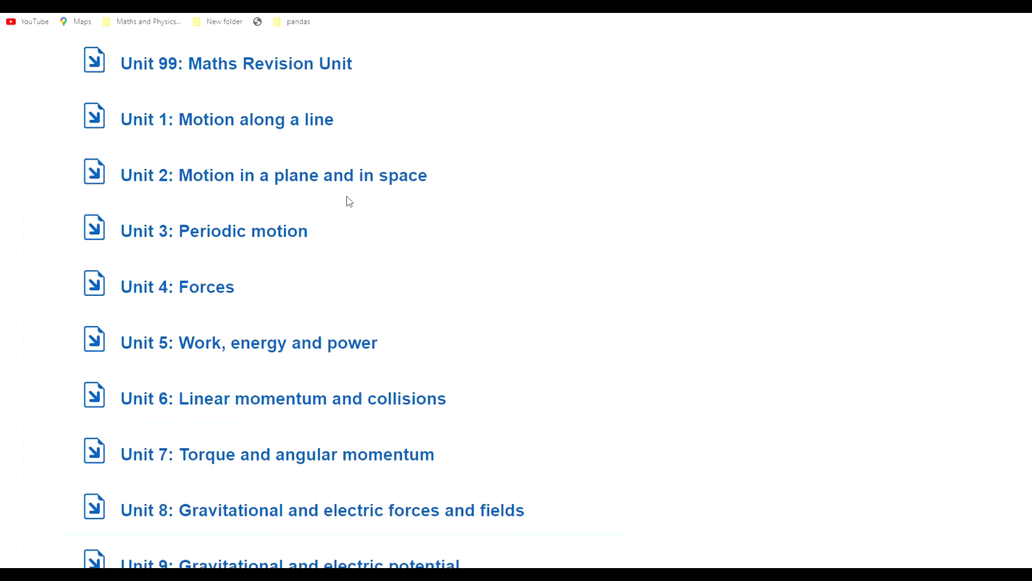
{"action": "mouse_move", "coordinate": [996, 490]}
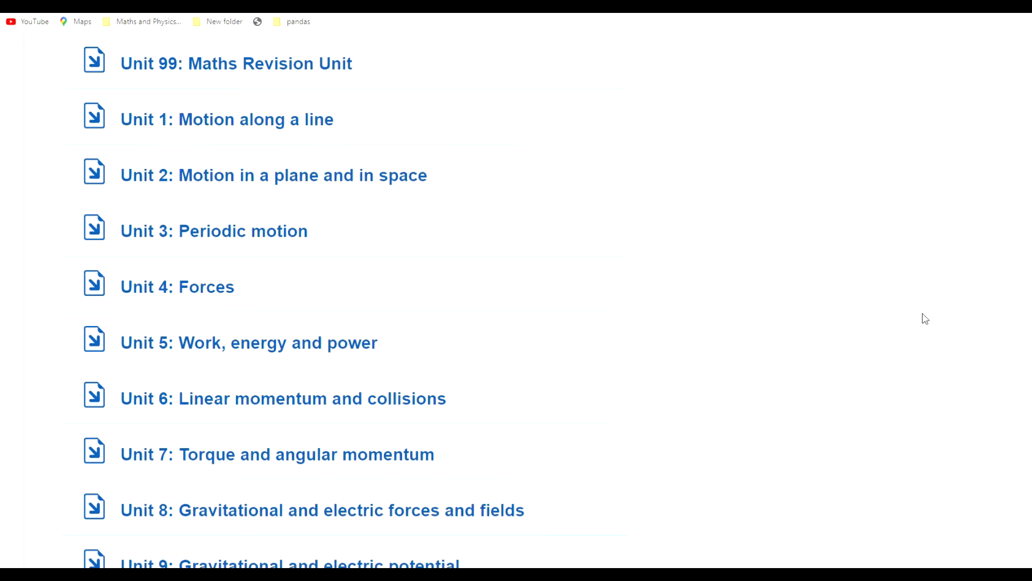
{"action": "mouse_move", "coordinate": [714, 249]}
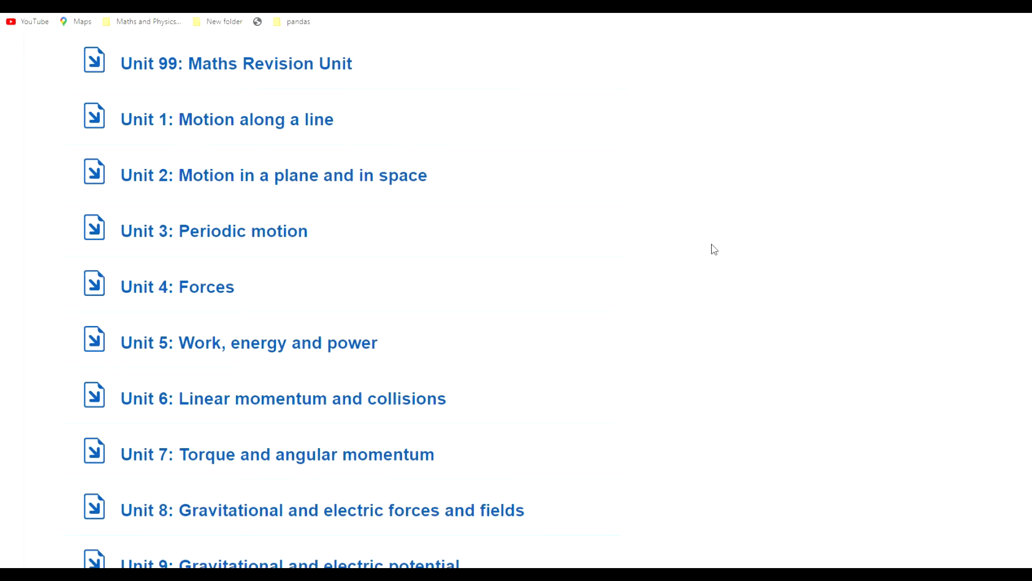
{"action": "mouse_move", "coordinate": [730, 238]}
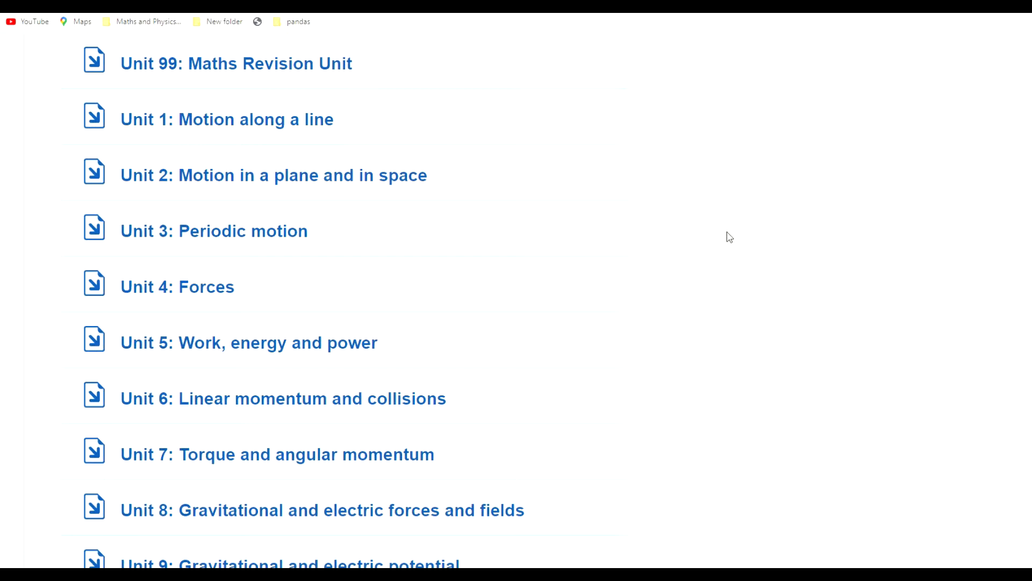
{"action": "mouse_move", "coordinate": [748, 252]}
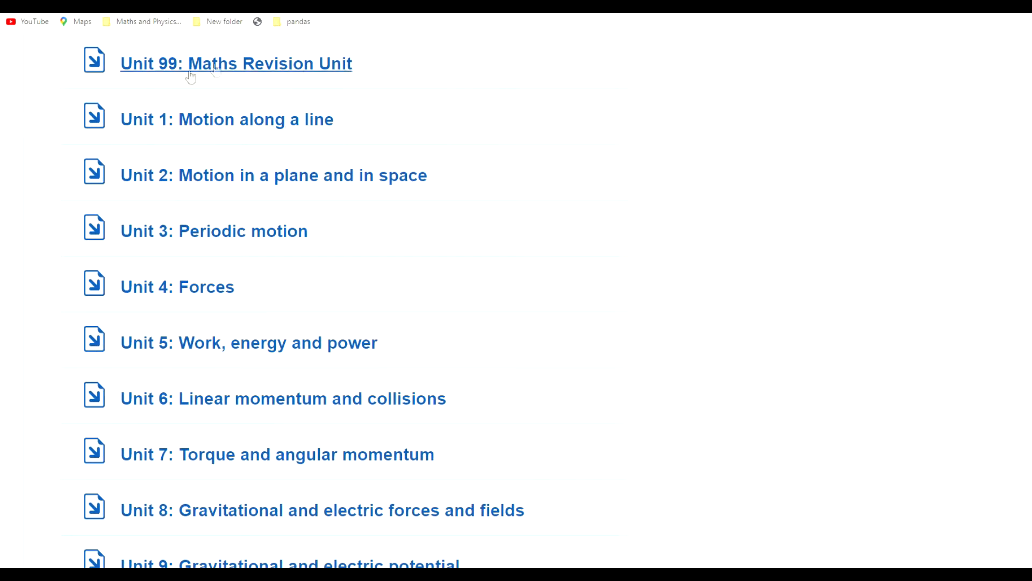
{"action": "mouse_move", "coordinate": [296, 75]}
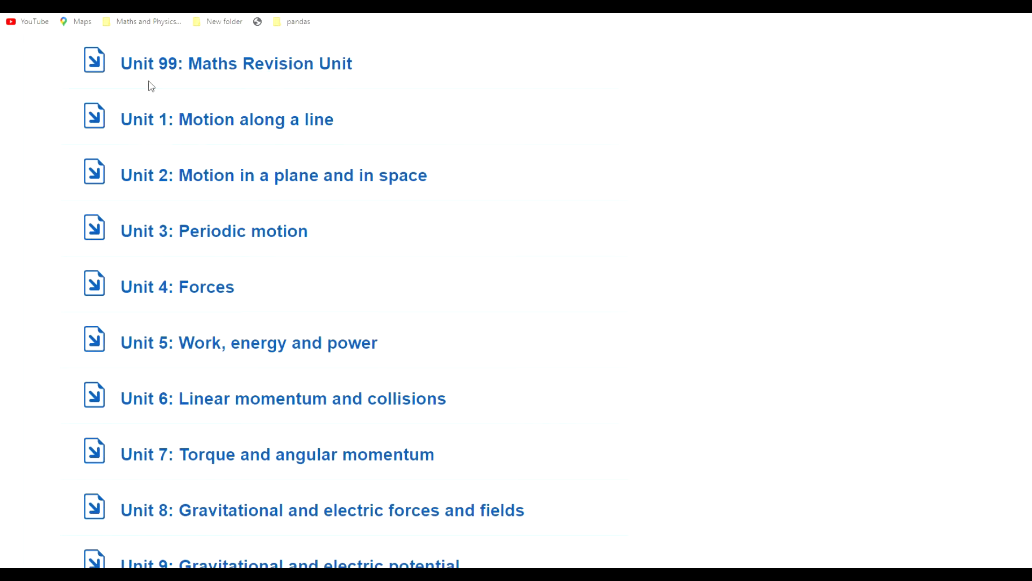
{"action": "mouse_move", "coordinate": [235, 88]}
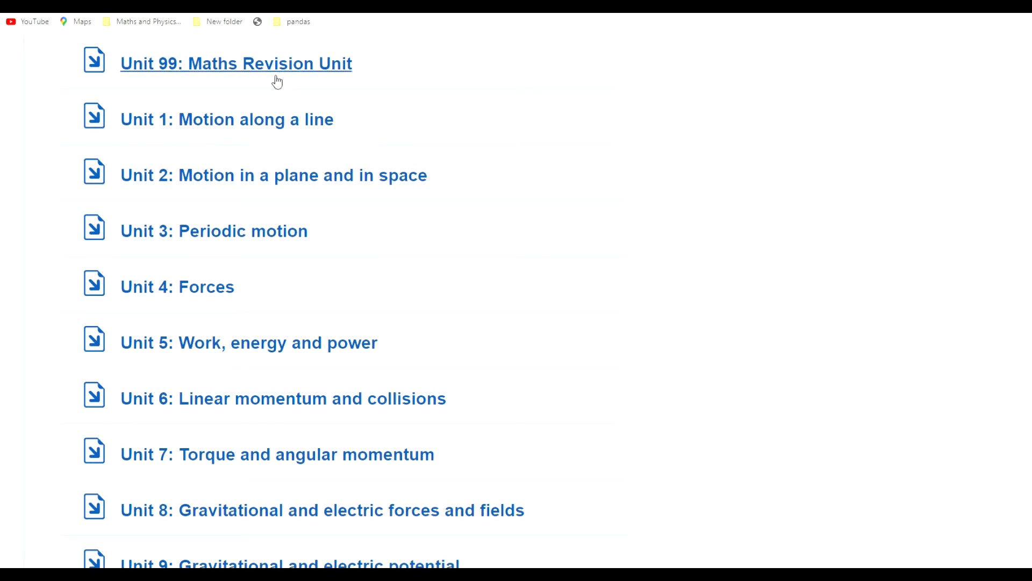
{"action": "mouse_move", "coordinate": [276, 96]}
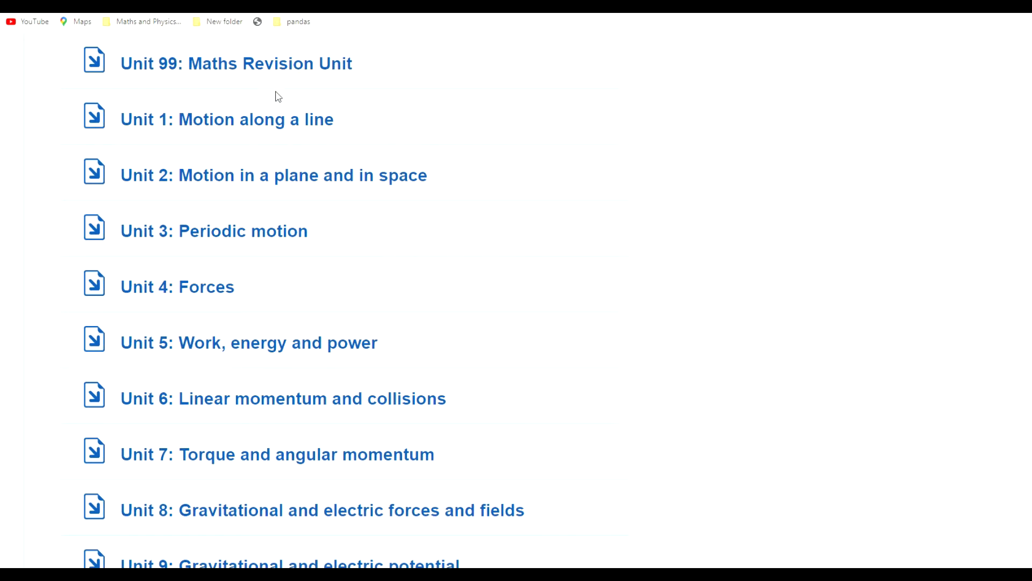
{"action": "mouse_move", "coordinate": [335, 139]}
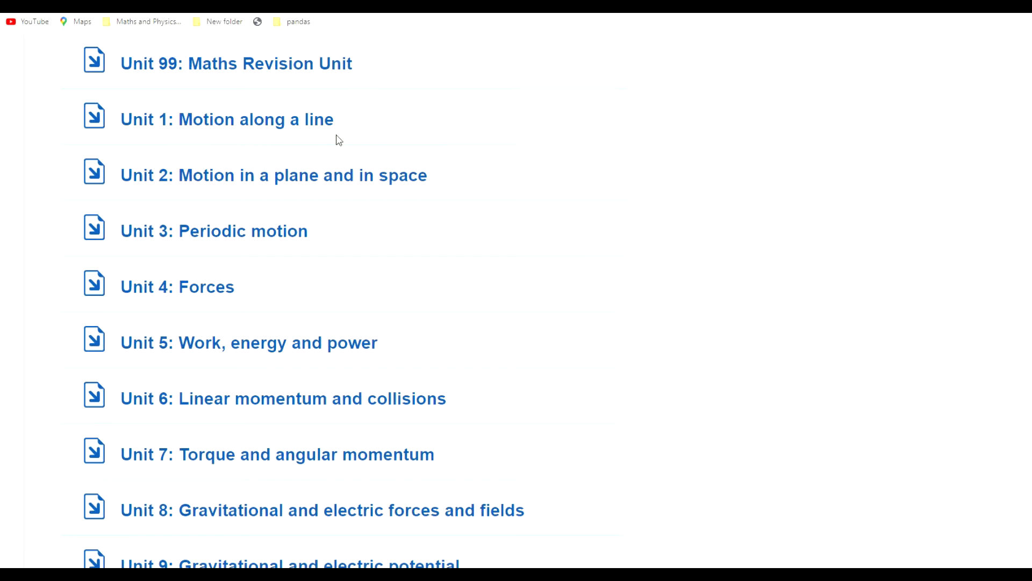
{"action": "mouse_move", "coordinate": [348, 150]}
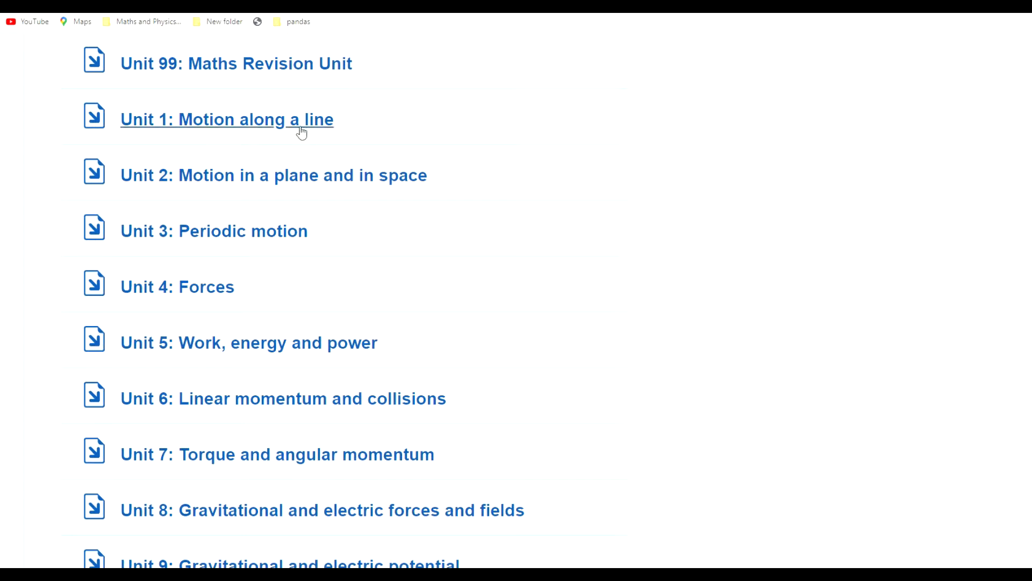
{"action": "mouse_move", "coordinate": [303, 81]}
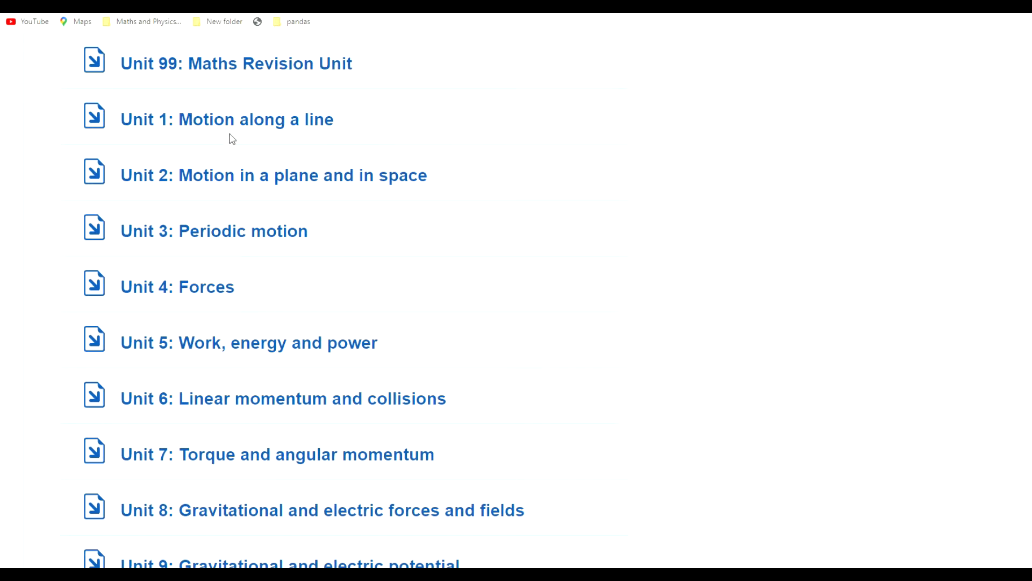
{"action": "mouse_move", "coordinate": [268, 82]}
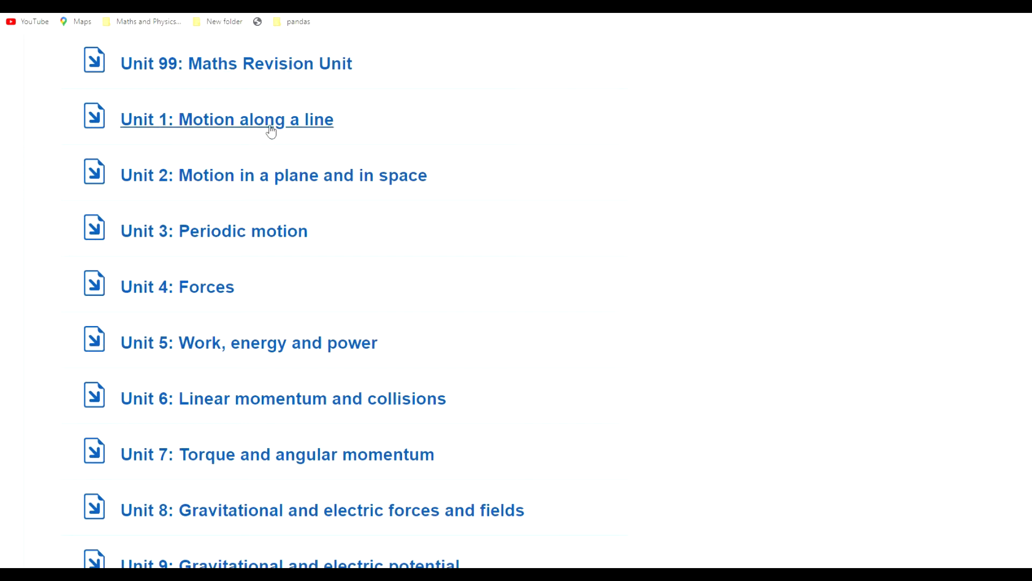
{"action": "mouse_move", "coordinate": [188, 132]}
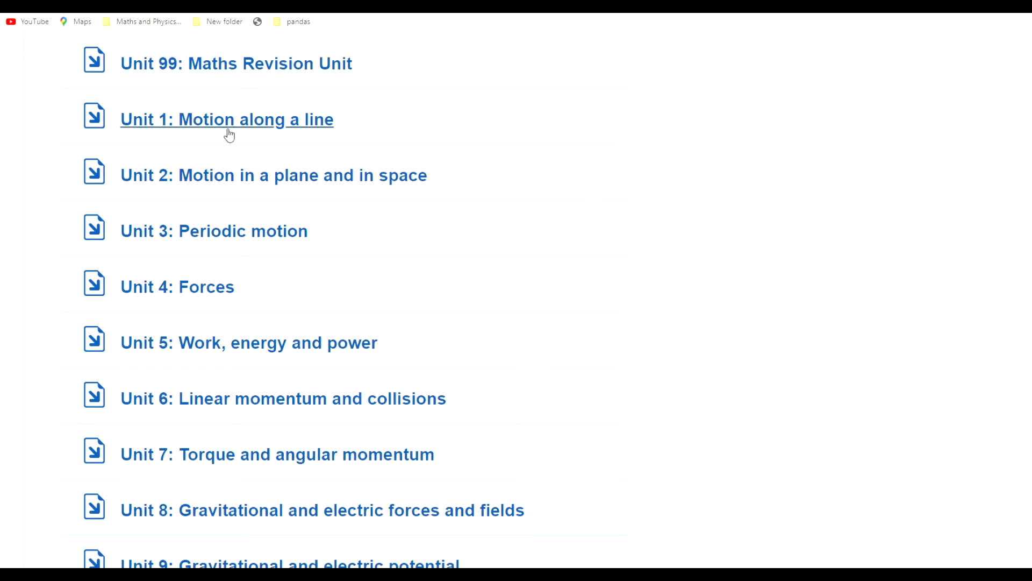
{"action": "mouse_move", "coordinate": [332, 134]}
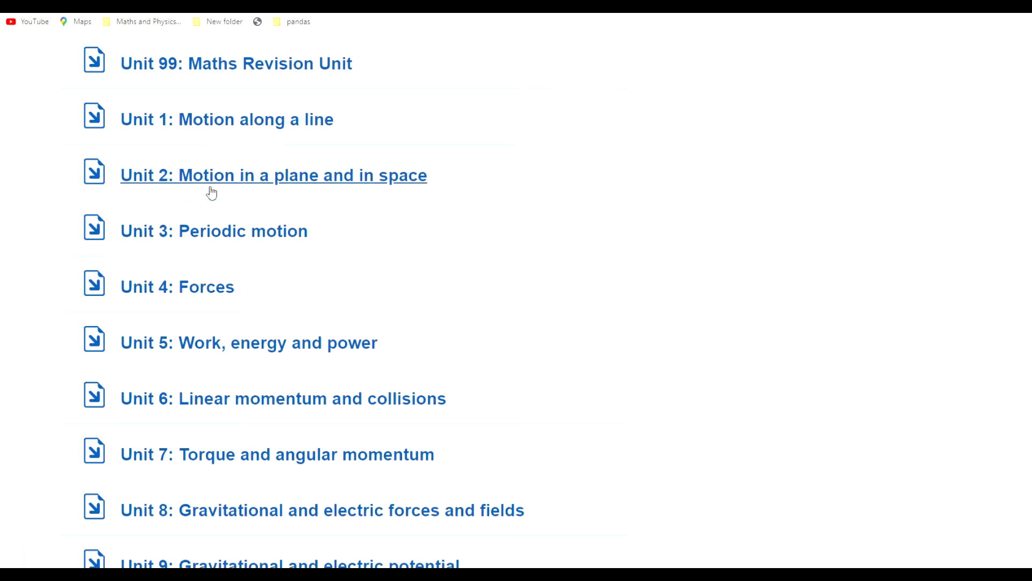
{"action": "mouse_move", "coordinate": [352, 158]}
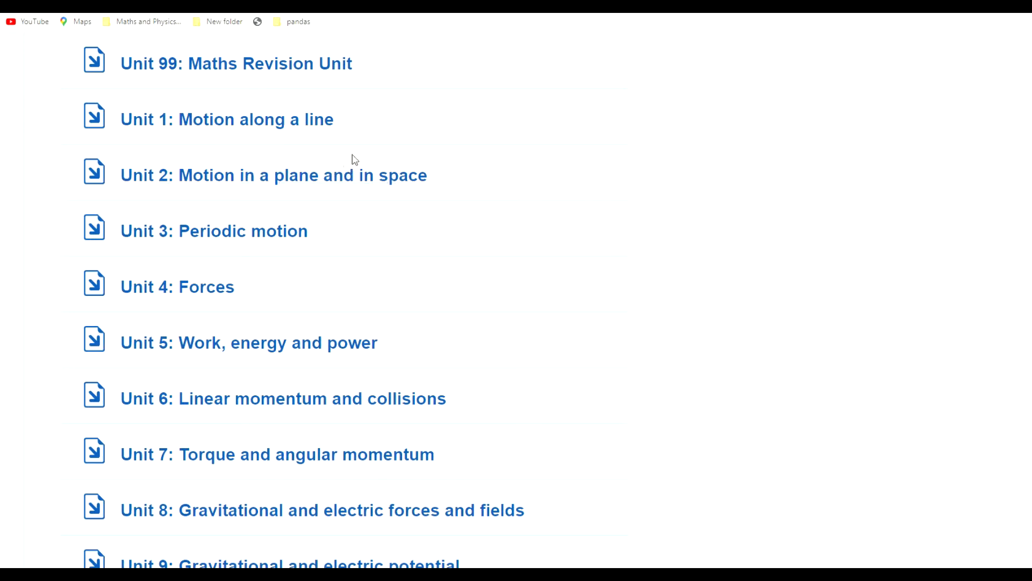
{"action": "scroll", "scroll_direction": "down", "scroll_amount": 3}
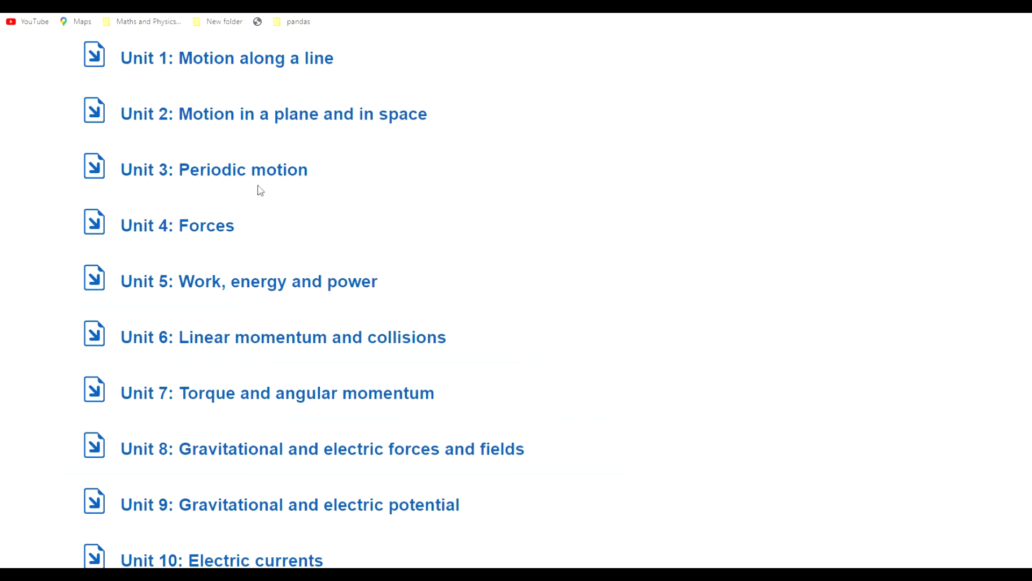
{"action": "mouse_move", "coordinate": [220, 233]}
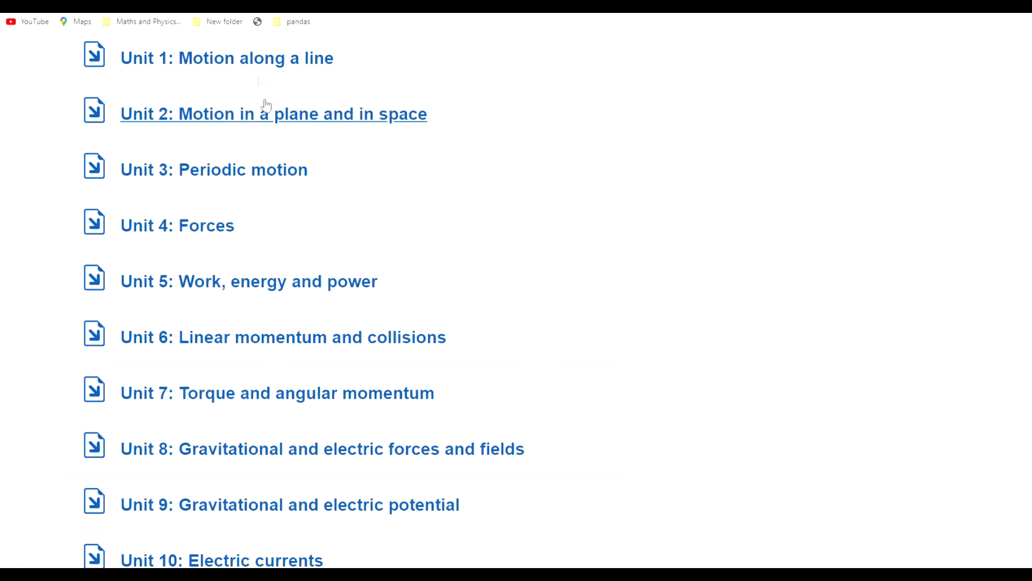
{"action": "mouse_move", "coordinate": [233, 234]}
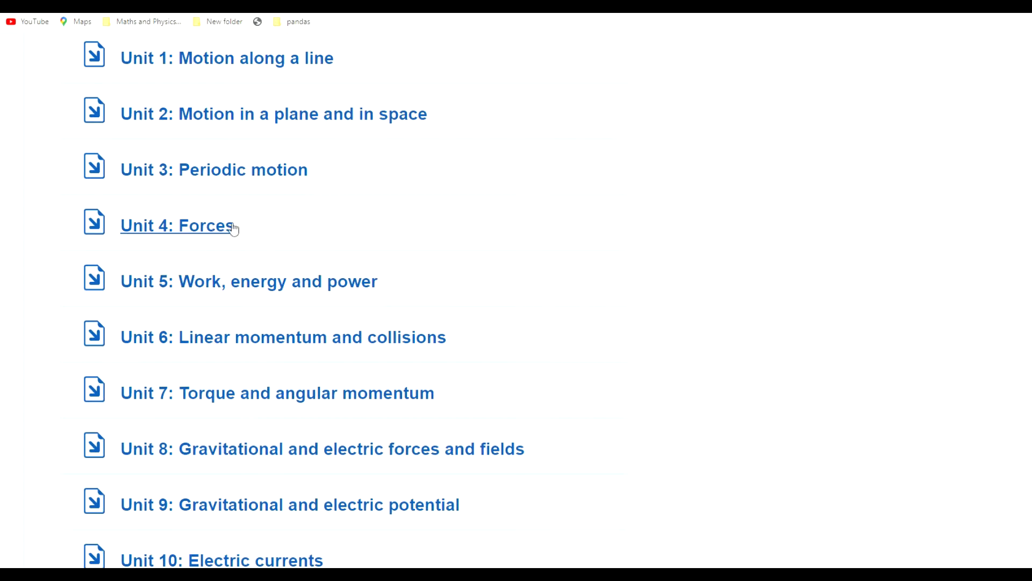
{"action": "mouse_move", "coordinate": [296, 231]}
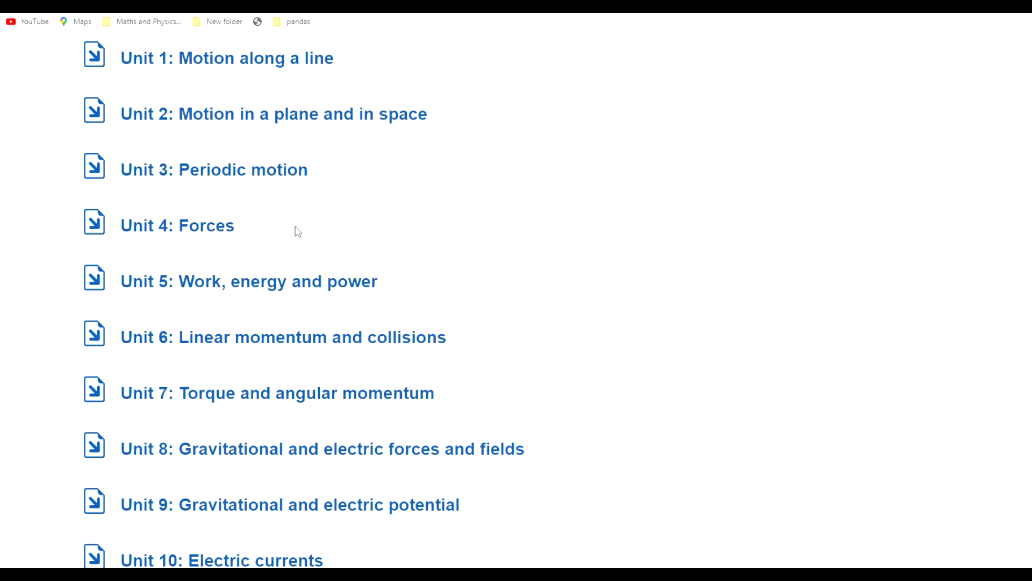
{"action": "mouse_move", "coordinate": [289, 296]}
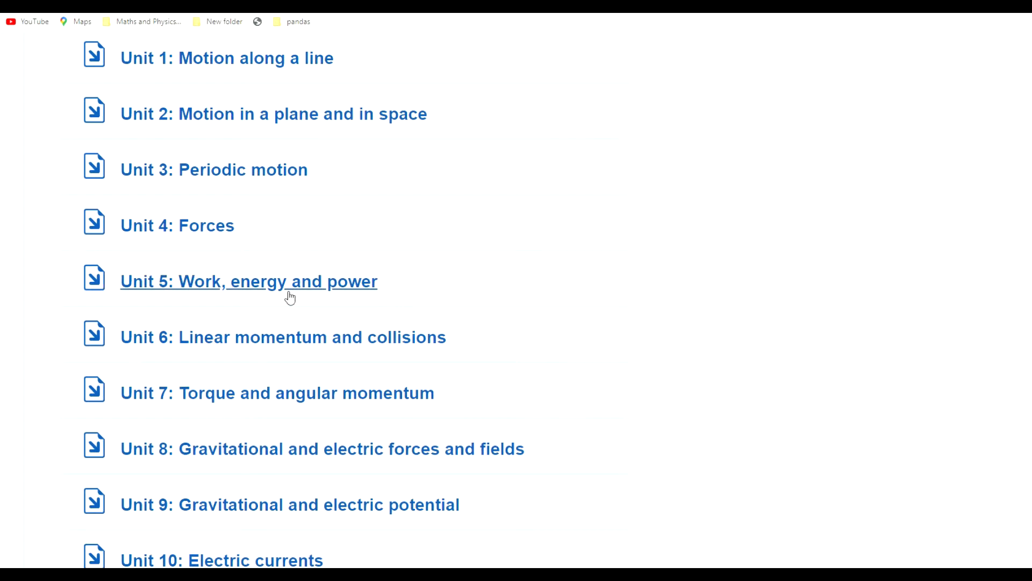
{"action": "mouse_move", "coordinate": [300, 337]}
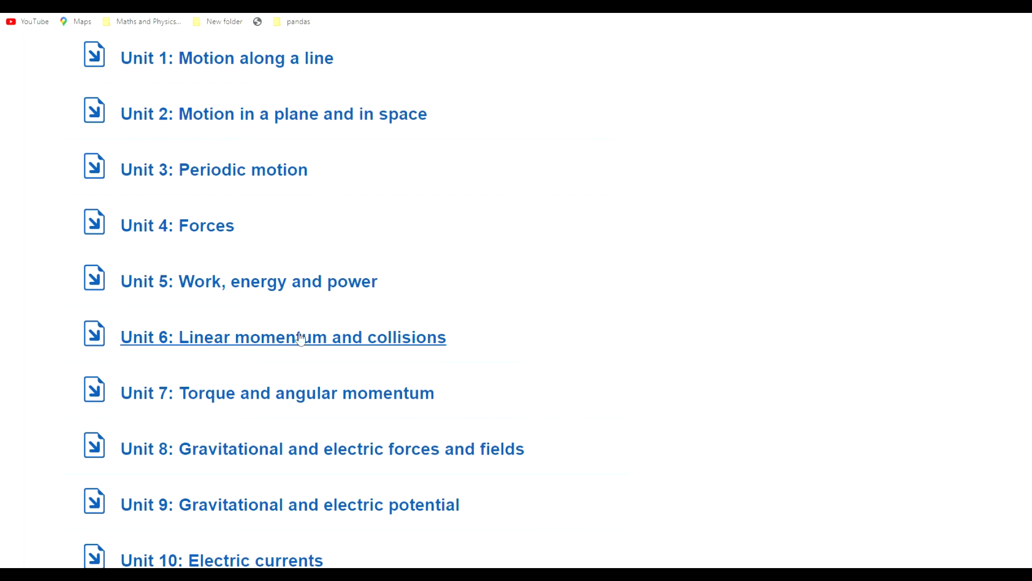
{"action": "mouse_move", "coordinate": [277, 271]}
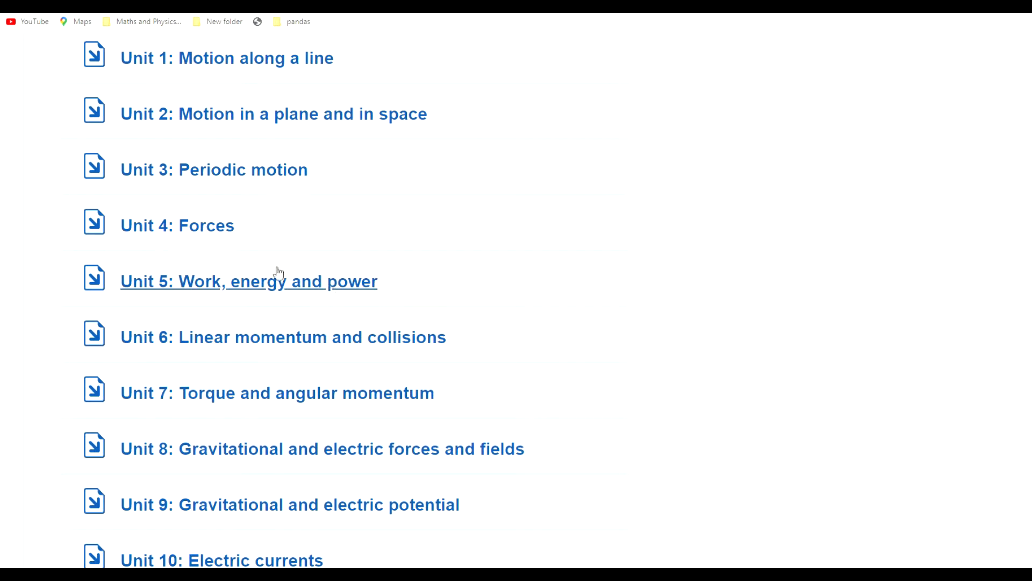
{"action": "mouse_move", "coordinate": [212, 293]}
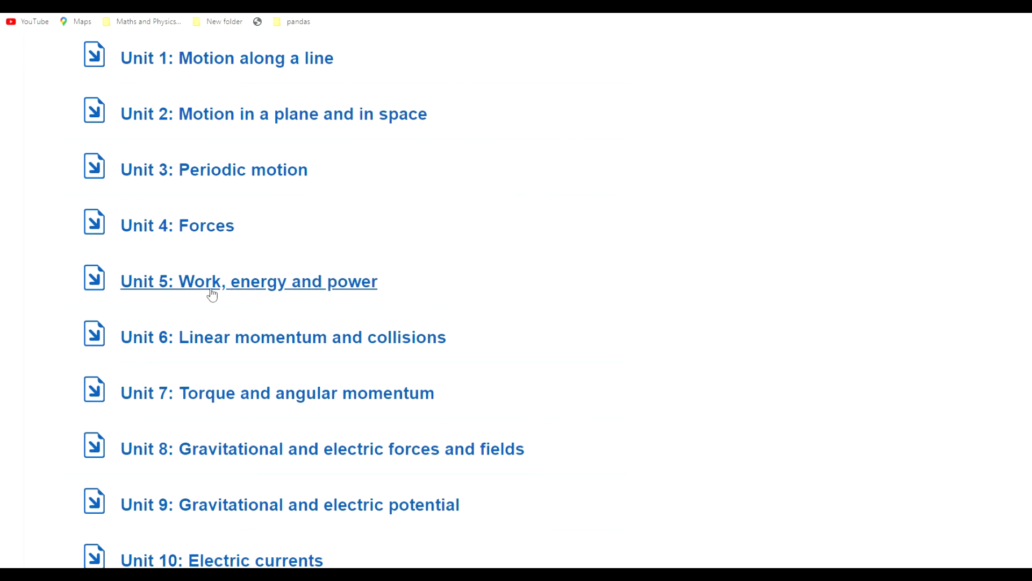
{"action": "mouse_move", "coordinate": [301, 339]}
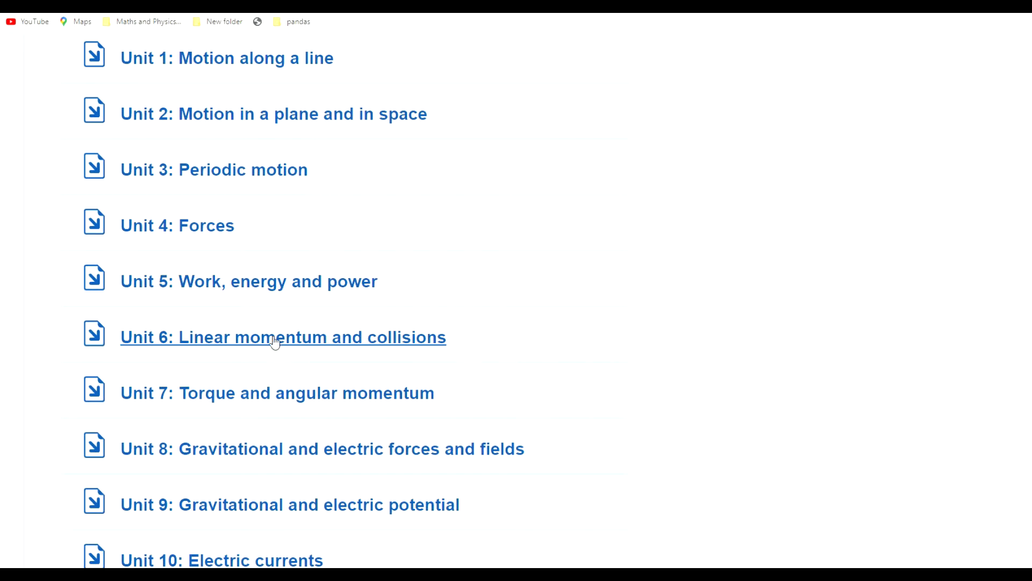
{"action": "mouse_move", "coordinate": [269, 345]}
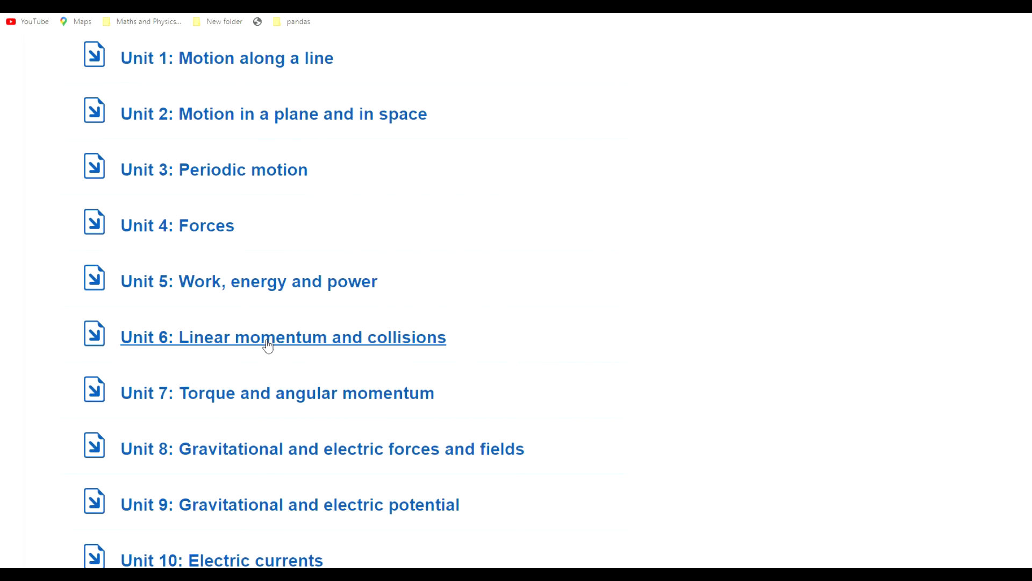
{"action": "mouse_move", "coordinate": [354, 350]}
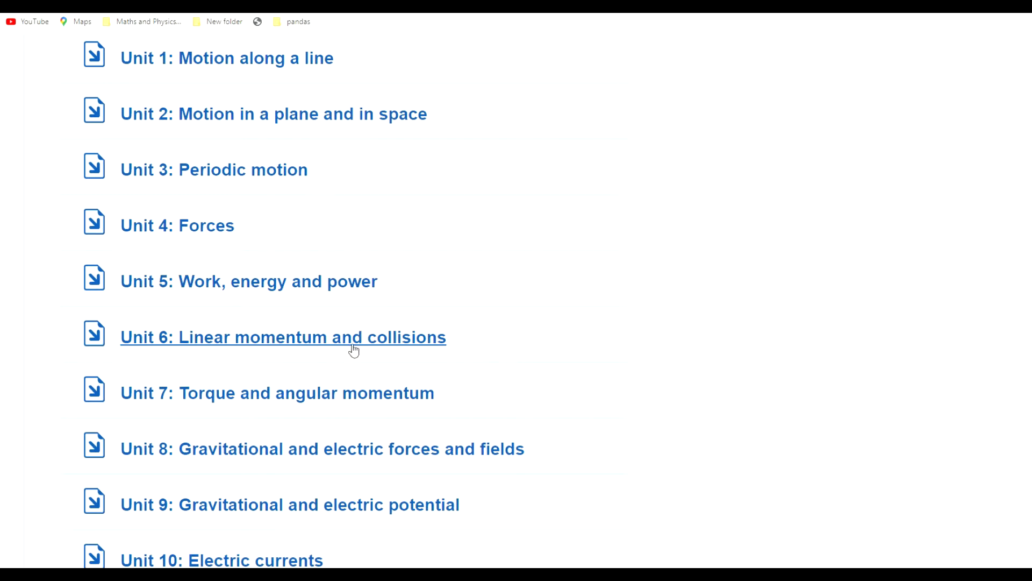
{"action": "mouse_move", "coordinate": [373, 341]}
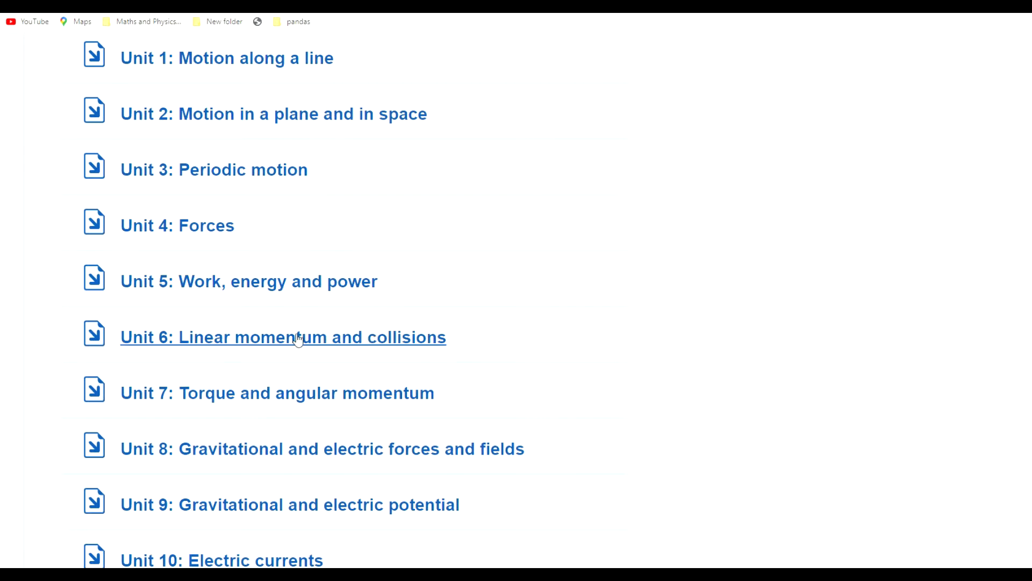
{"action": "mouse_move", "coordinate": [277, 281]}
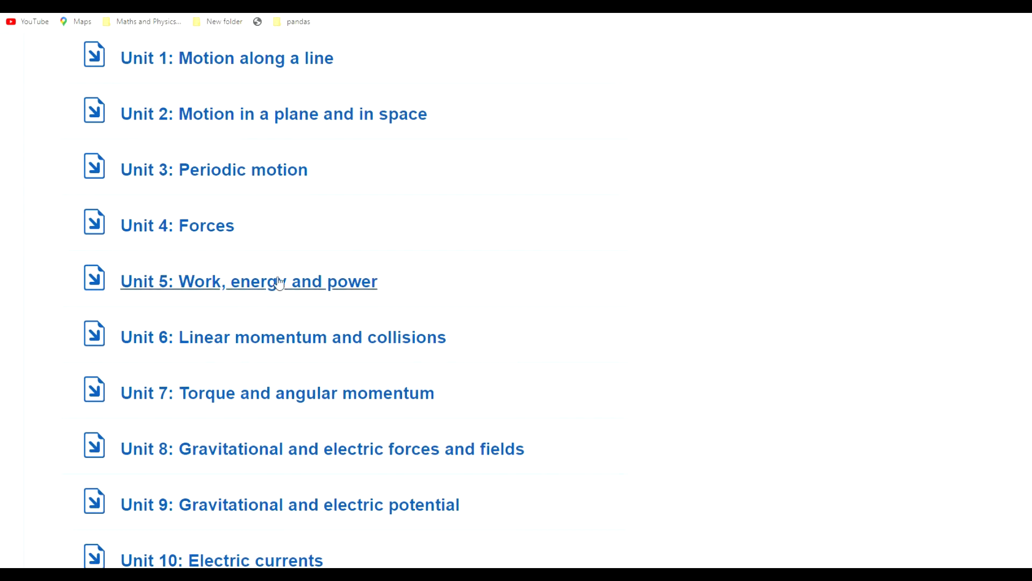
{"action": "mouse_move", "coordinate": [303, 337]}
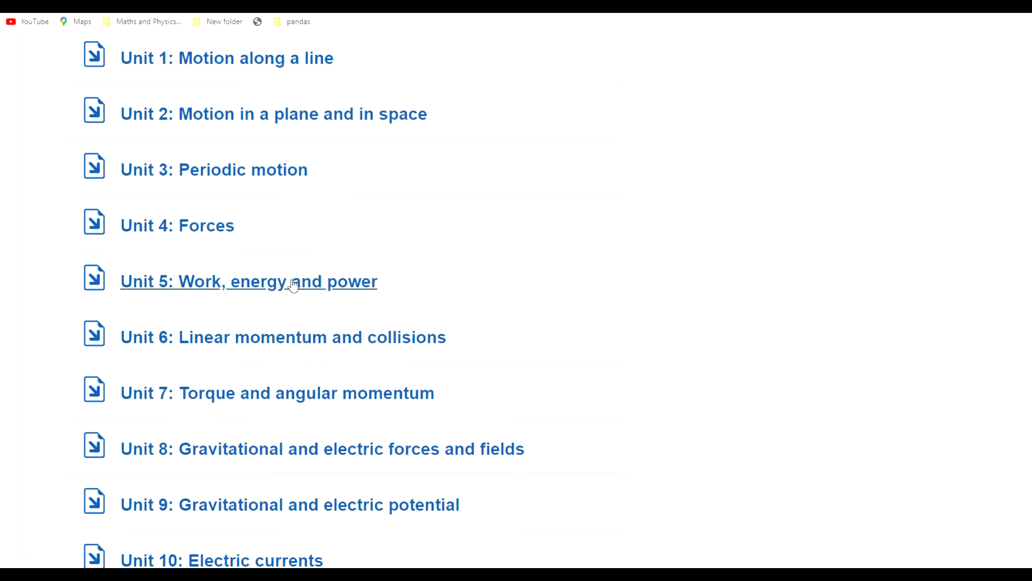
{"action": "mouse_move", "coordinate": [259, 249]}
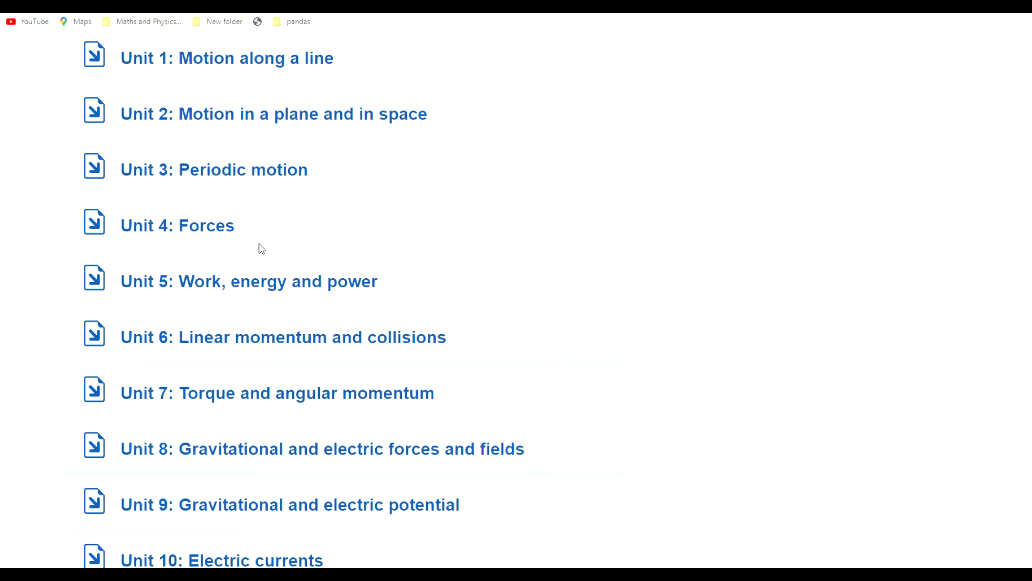
{"action": "mouse_move", "coordinate": [268, 303]}
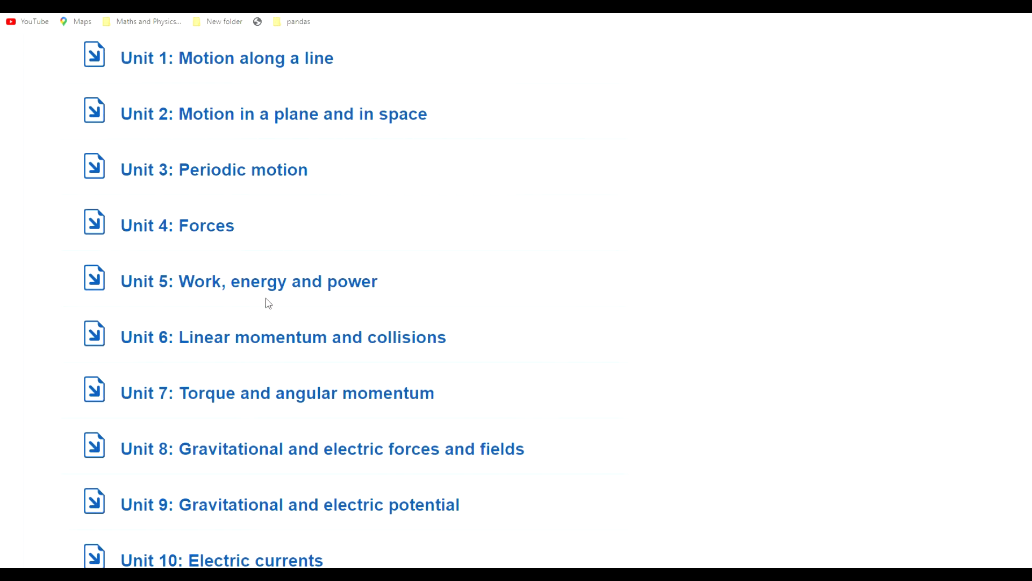
{"action": "mouse_move", "coordinate": [284, 287]}
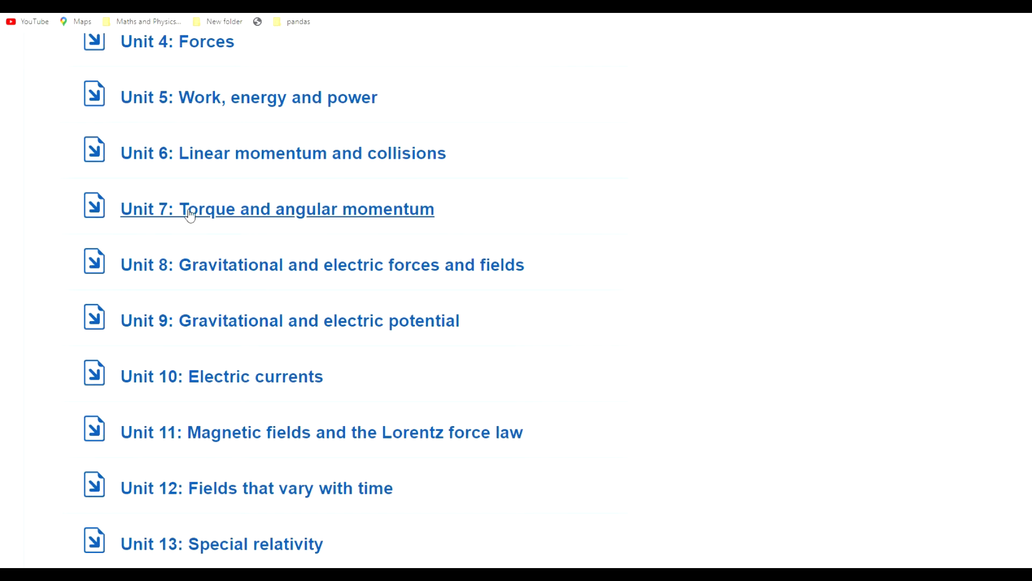
{"action": "mouse_move", "coordinate": [481, 231]}
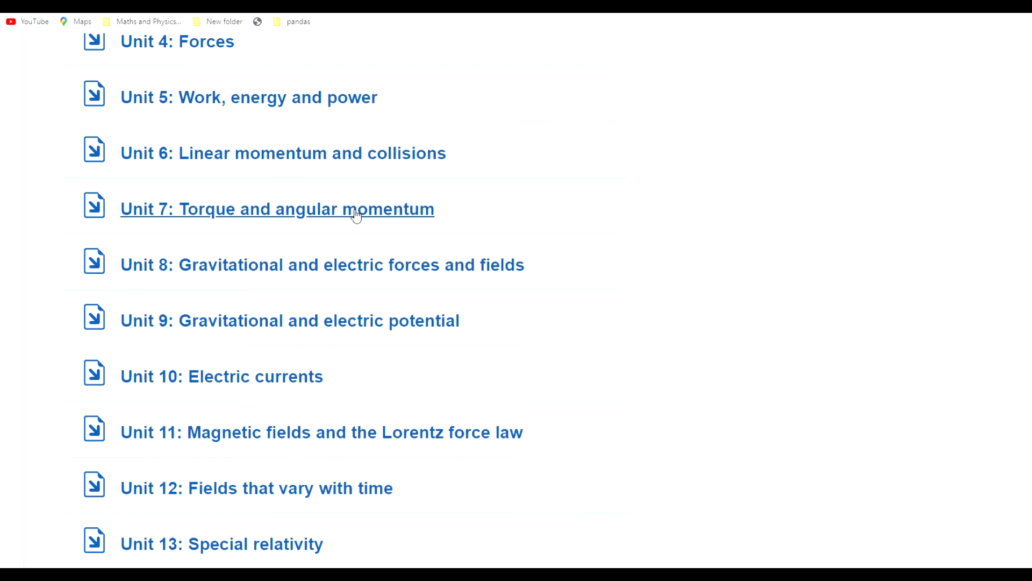
{"action": "scroll", "scroll_direction": "down", "scroll_amount": 3}
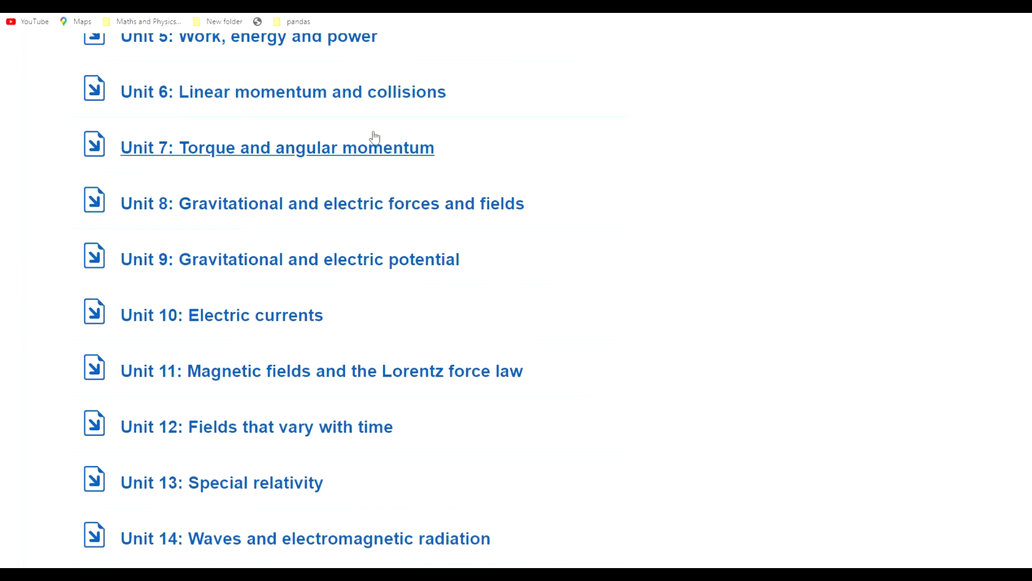
{"action": "scroll", "scroll_direction": "down", "scroll_amount": 3}
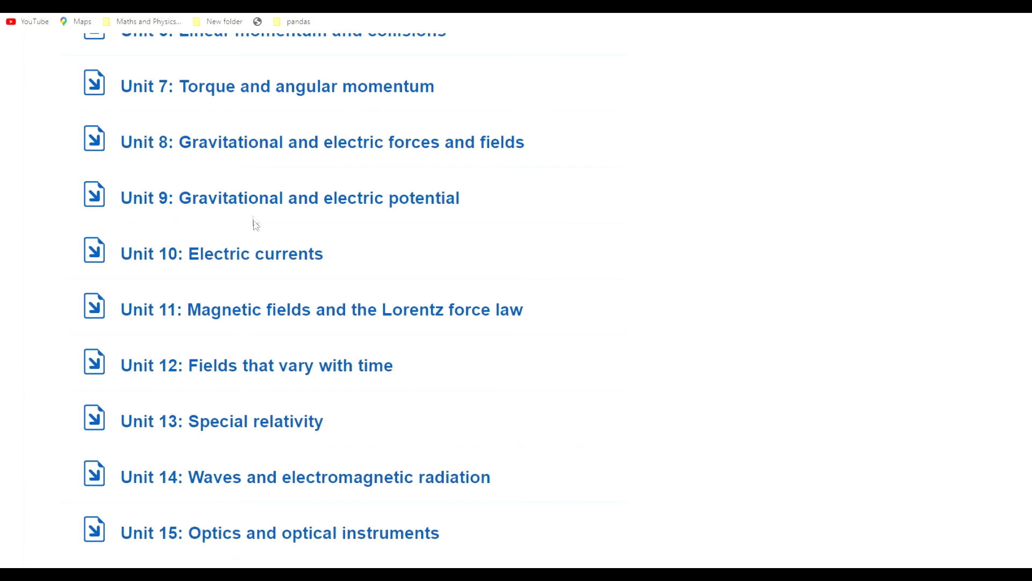
{"action": "mouse_move", "coordinate": [439, 175]}
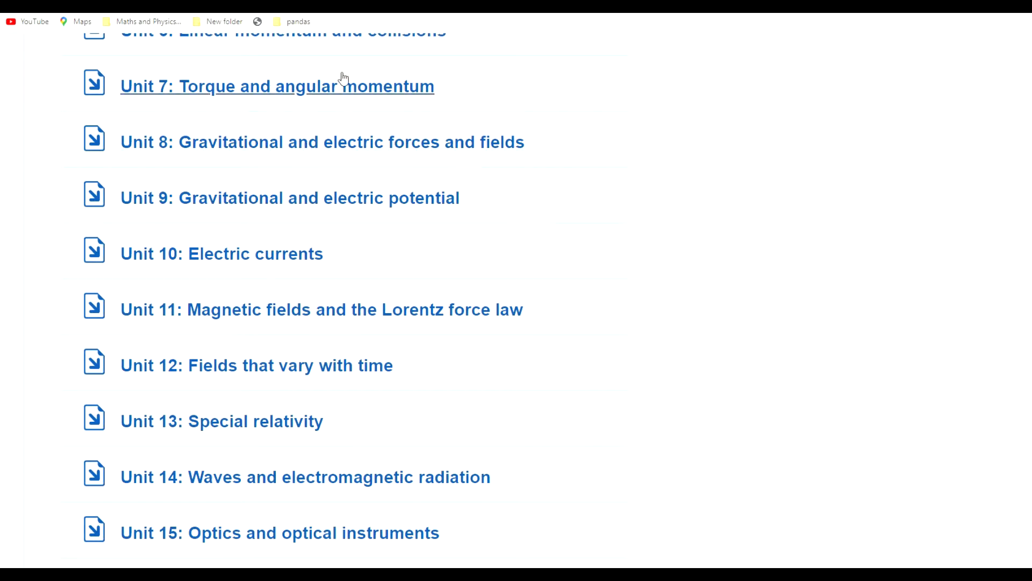
{"action": "mouse_move", "coordinate": [242, 206]}
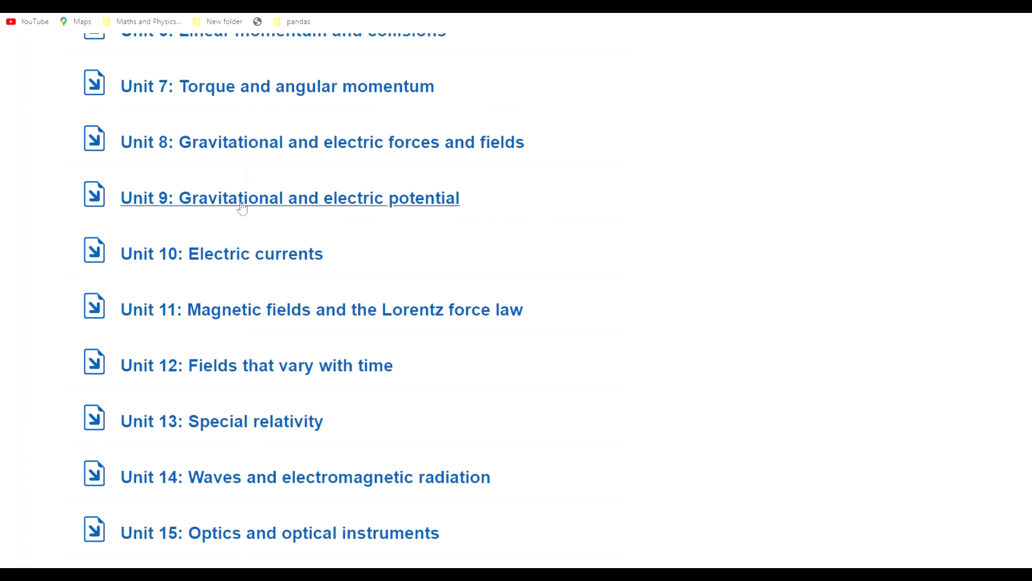
{"action": "mouse_move", "coordinate": [283, 176]}
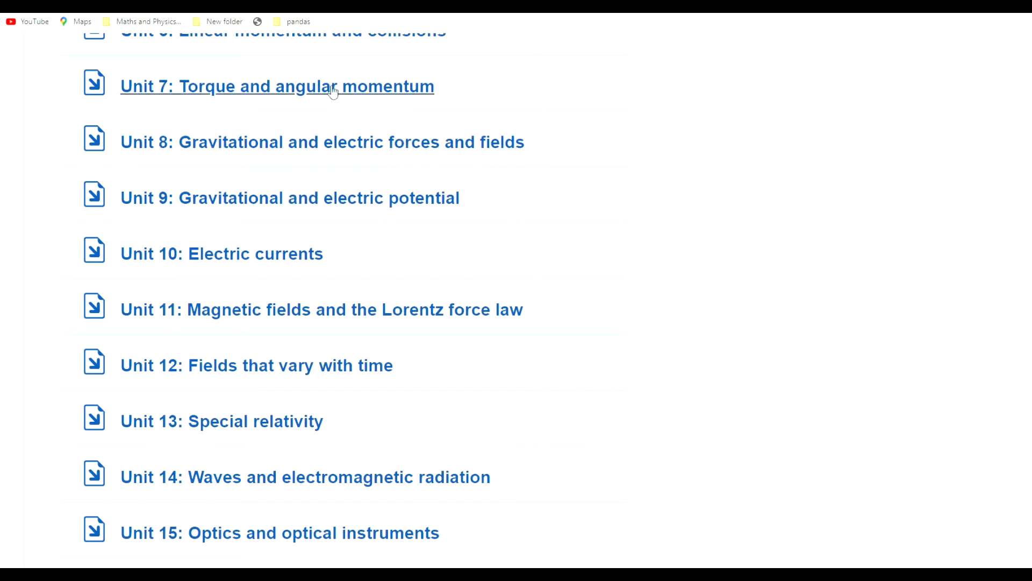
{"action": "mouse_move", "coordinate": [384, 197]}
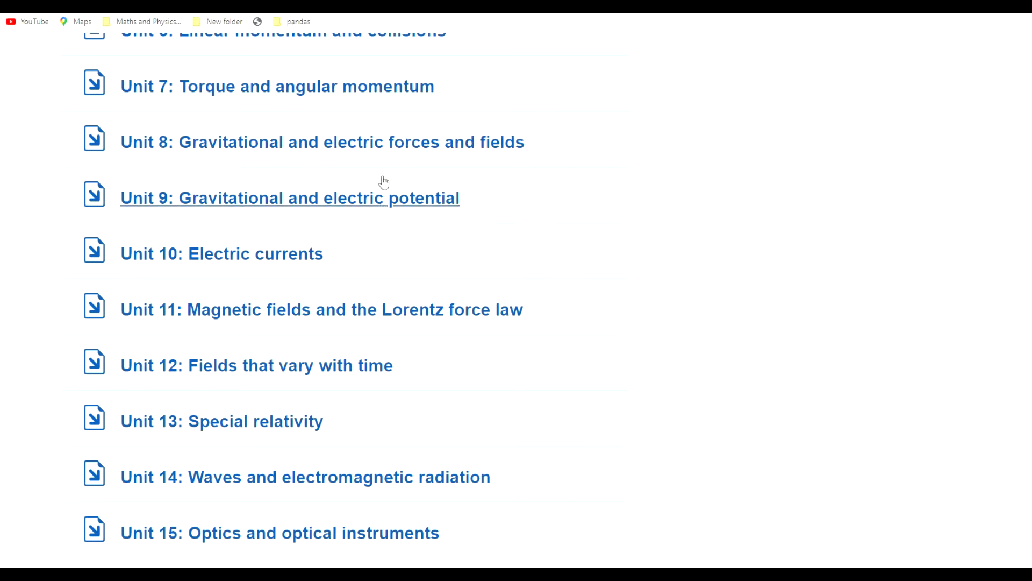
{"action": "mouse_move", "coordinate": [414, 176]}
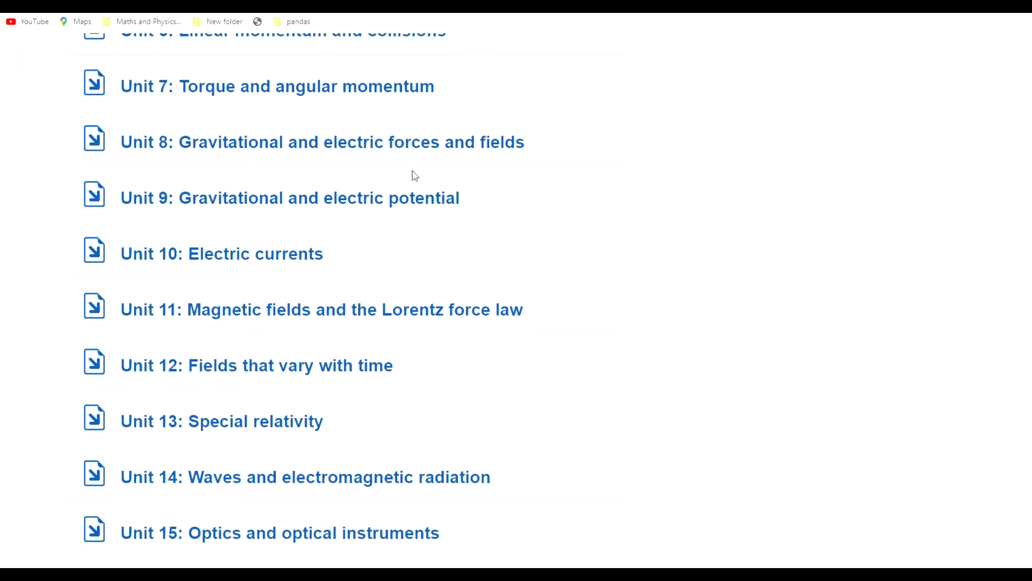
{"action": "mouse_move", "coordinate": [329, 117]}
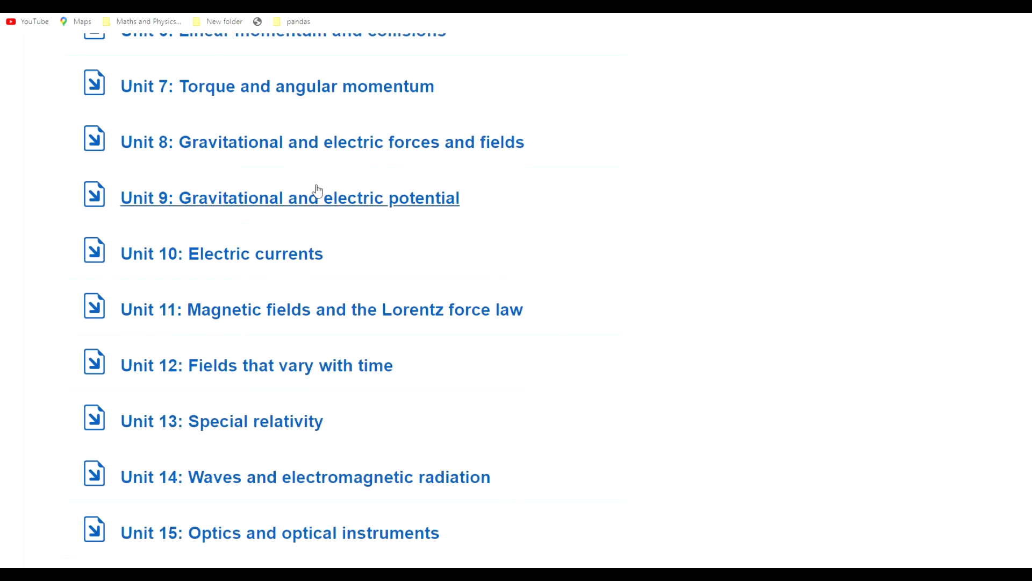
{"action": "mouse_move", "coordinate": [307, 141]}
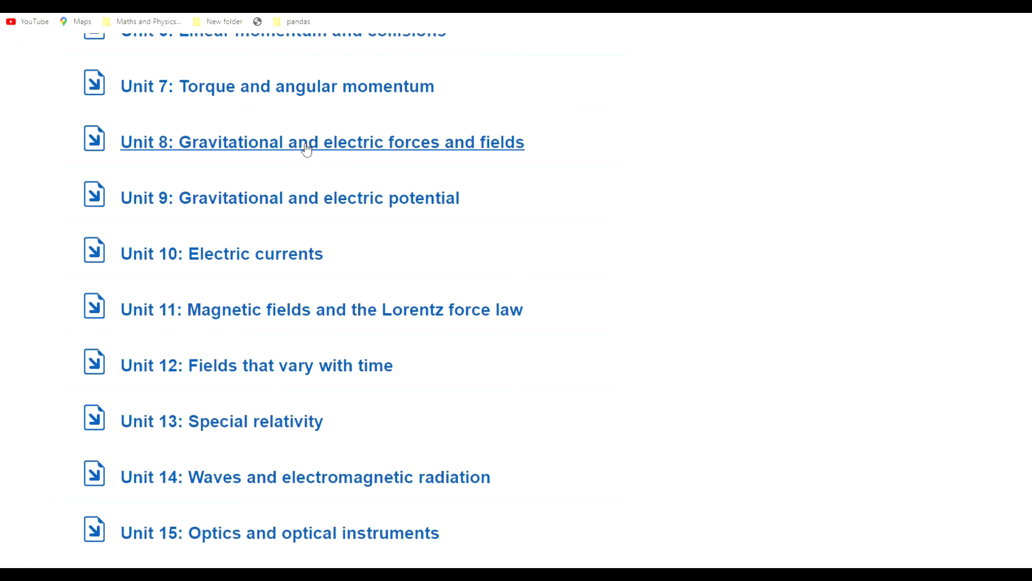
{"action": "mouse_move", "coordinate": [240, 163]}
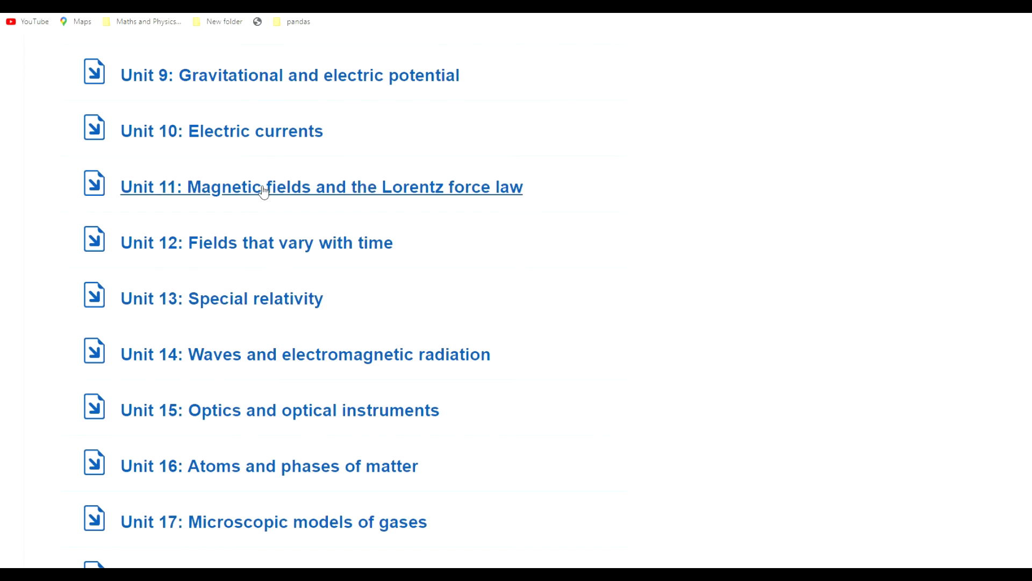
{"action": "mouse_move", "coordinate": [328, 199]}
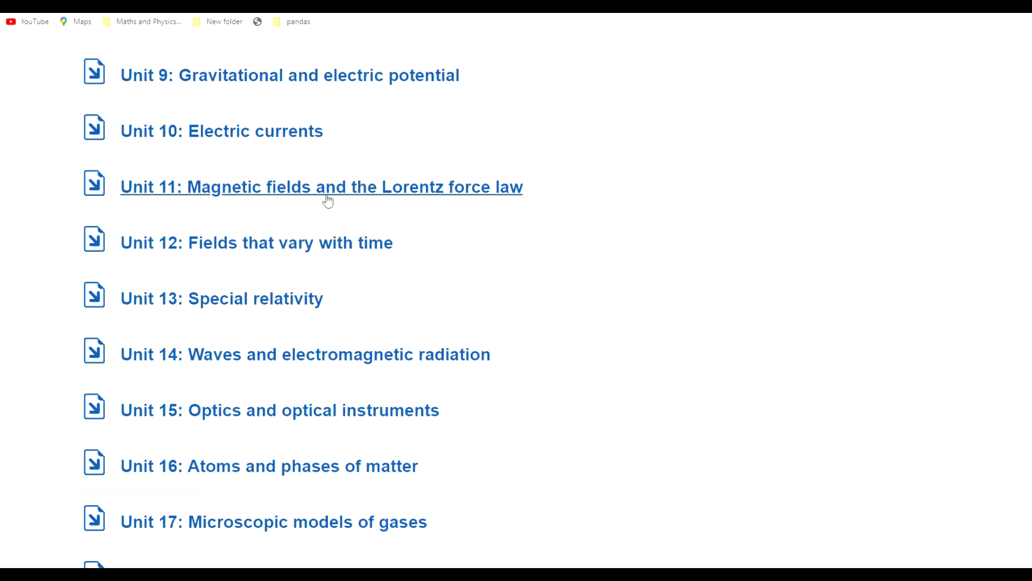
{"action": "mouse_move", "coordinate": [310, 167]}
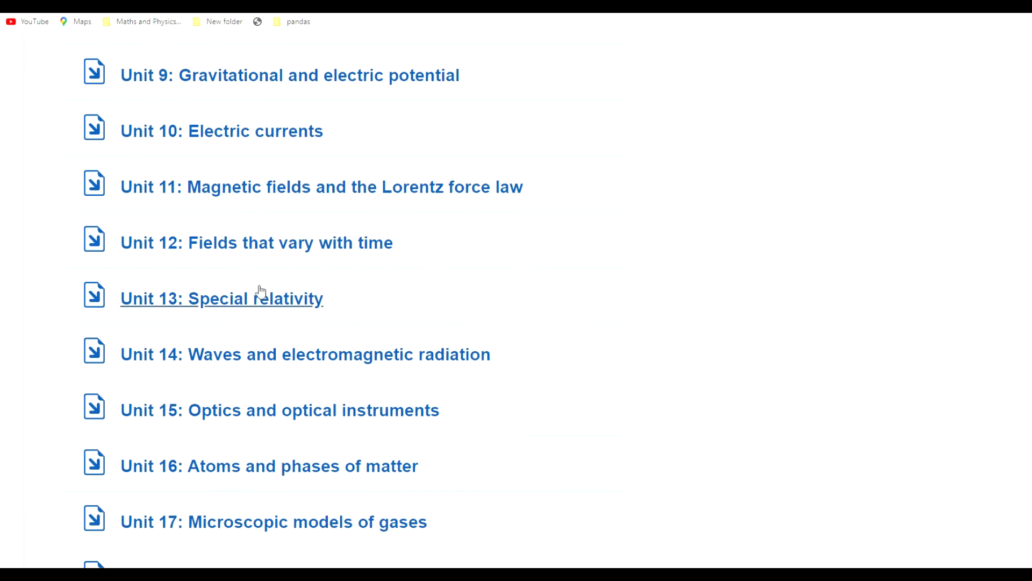
{"action": "mouse_move", "coordinate": [255, 296]}
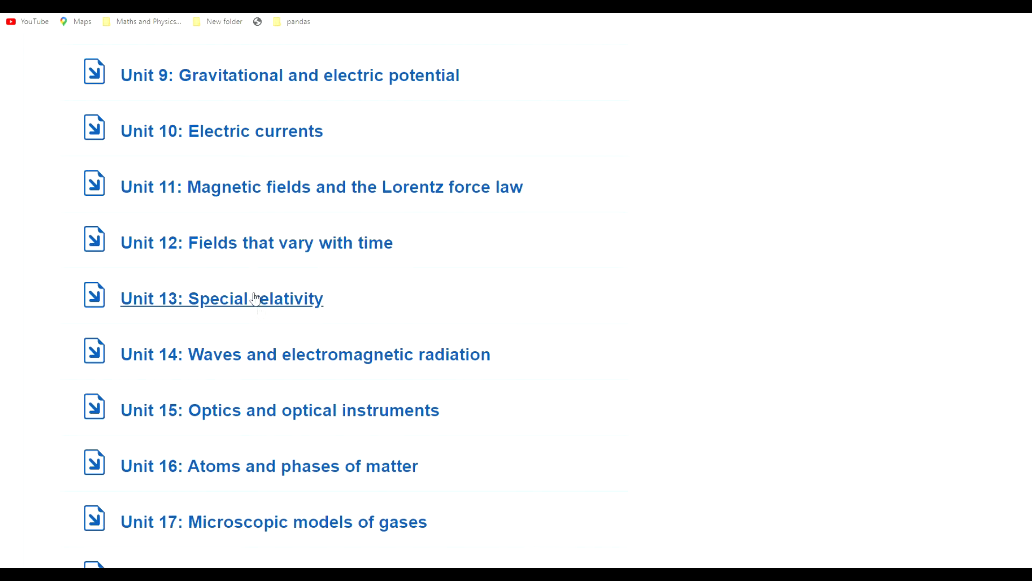
{"action": "mouse_move", "coordinate": [303, 285]}
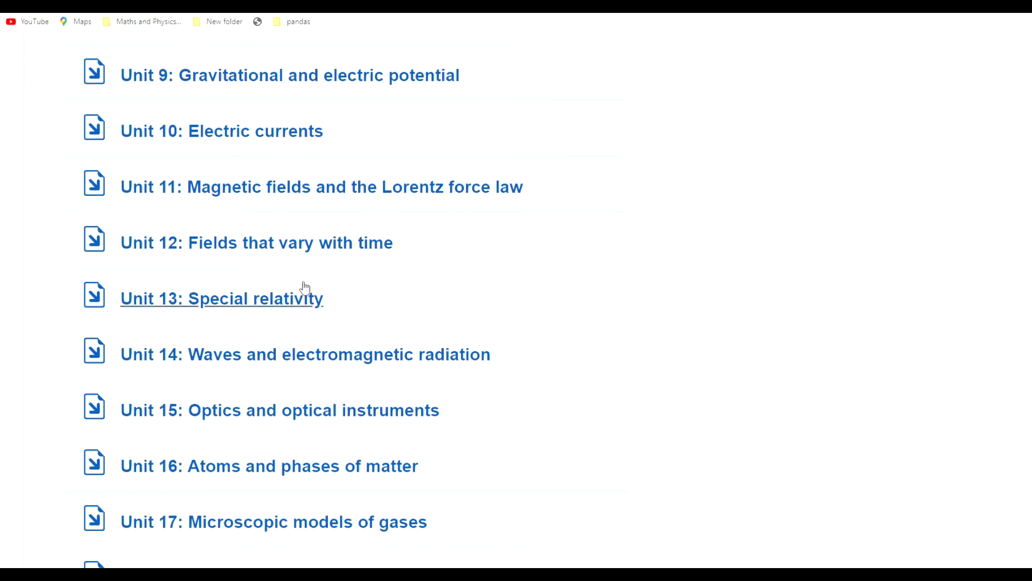
{"action": "mouse_move", "coordinate": [162, 235]}
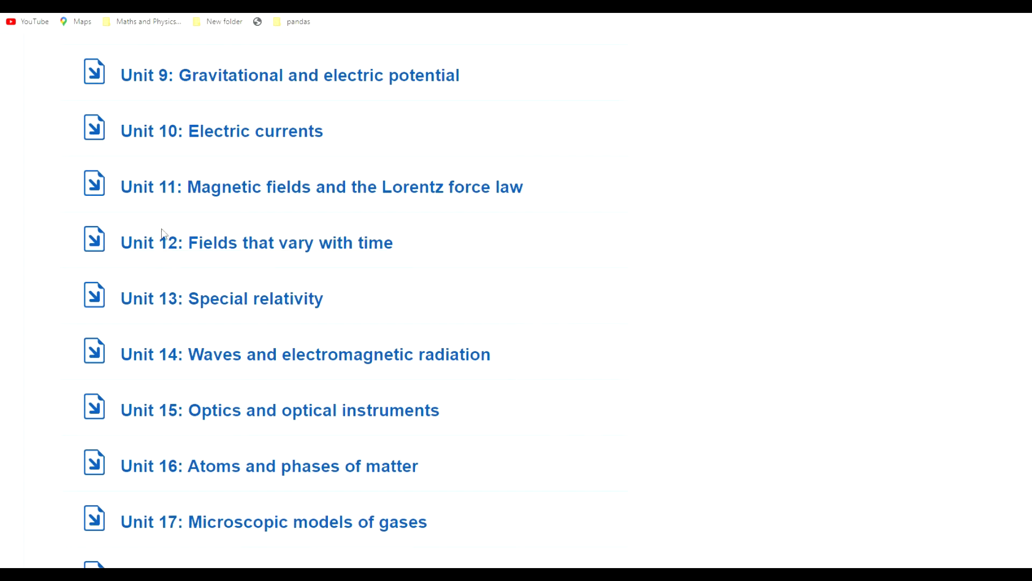
{"action": "mouse_move", "coordinate": [156, 217]}
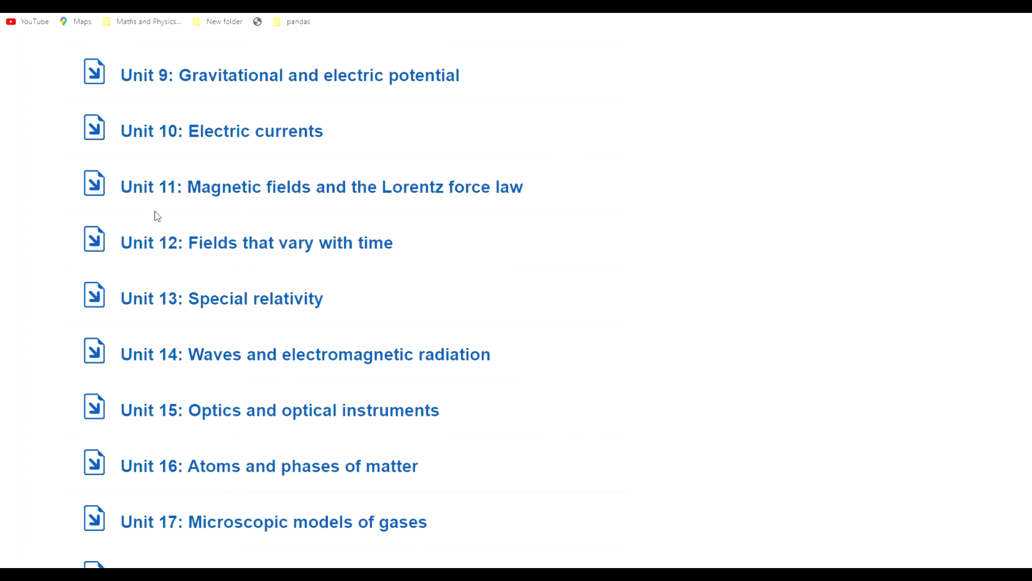
{"action": "mouse_move", "coordinate": [186, 165]}
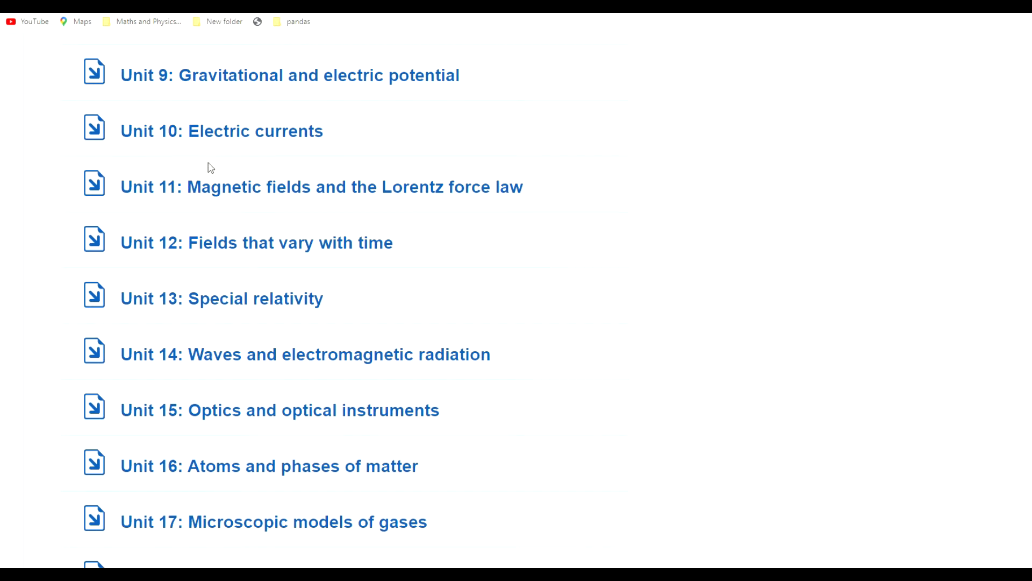
{"action": "mouse_move", "coordinate": [193, 361]}
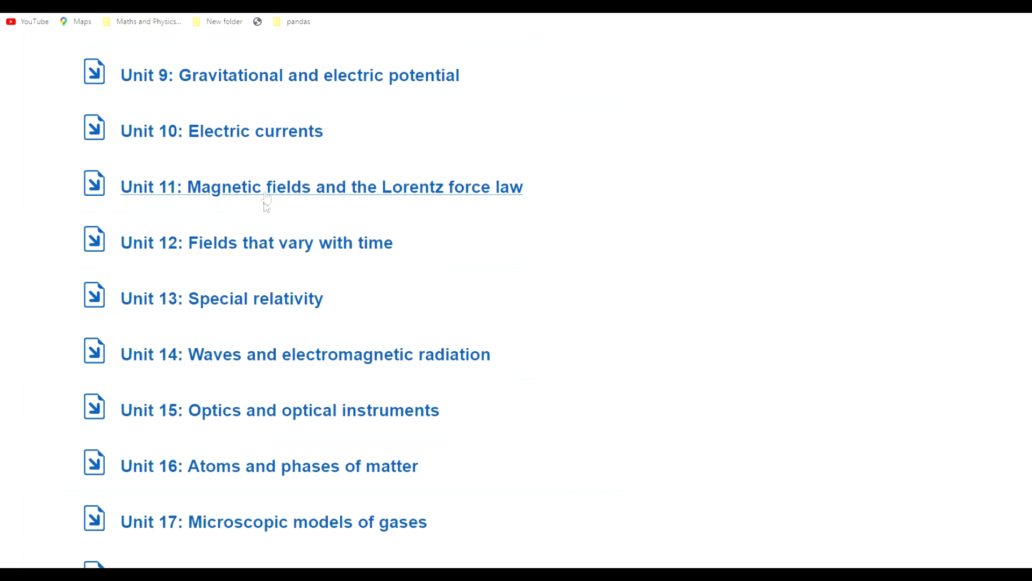
{"action": "mouse_move", "coordinate": [214, 298]}
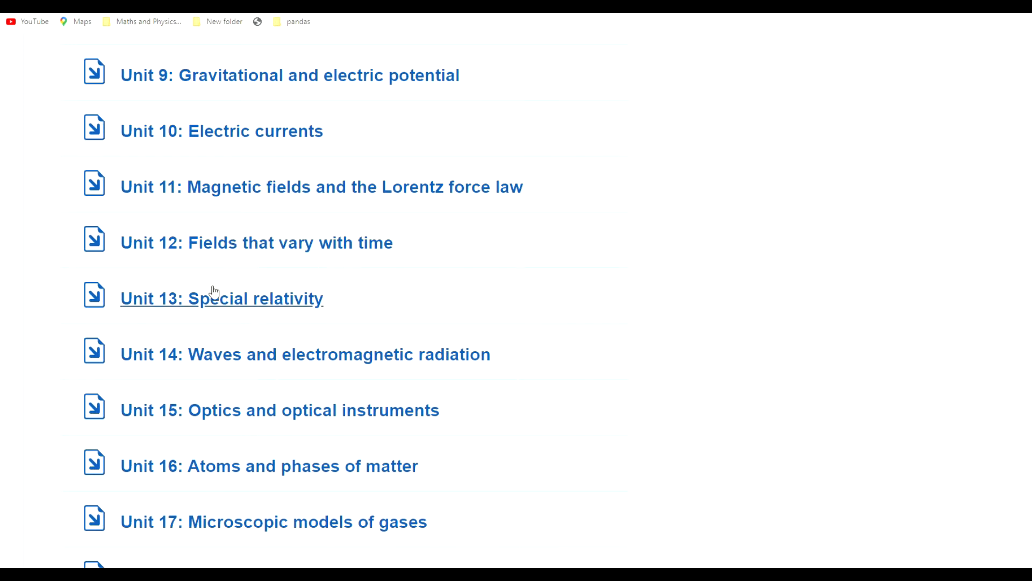
{"action": "mouse_move", "coordinate": [203, 310]}
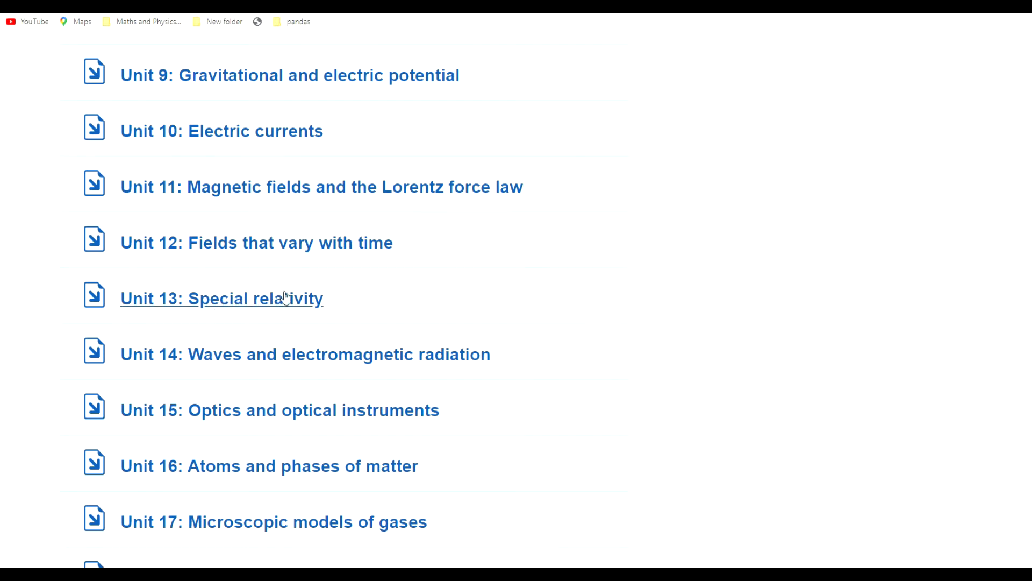
{"action": "mouse_move", "coordinate": [337, 279]}
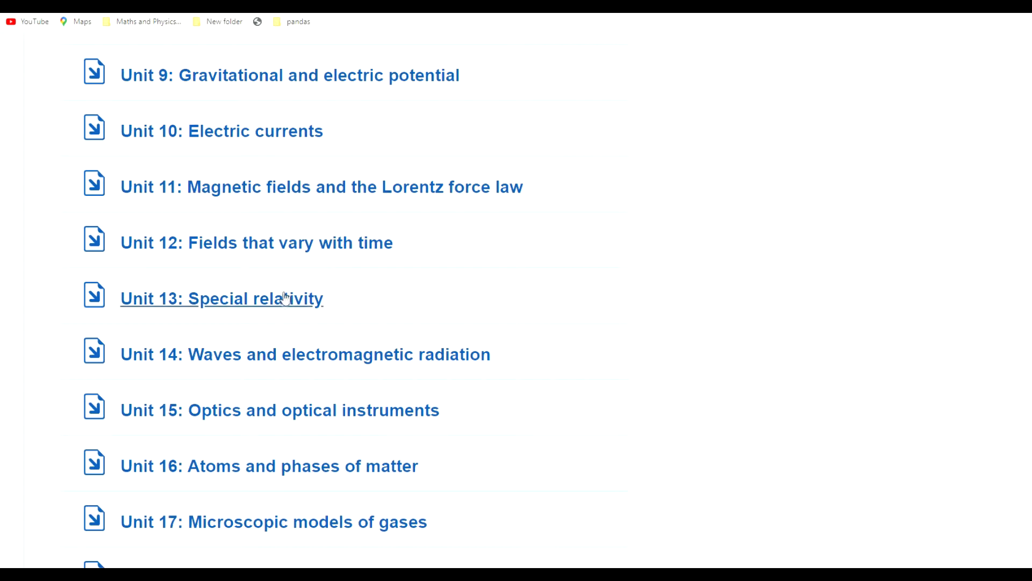
{"action": "scroll", "scroll_direction": "down", "scroll_amount": 3}
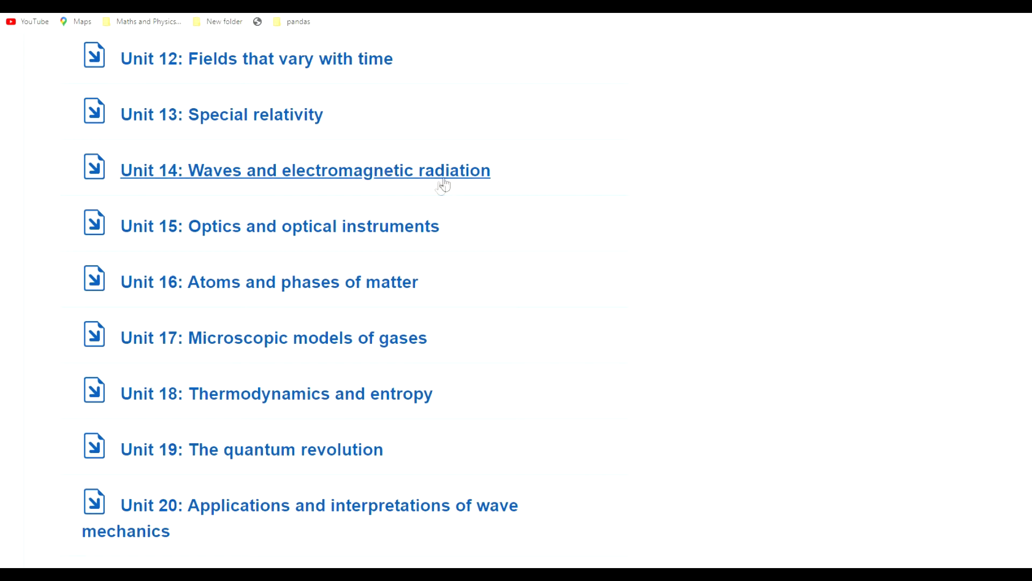
{"action": "mouse_move", "coordinate": [437, 191]}
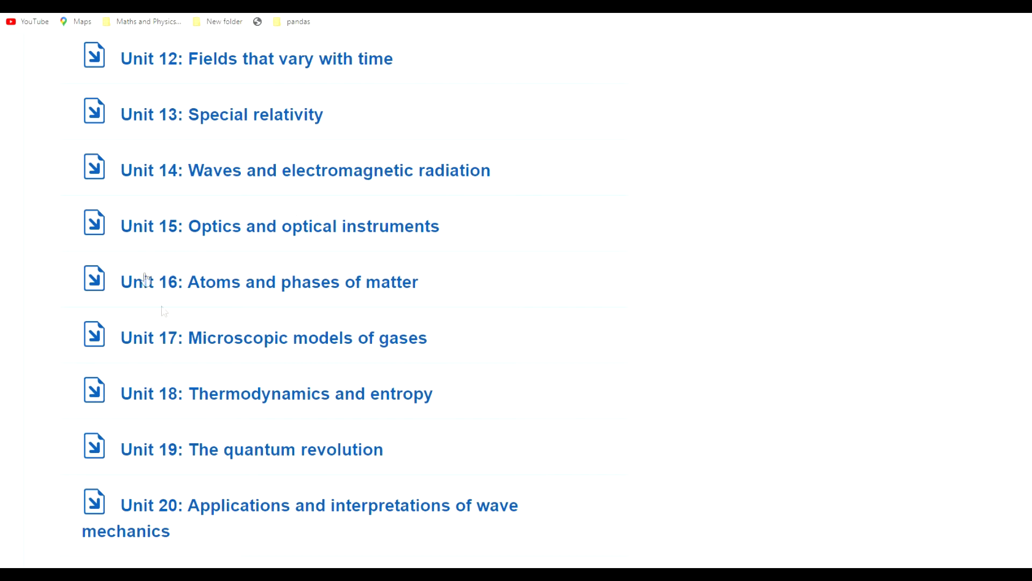
{"action": "mouse_move", "coordinate": [221, 225]}
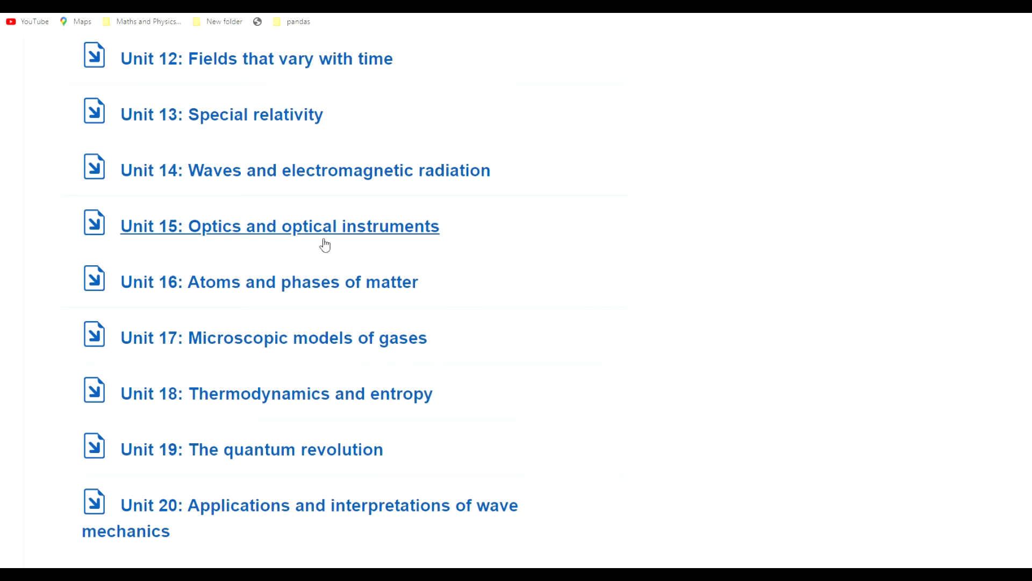
{"action": "mouse_move", "coordinate": [240, 227]}
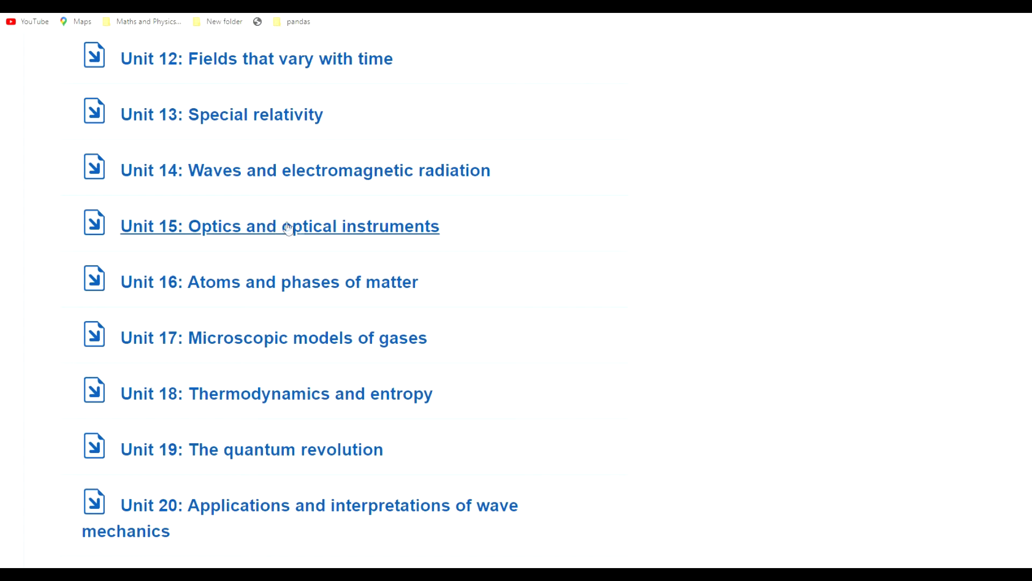
{"action": "scroll", "scroll_direction": "down", "scroll_amount": 3}
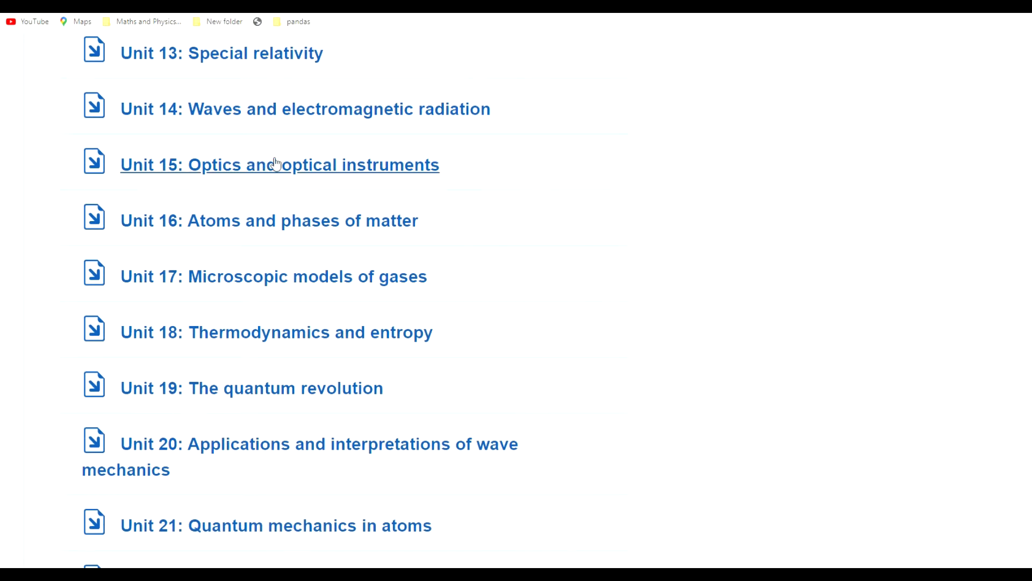
{"action": "mouse_move", "coordinate": [287, 276]}
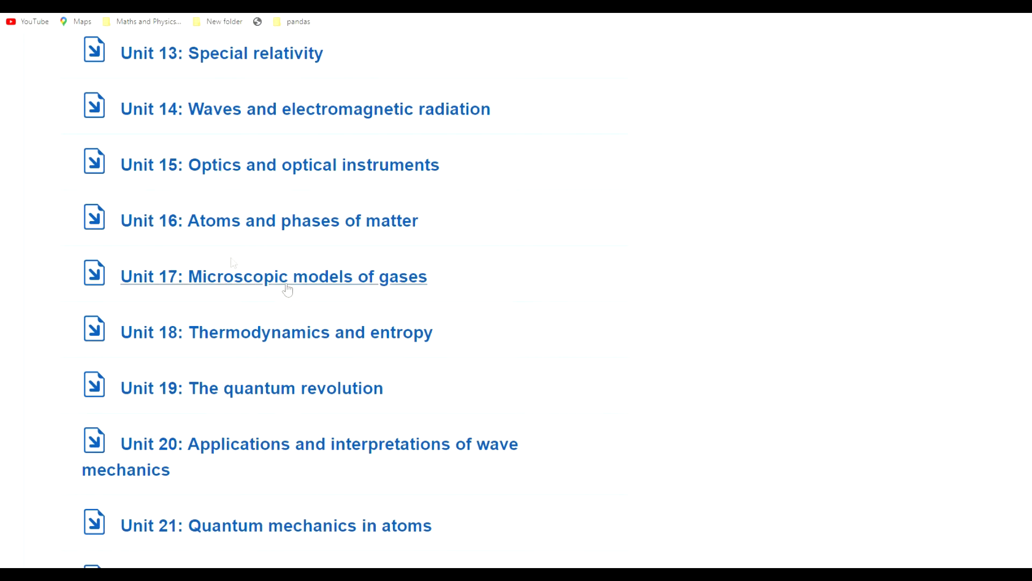
{"action": "scroll", "scroll_direction": "down", "scroll_amount": 3}
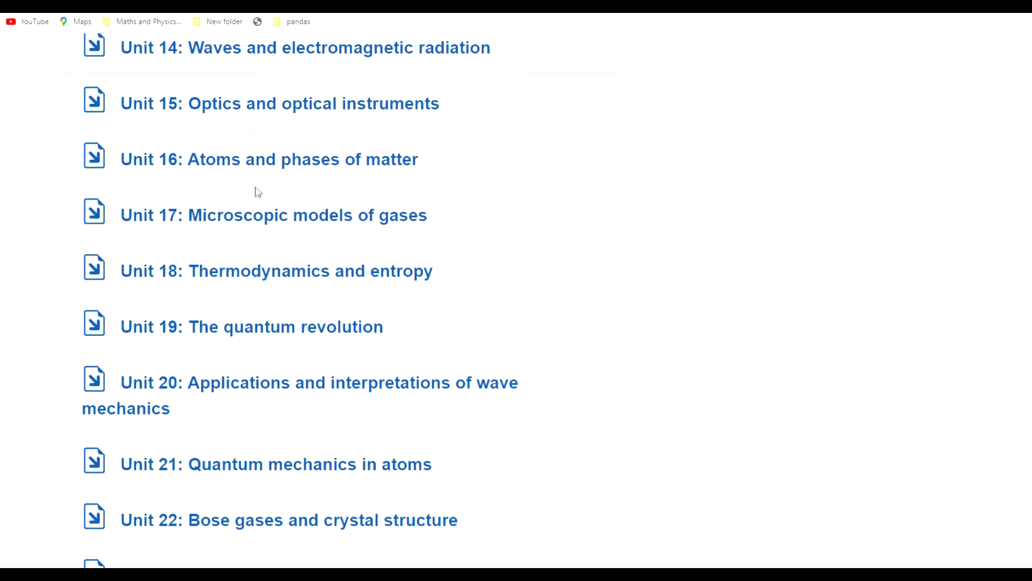
{"action": "mouse_move", "coordinate": [379, 152]}
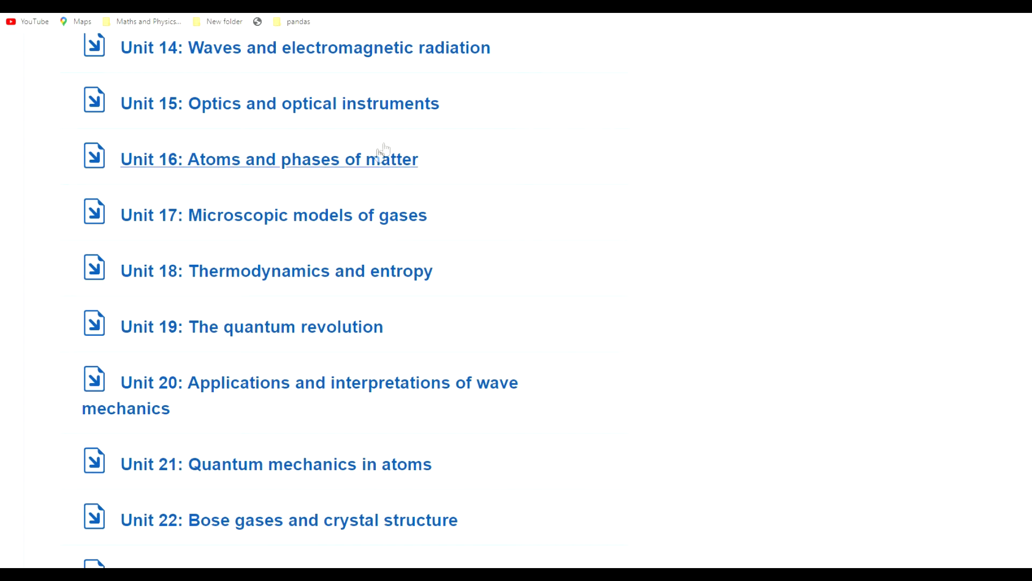
{"action": "mouse_move", "coordinate": [375, 173]}
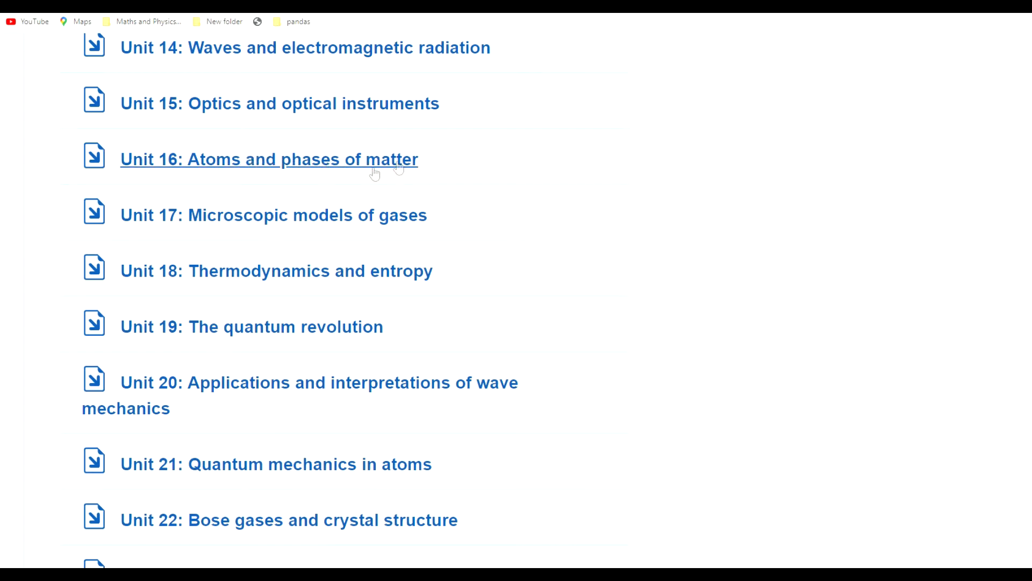
{"action": "mouse_move", "coordinate": [270, 182]}
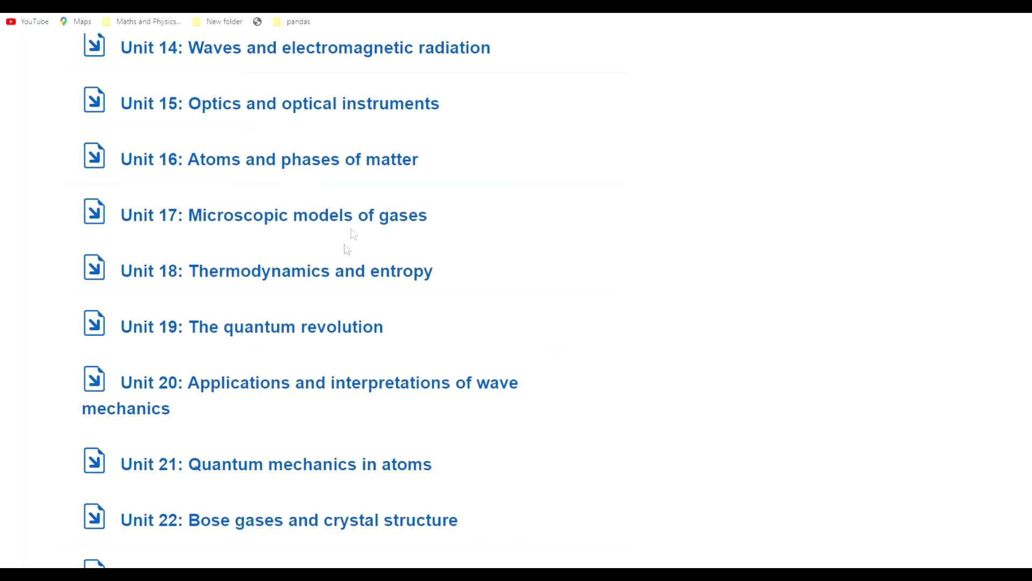
{"action": "mouse_move", "coordinate": [405, 227]}
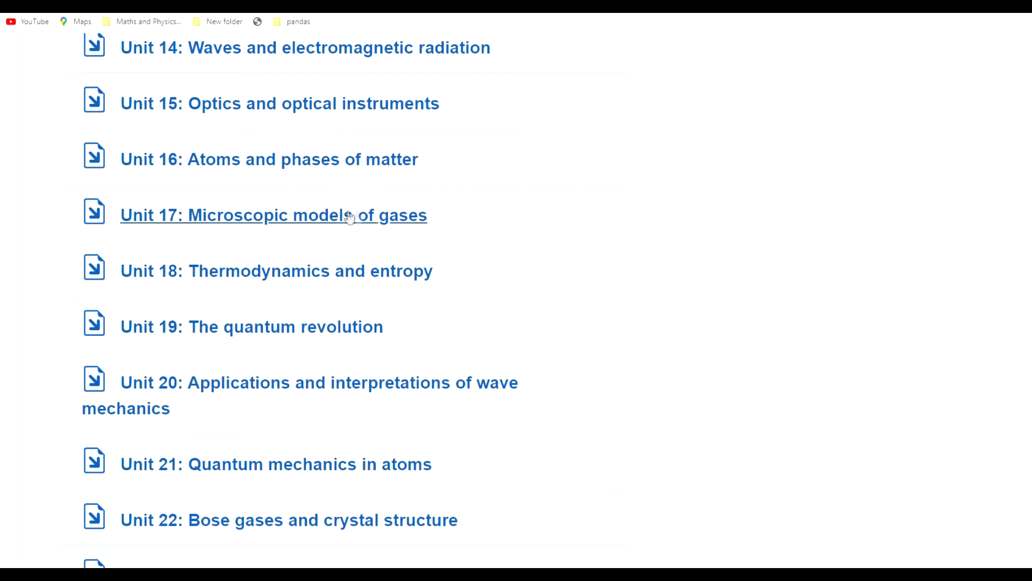
{"action": "mouse_move", "coordinate": [355, 247]}
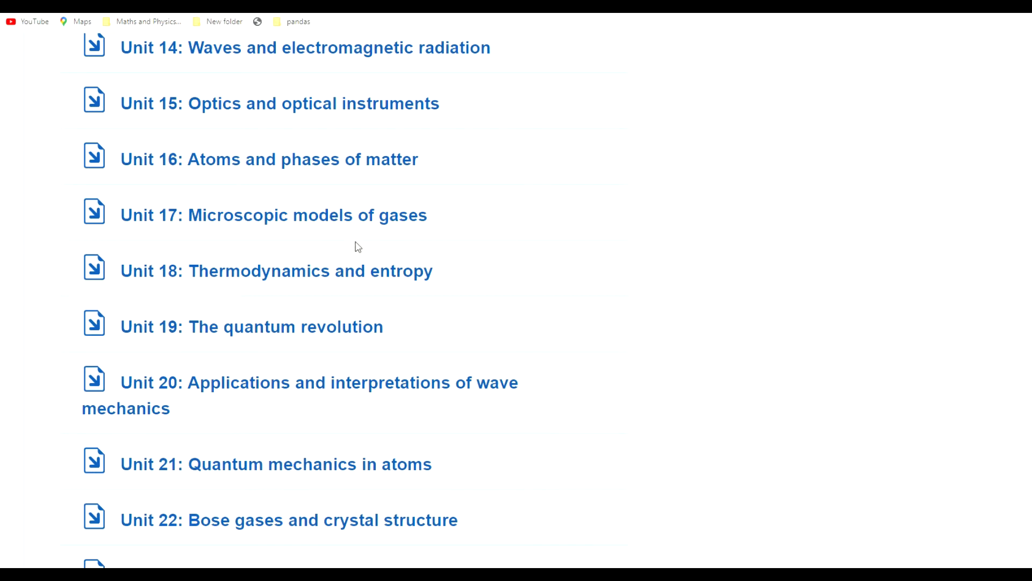
{"action": "mouse_move", "coordinate": [312, 235]}
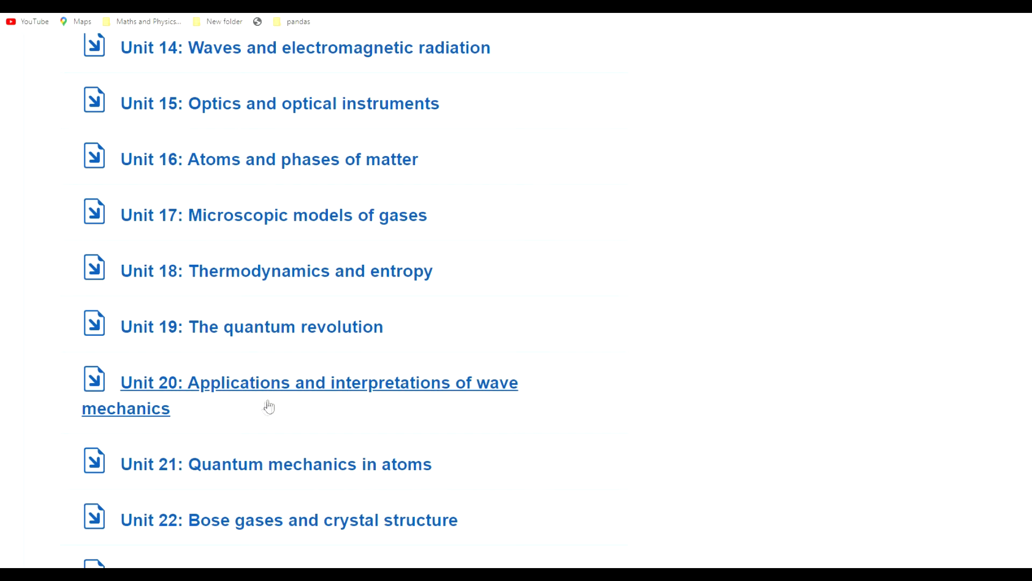
{"action": "mouse_move", "coordinate": [274, 401]}
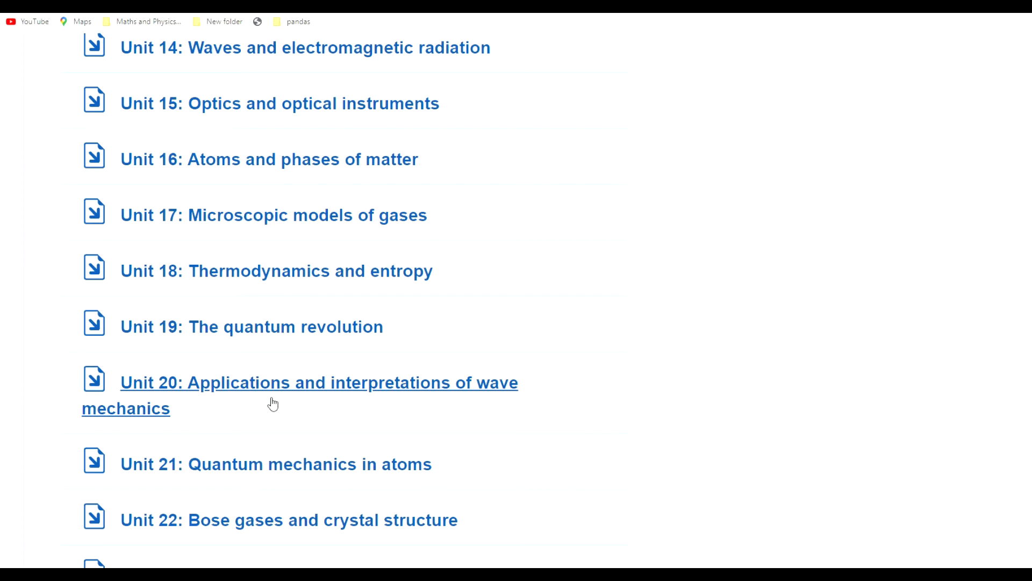
{"action": "mouse_move", "coordinate": [284, 388]}
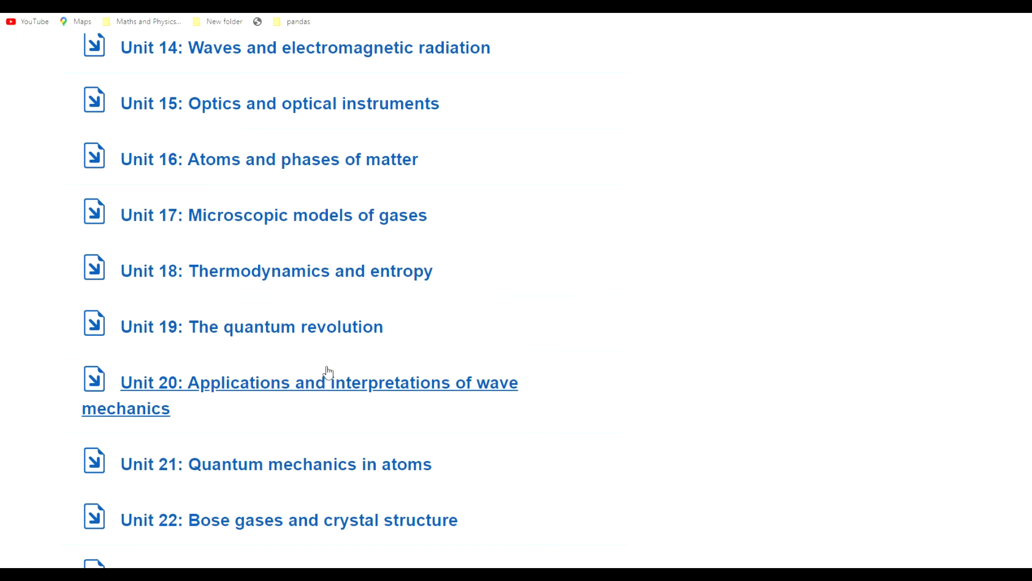
{"action": "scroll", "scroll_direction": "down", "scroll_amount": 3}
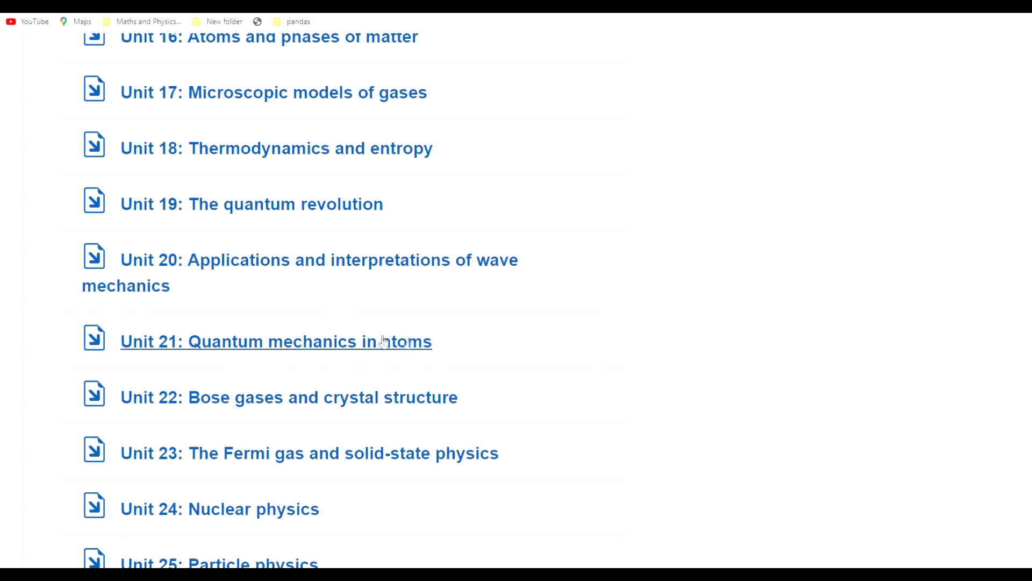
{"action": "mouse_move", "coordinate": [407, 329]}
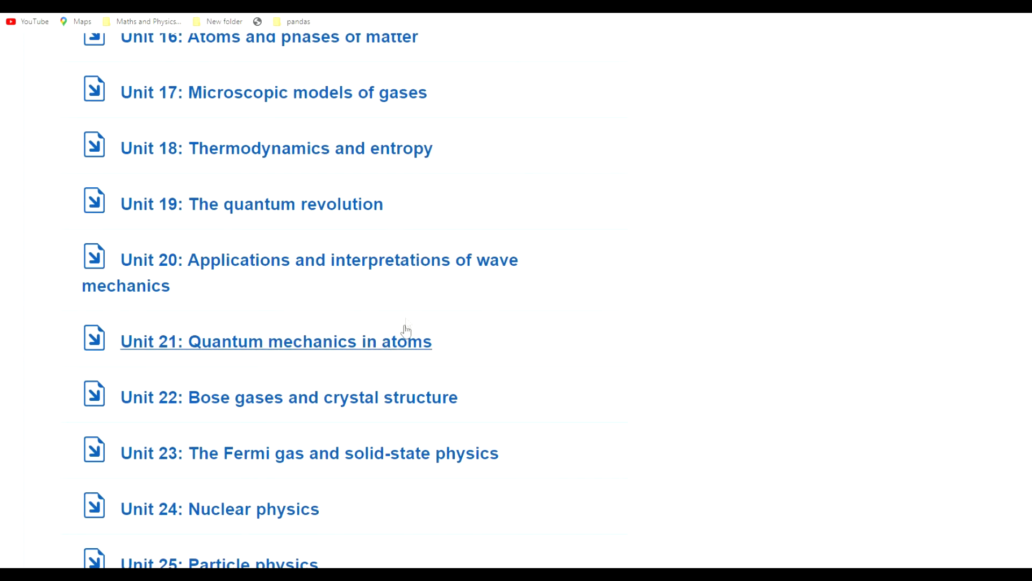
{"action": "mouse_move", "coordinate": [458, 221]}
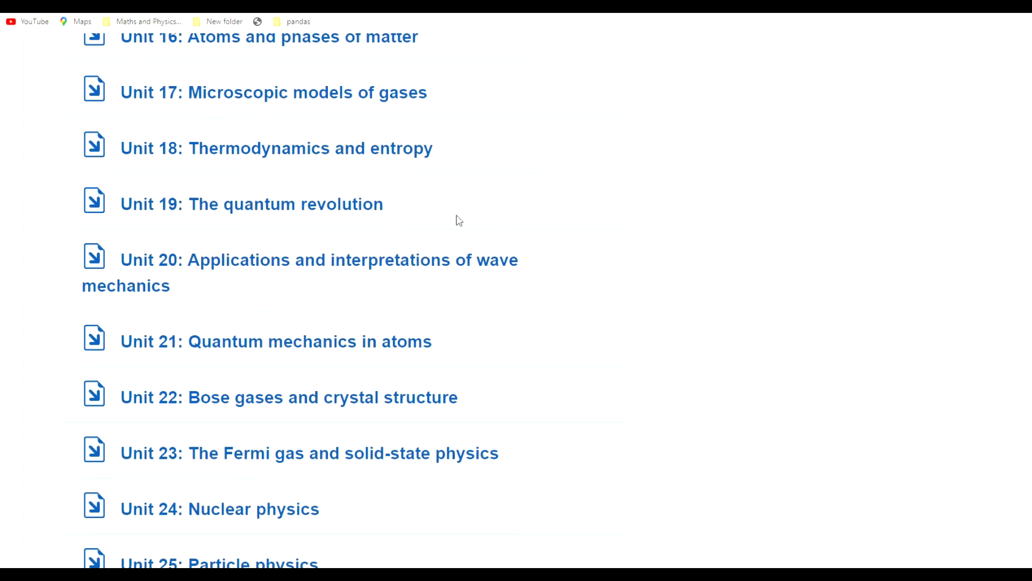
{"action": "mouse_move", "coordinate": [378, 276]}
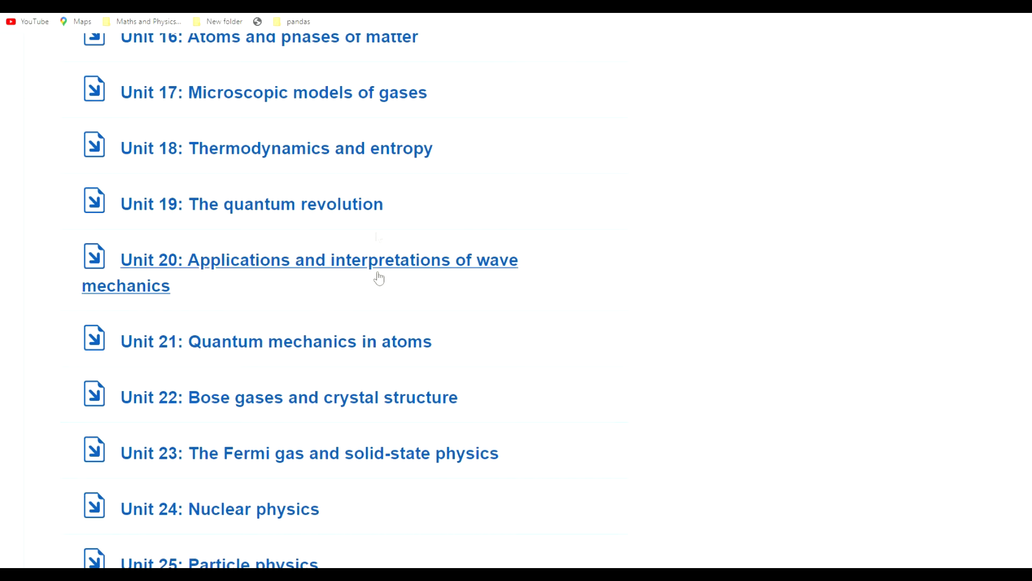
{"action": "mouse_move", "coordinate": [339, 204]}
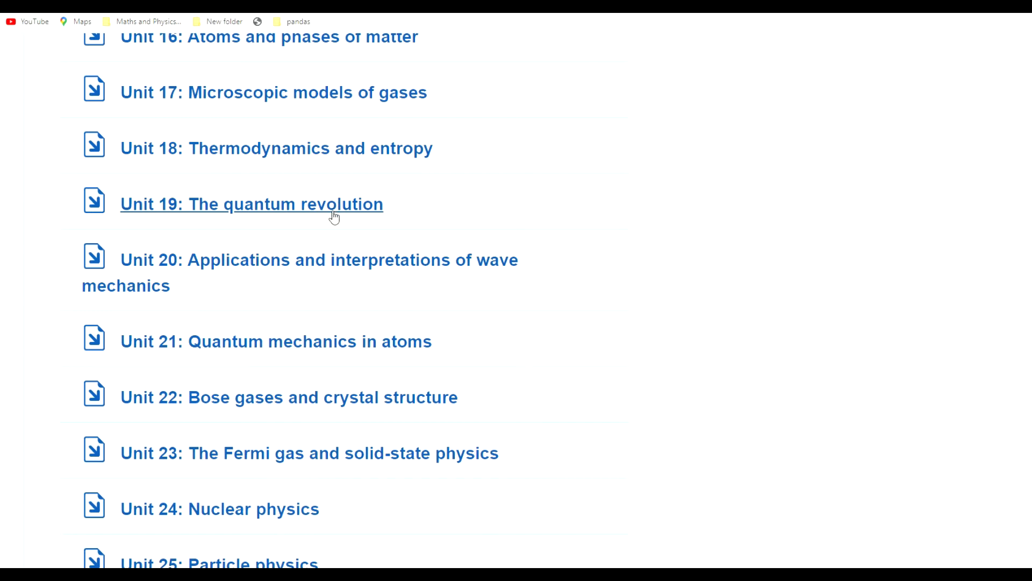
{"action": "mouse_move", "coordinate": [355, 224]}
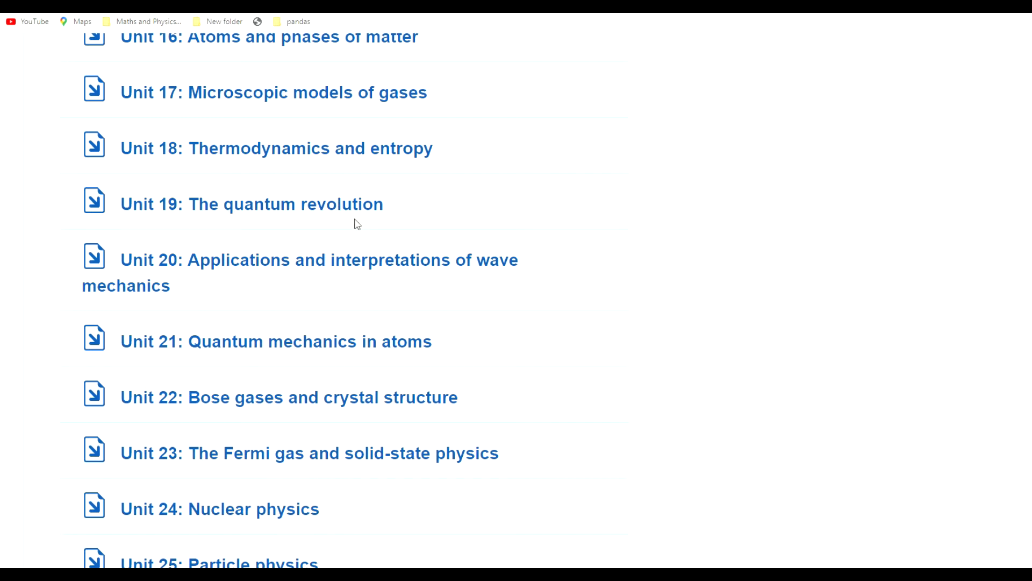
{"action": "mouse_move", "coordinate": [342, 236]}
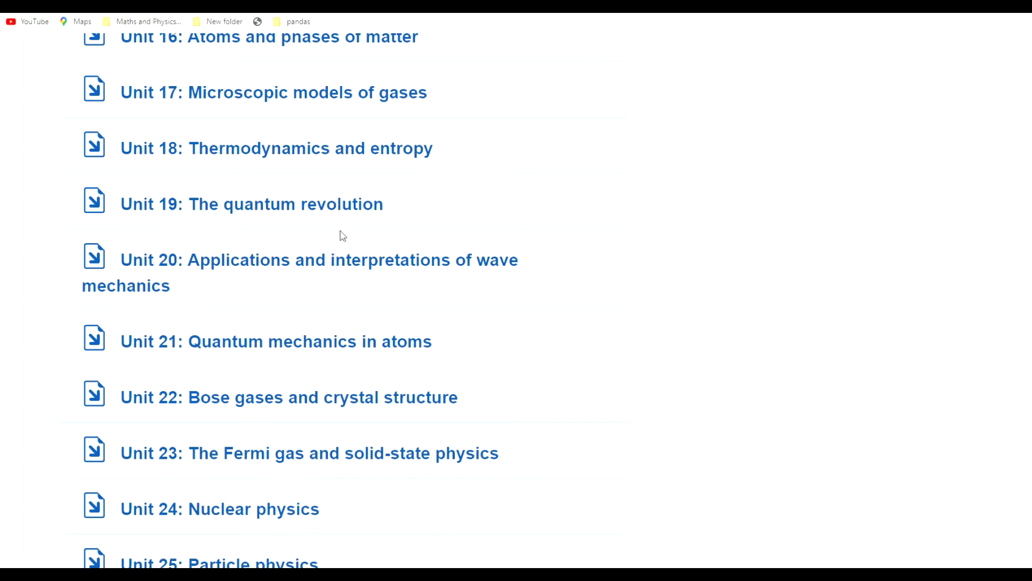
{"action": "mouse_move", "coordinate": [338, 229]}
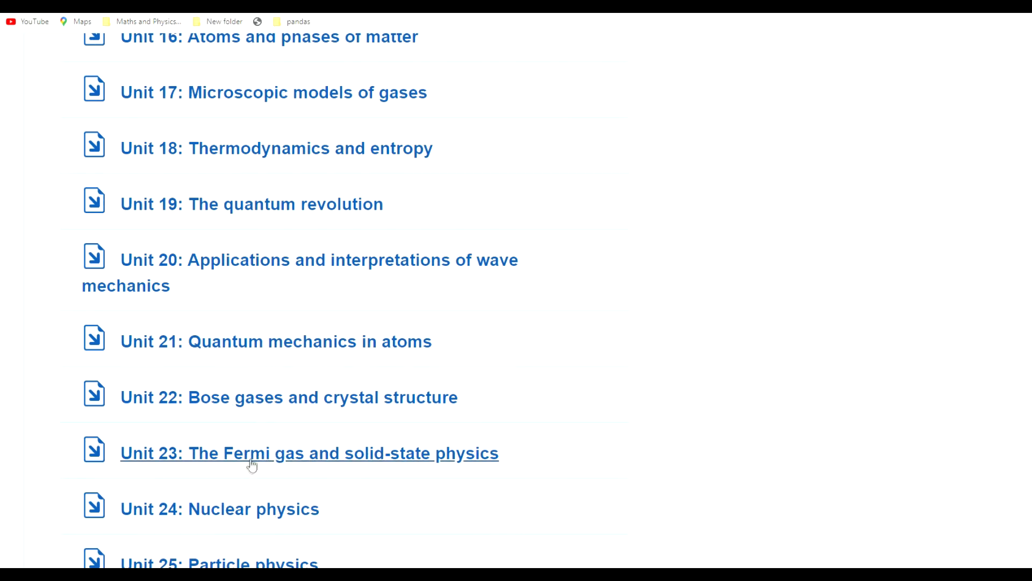
{"action": "mouse_move", "coordinate": [230, 440]}
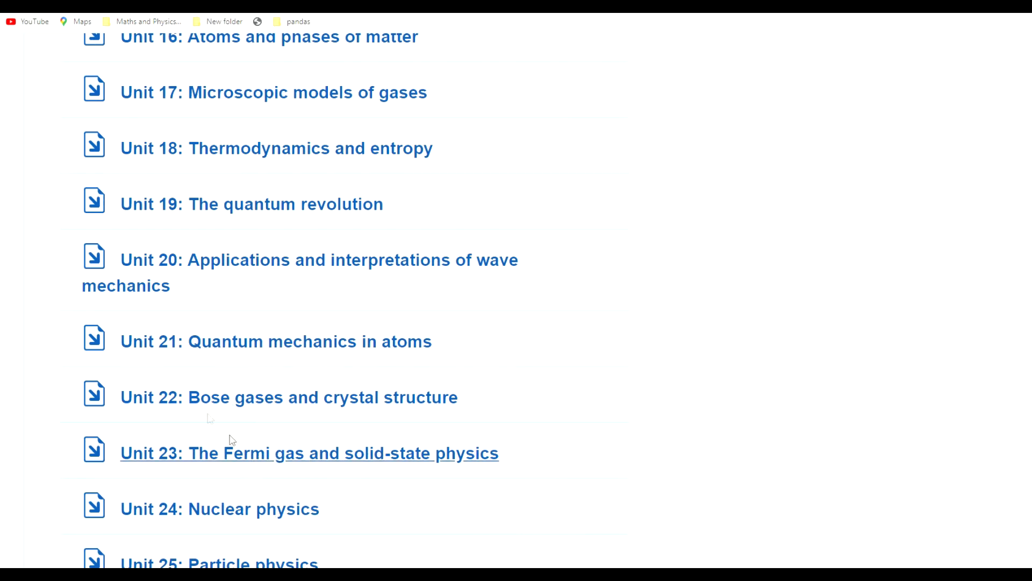
{"action": "mouse_move", "coordinate": [212, 304]}
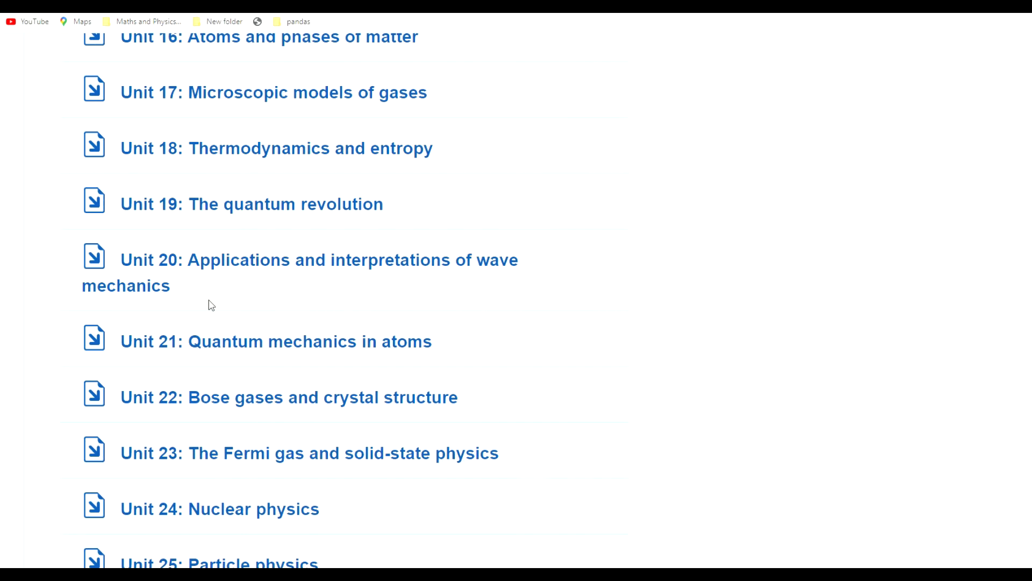
{"action": "mouse_move", "coordinate": [293, 291]}
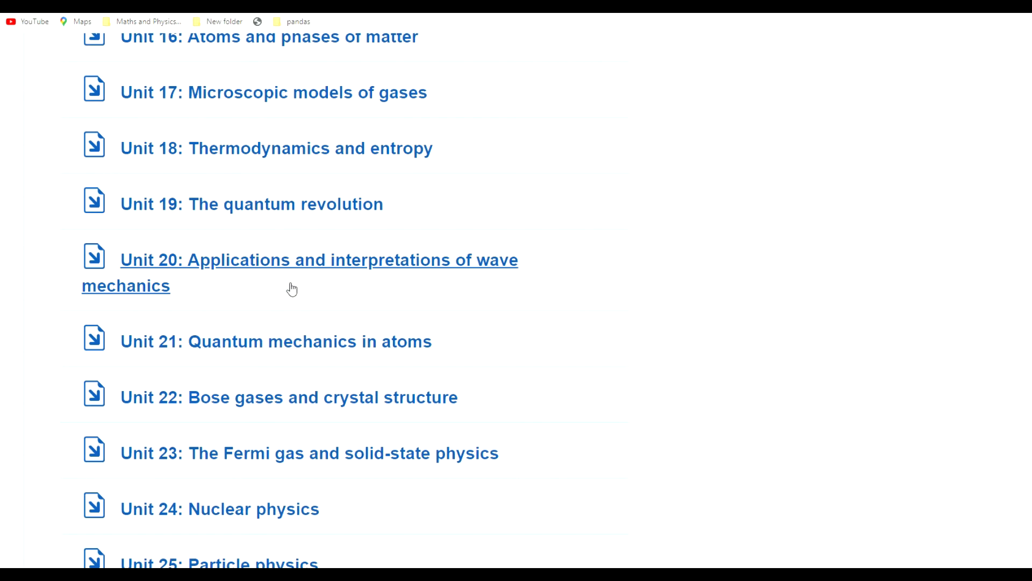
{"action": "scroll", "scroll_direction": "down", "scroll_amount": 3}
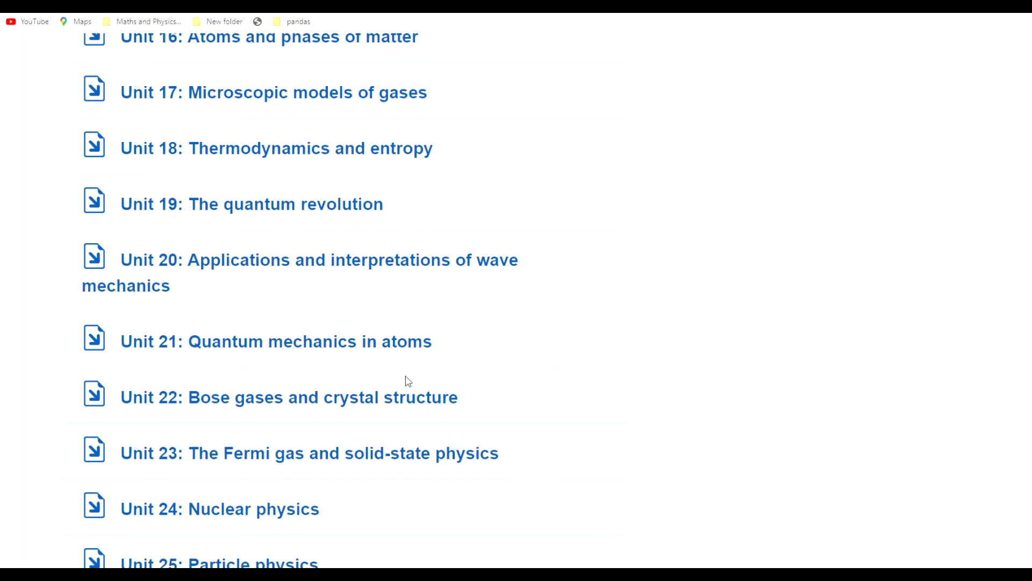
{"action": "mouse_move", "coordinate": [288, 397]}
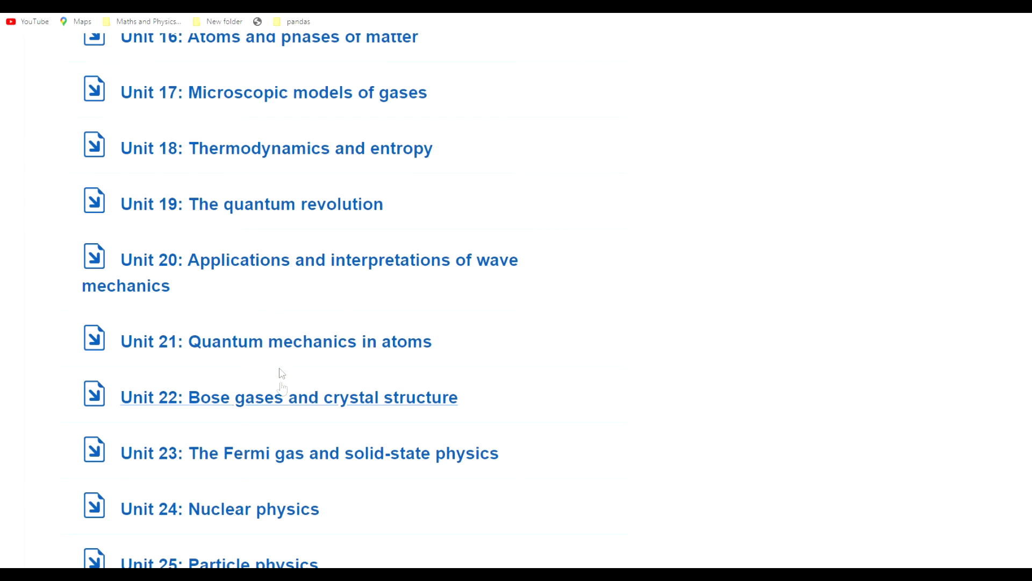
{"action": "mouse_move", "coordinate": [249, 341]}
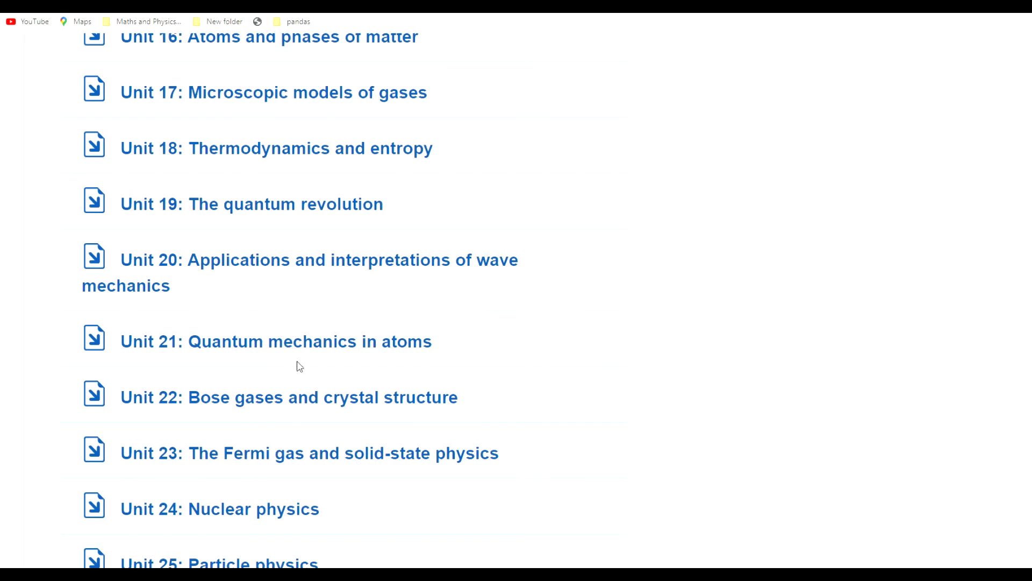
{"action": "mouse_move", "coordinate": [444, 454]}
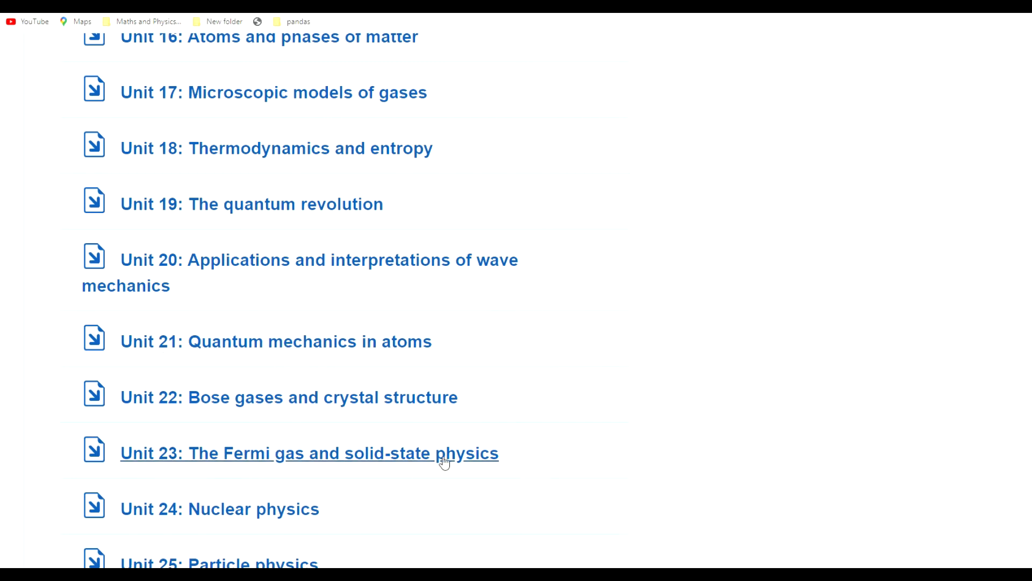
{"action": "mouse_move", "coordinate": [777, 276]}
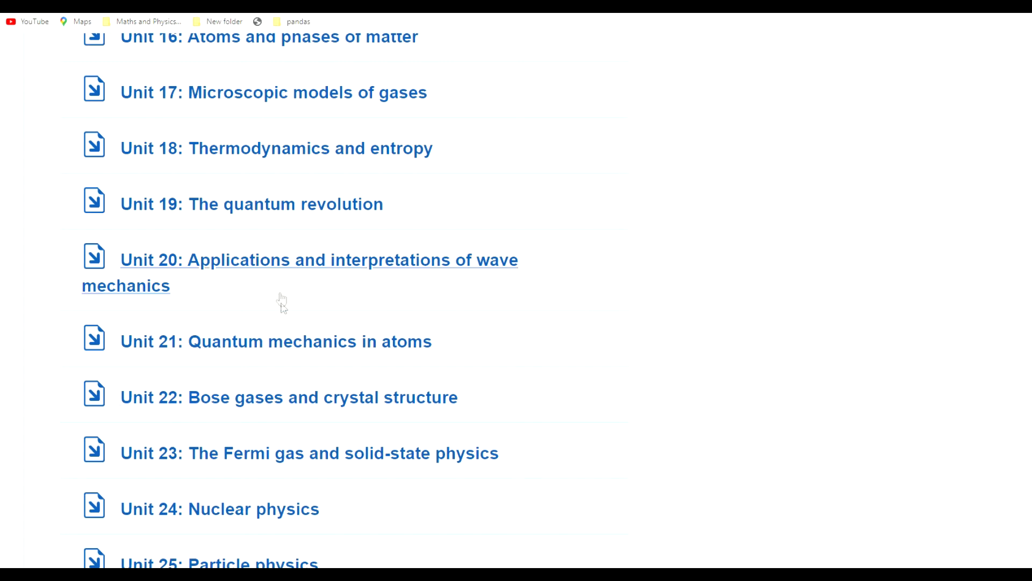
{"action": "mouse_move", "coordinate": [381, 305]}
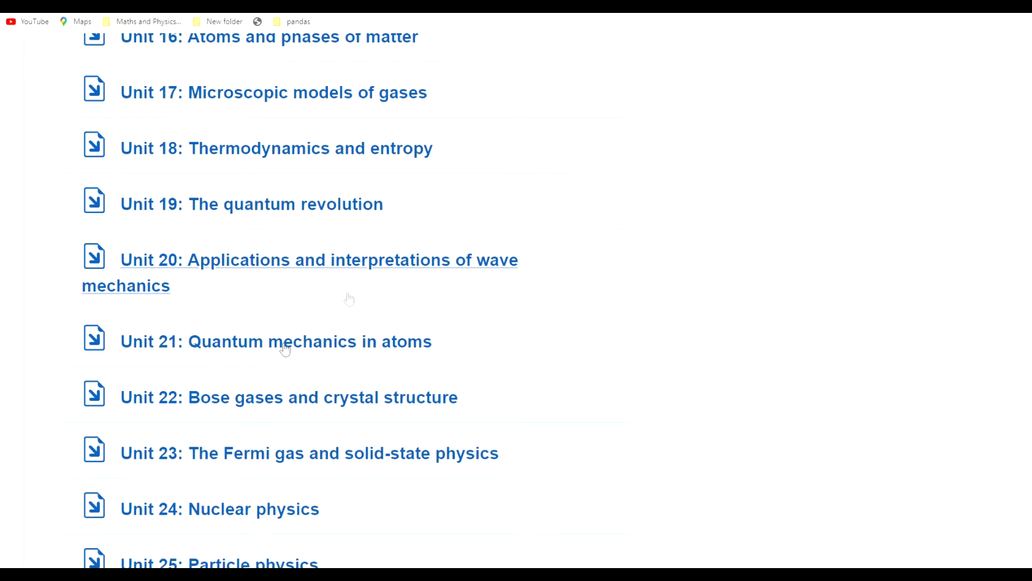
{"action": "scroll", "scroll_direction": "down", "scroll_amount": 3}
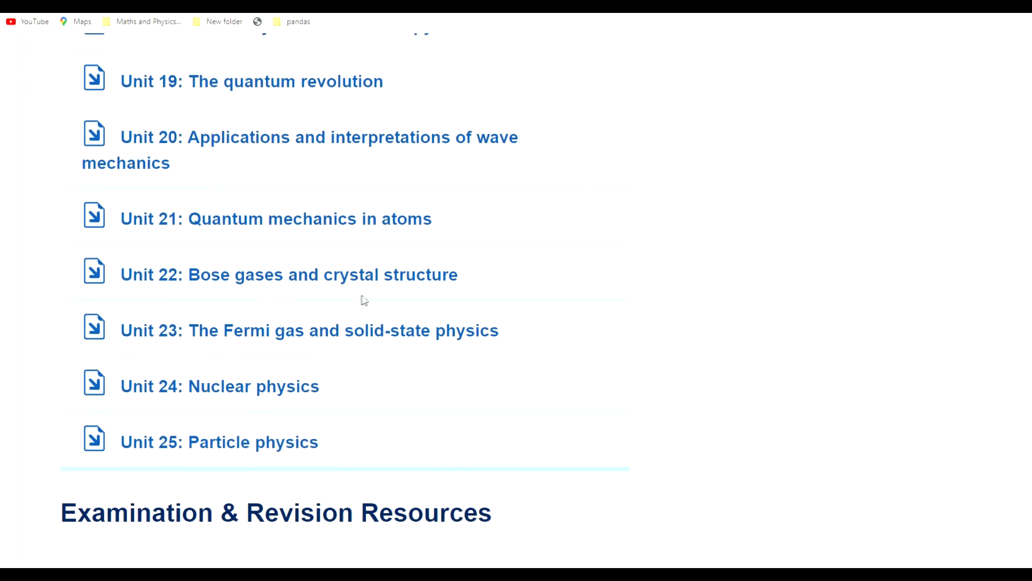
{"action": "mouse_move", "coordinate": [219, 386]}
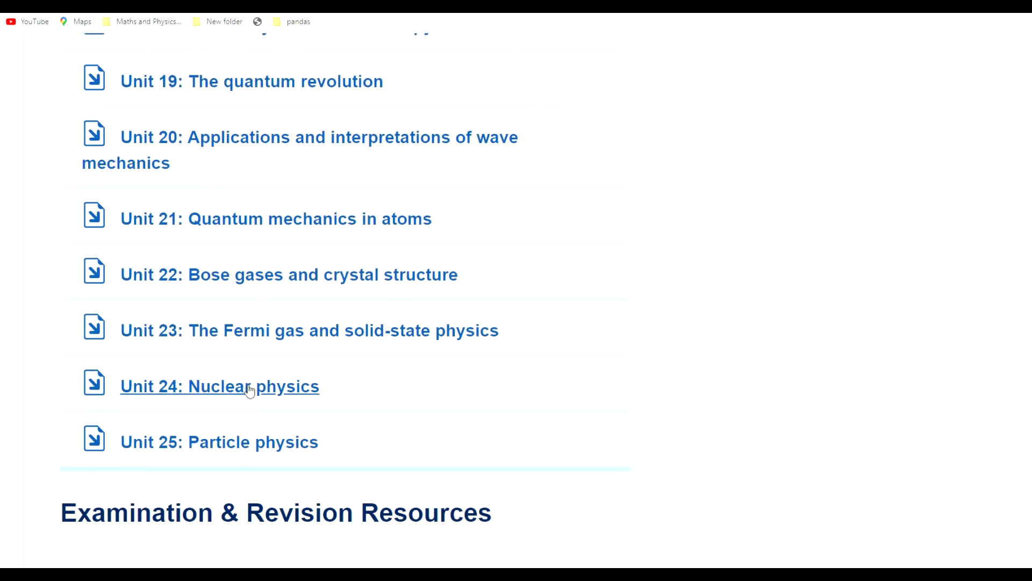
{"action": "mouse_move", "coordinate": [314, 363]}
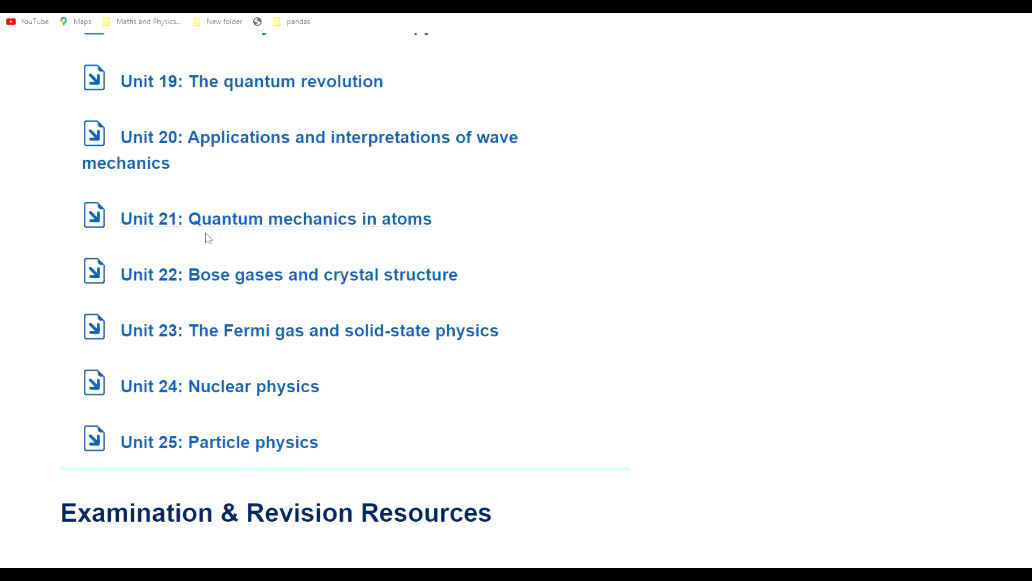
{"action": "mouse_move", "coordinate": [571, 226]}
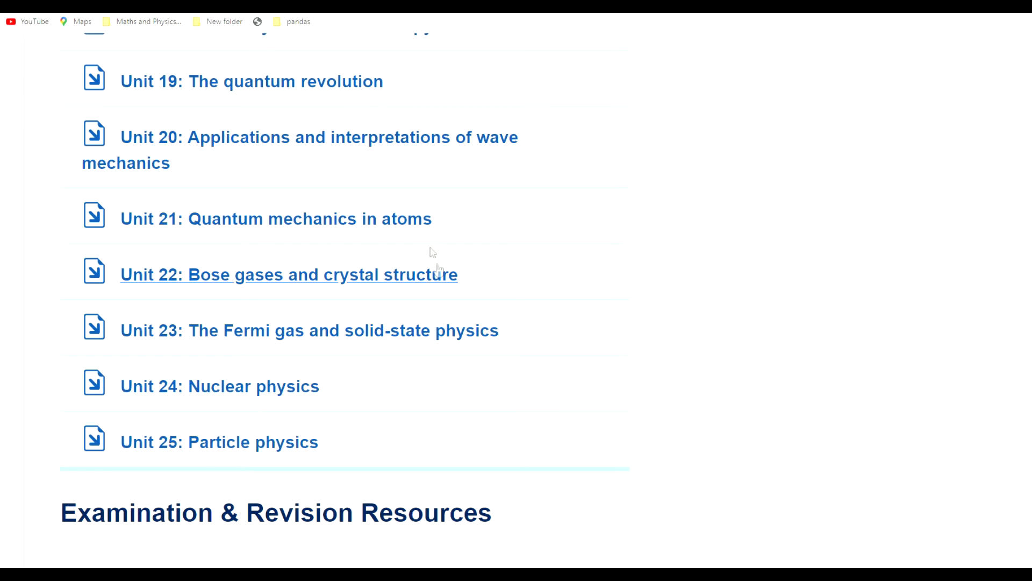
{"action": "scroll", "scroll_direction": "down", "scroll_amount": 3}
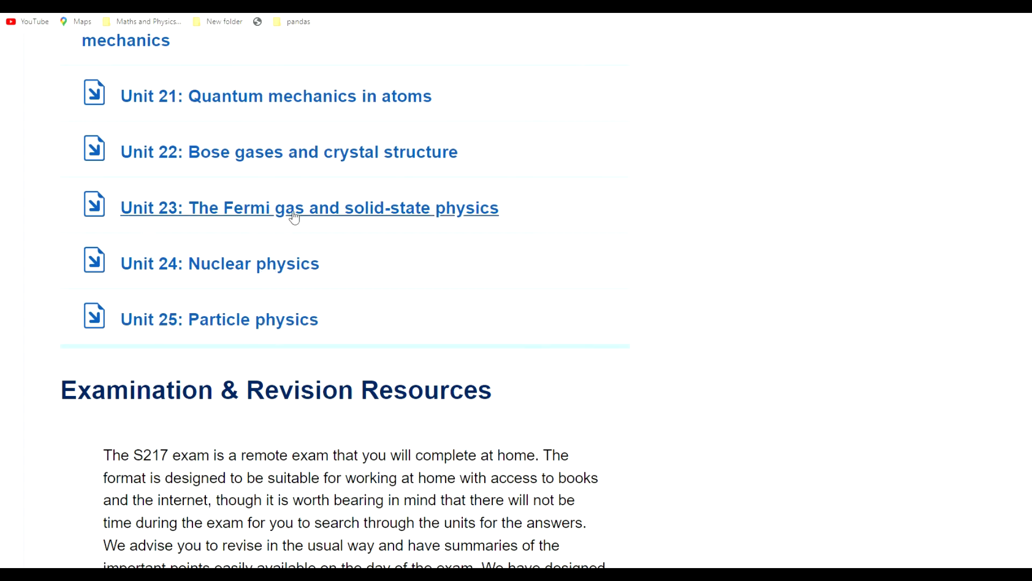
{"action": "scroll", "scroll_direction": "up", "scroll_amount": 3}
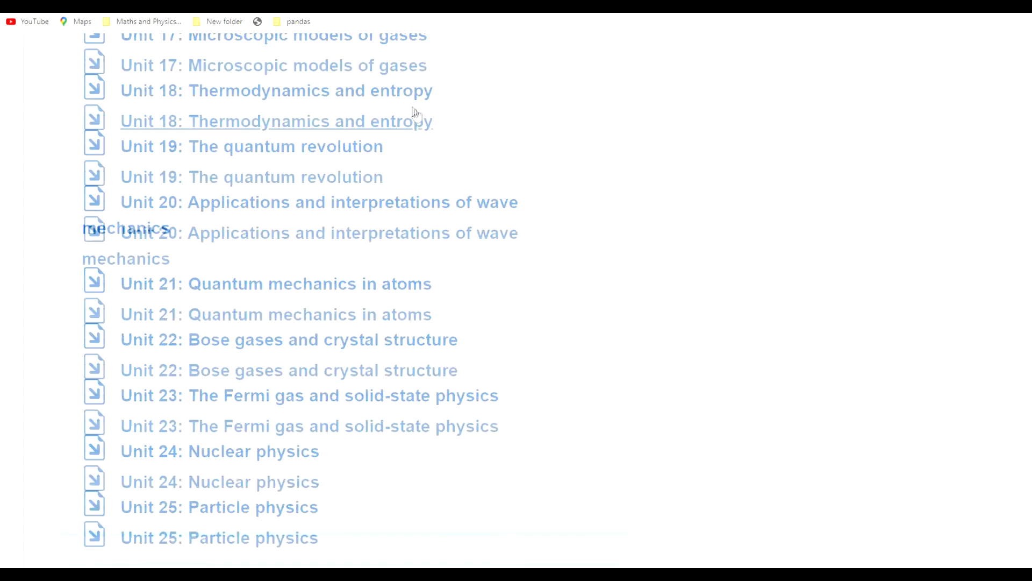
{"action": "scroll", "scroll_direction": "up", "scroll_amount": 3}
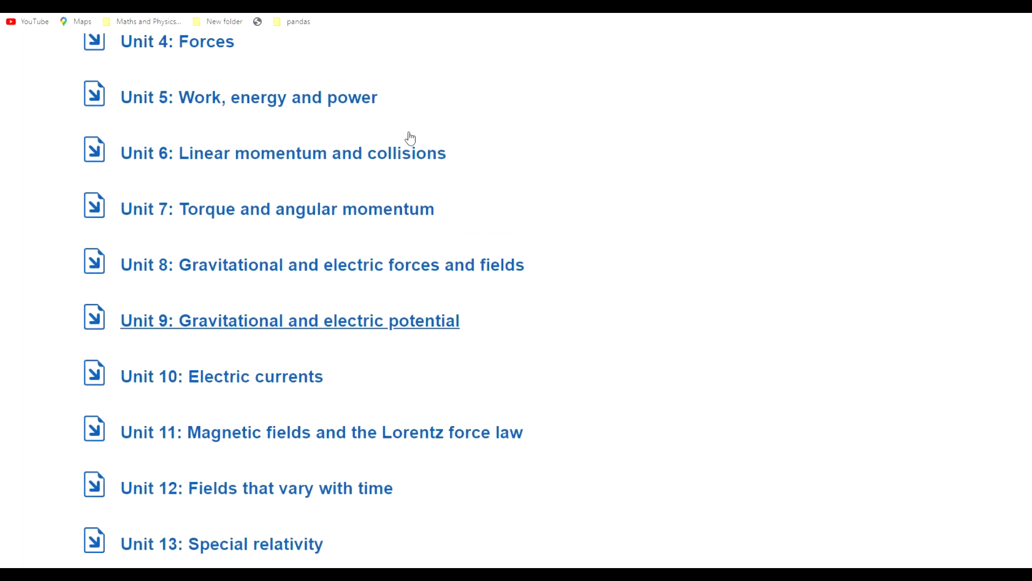
{"action": "scroll", "scroll_direction": "down", "scroll_amount": 3}
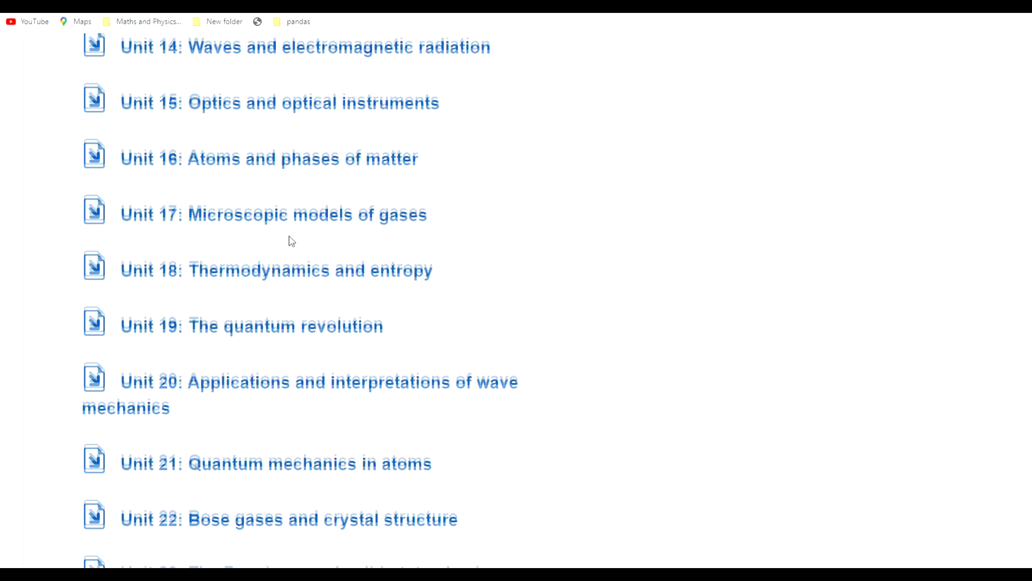
{"action": "scroll", "scroll_direction": "down", "scroll_amount": 3}
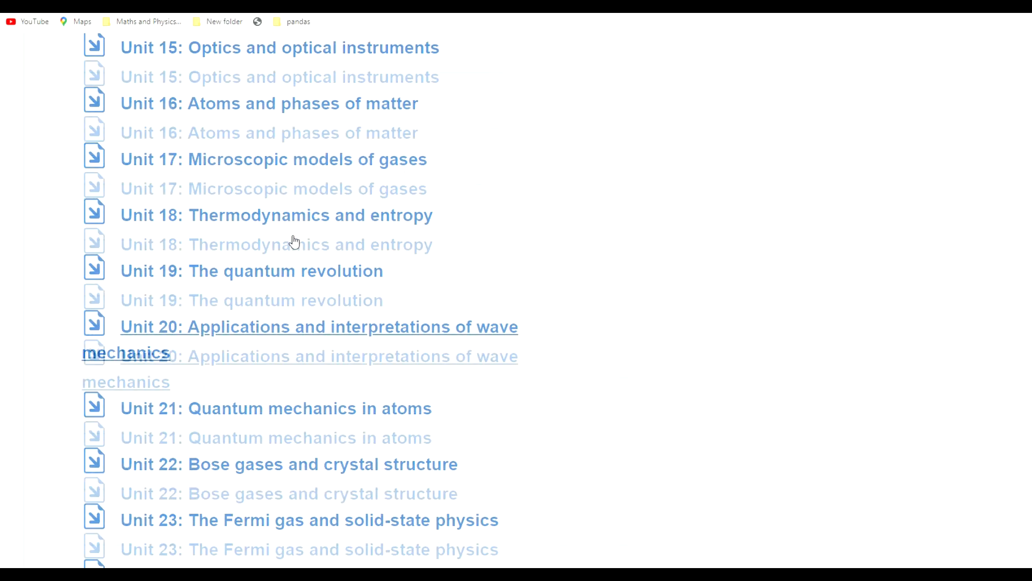
{"action": "scroll", "scroll_direction": "up", "scroll_amount": 3}
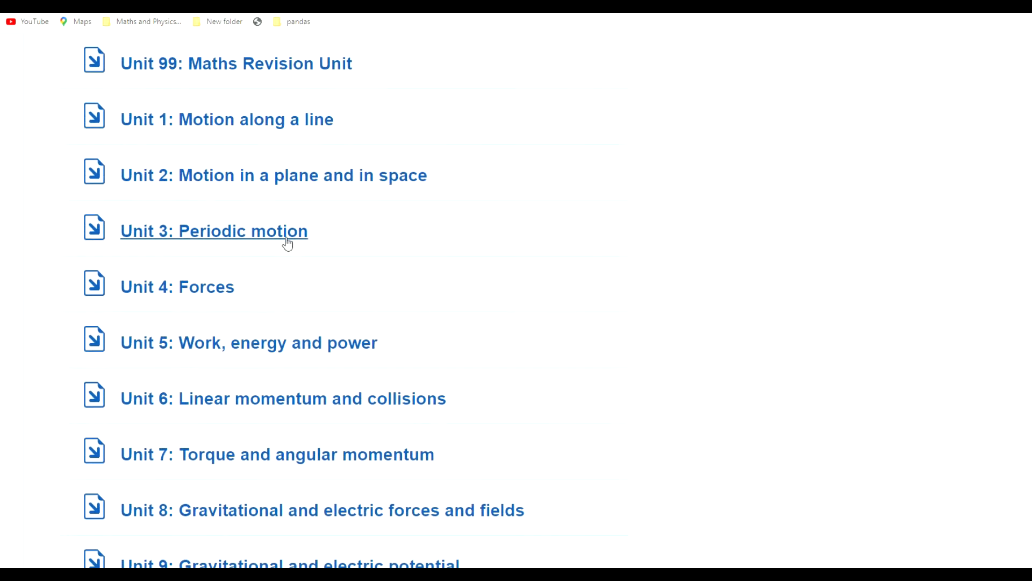
{"action": "scroll", "scroll_direction": "down", "scroll_amount": 3}
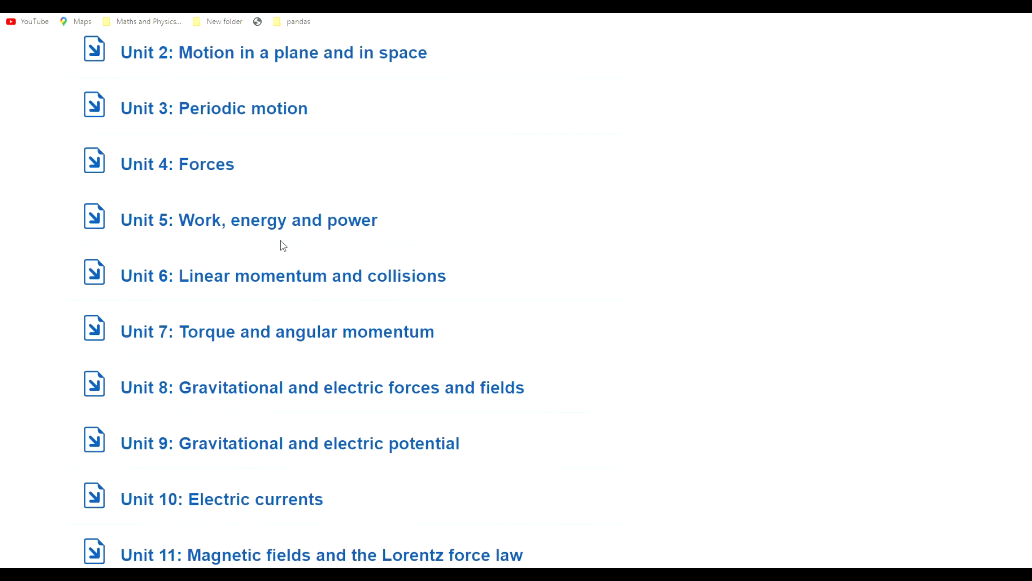
{"action": "scroll", "scroll_direction": "down", "scroll_amount": 3}
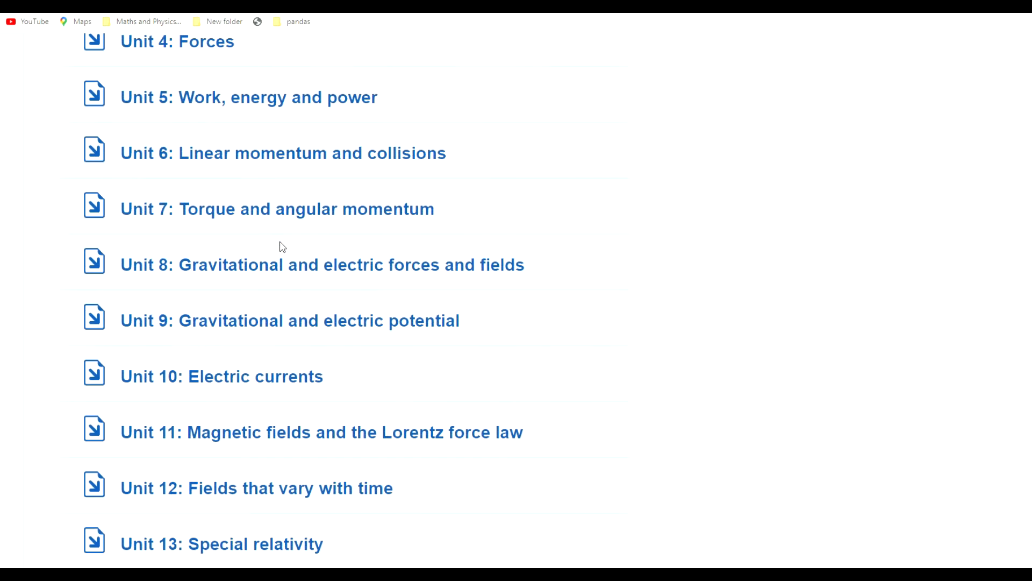
{"action": "scroll", "scroll_direction": "down", "scroll_amount": 3}
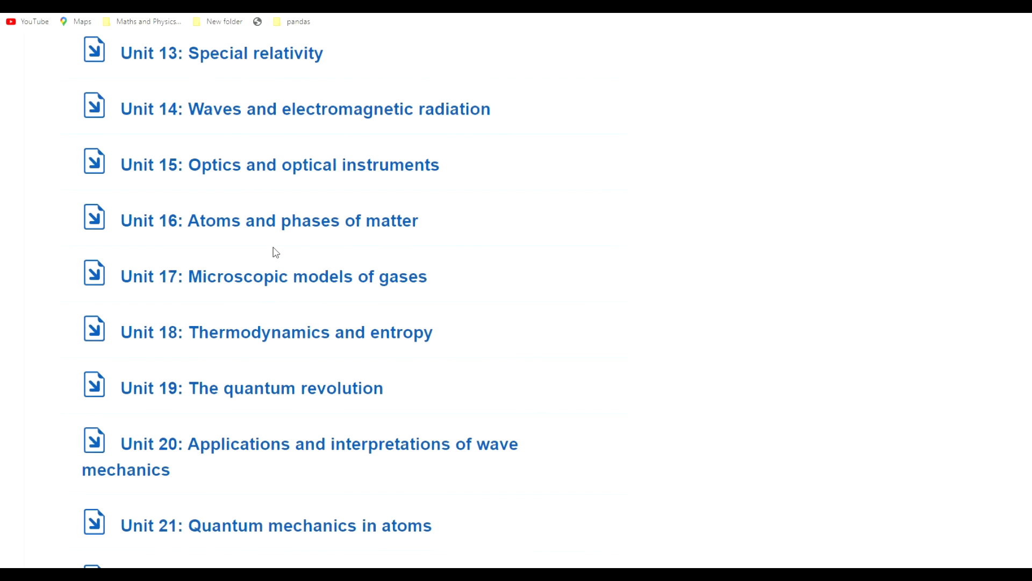
{"action": "mouse_move", "coordinate": [287, 269]}
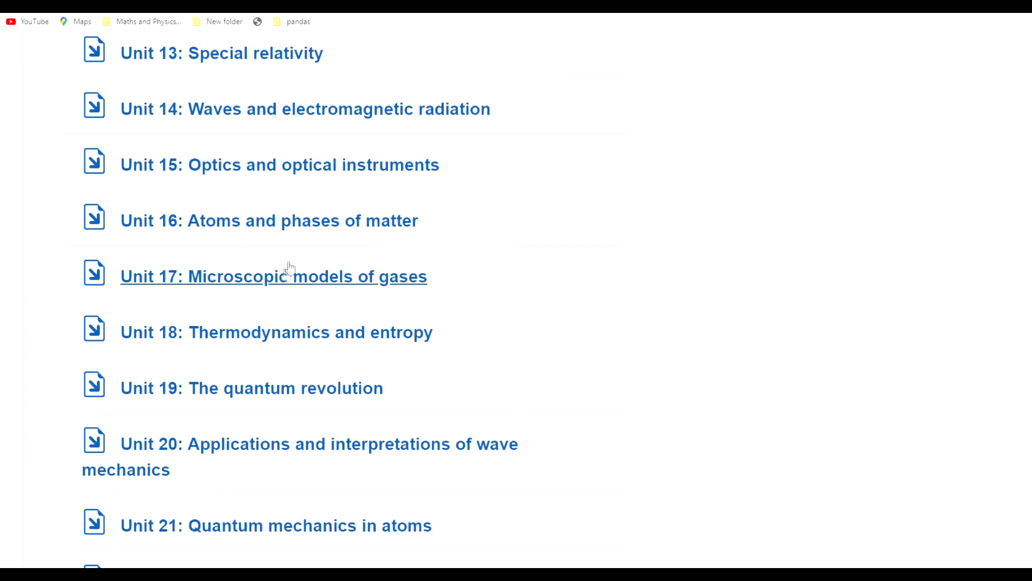
{"action": "scroll", "scroll_direction": "up", "scroll_amount": 3}
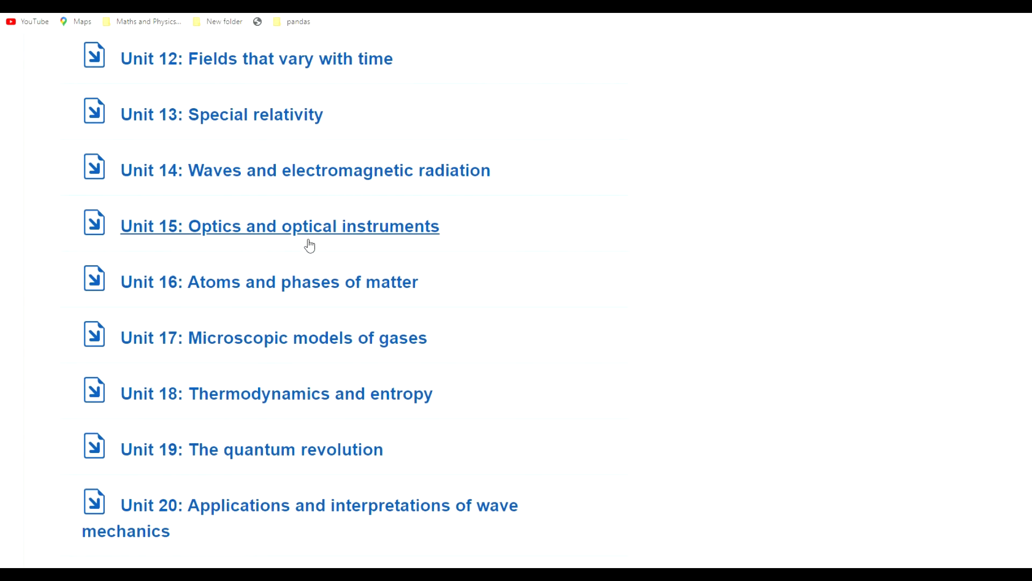
{"action": "mouse_move", "coordinate": [311, 247]}
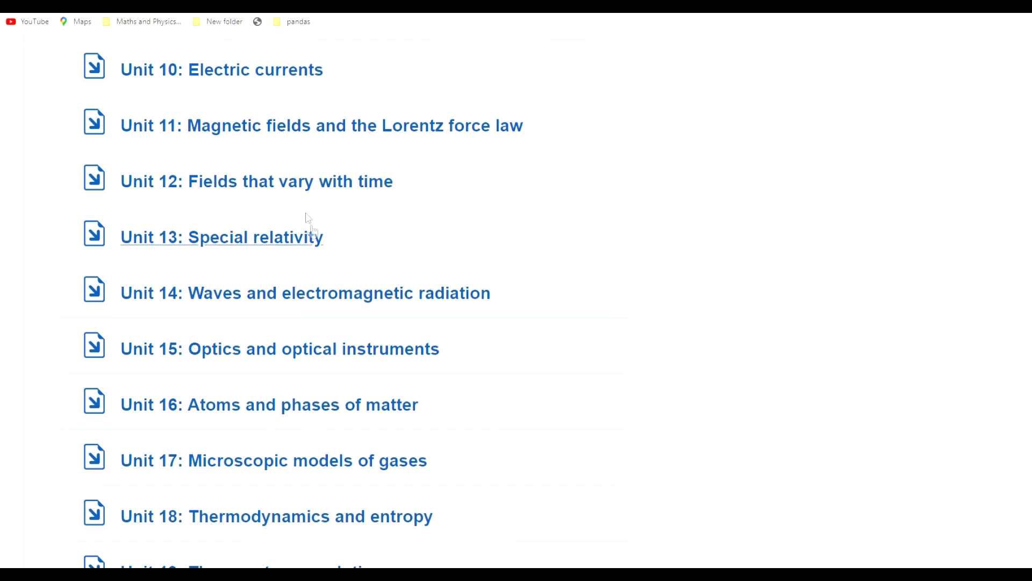
{"action": "mouse_move", "coordinate": [234, 115]}
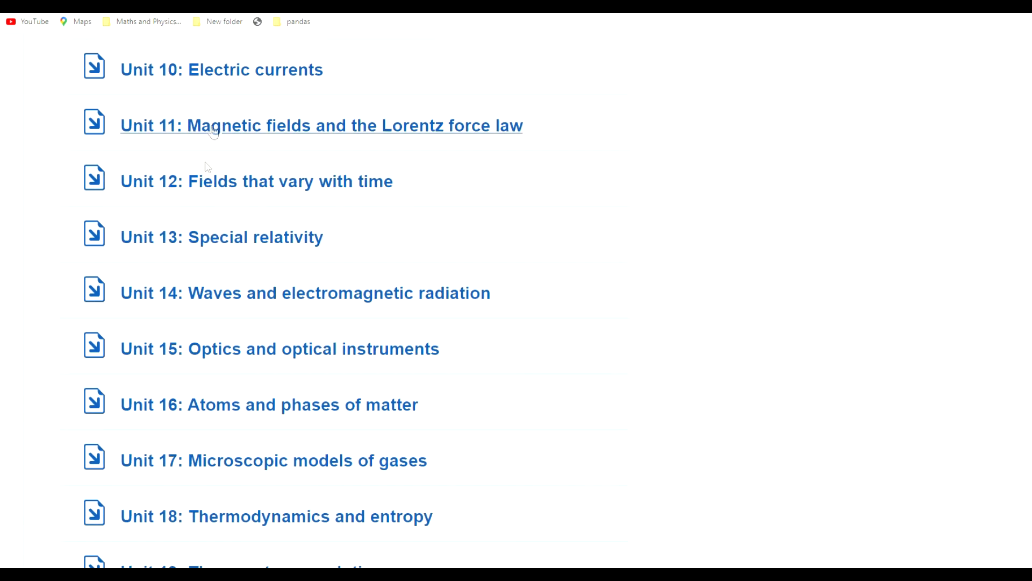
{"action": "mouse_move", "coordinate": [243, 149]}
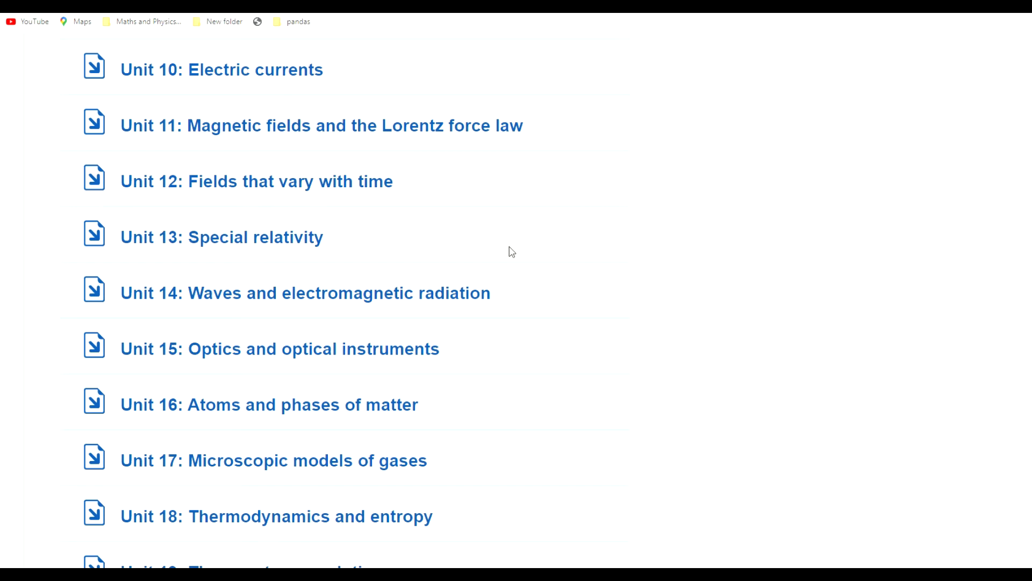
{"action": "mouse_move", "coordinate": [502, 253]}
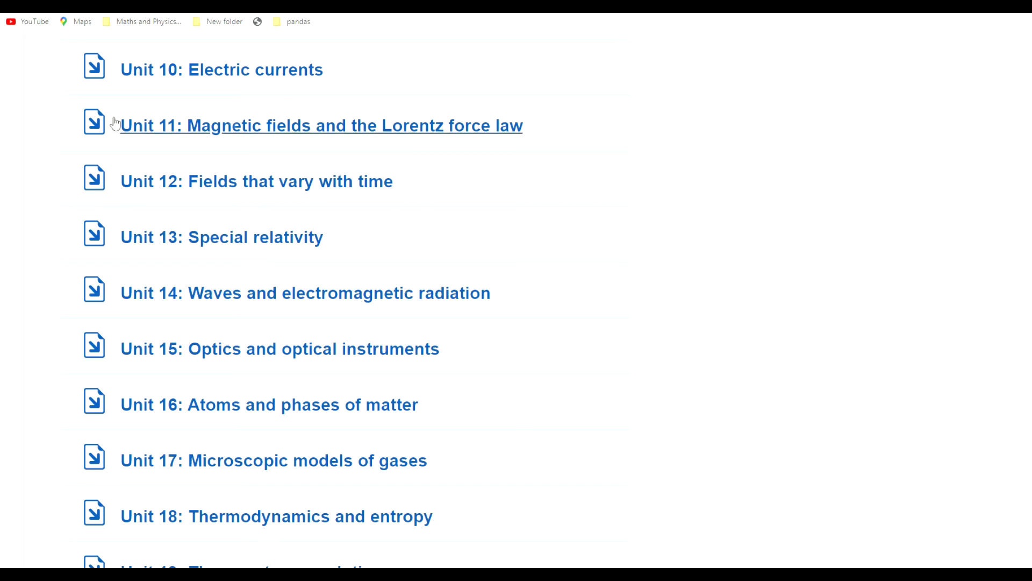
{"action": "scroll", "scroll_direction": "down", "scroll_amount": 3}
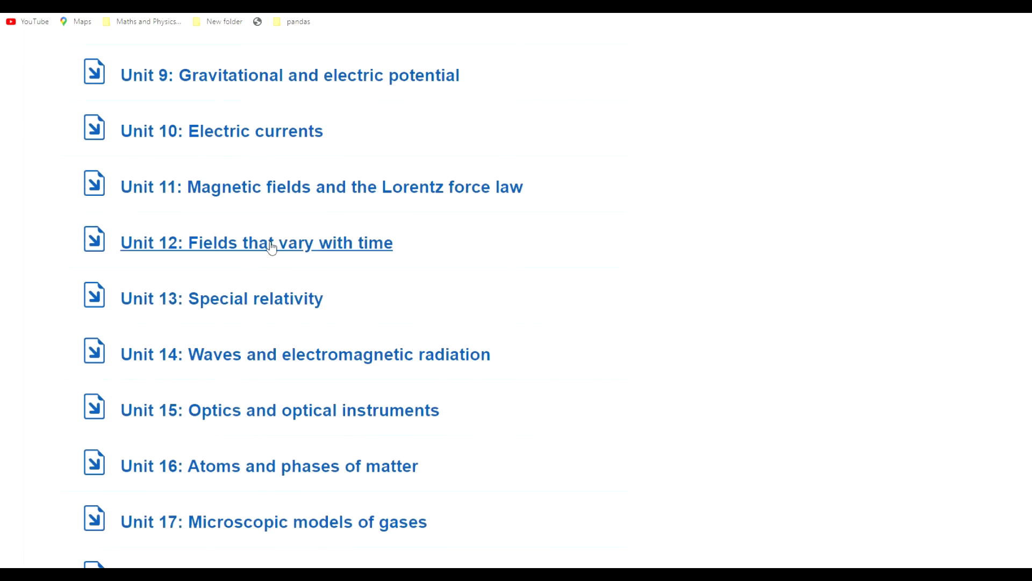
{"action": "scroll", "scroll_direction": "down", "scroll_amount": 3}
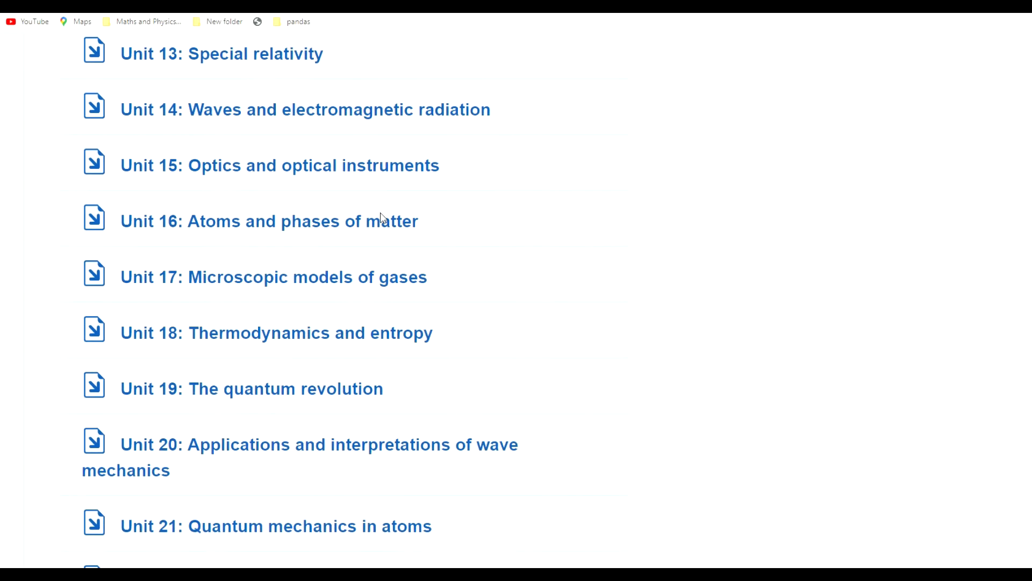
{"action": "scroll", "scroll_direction": "down", "scroll_amount": 3}
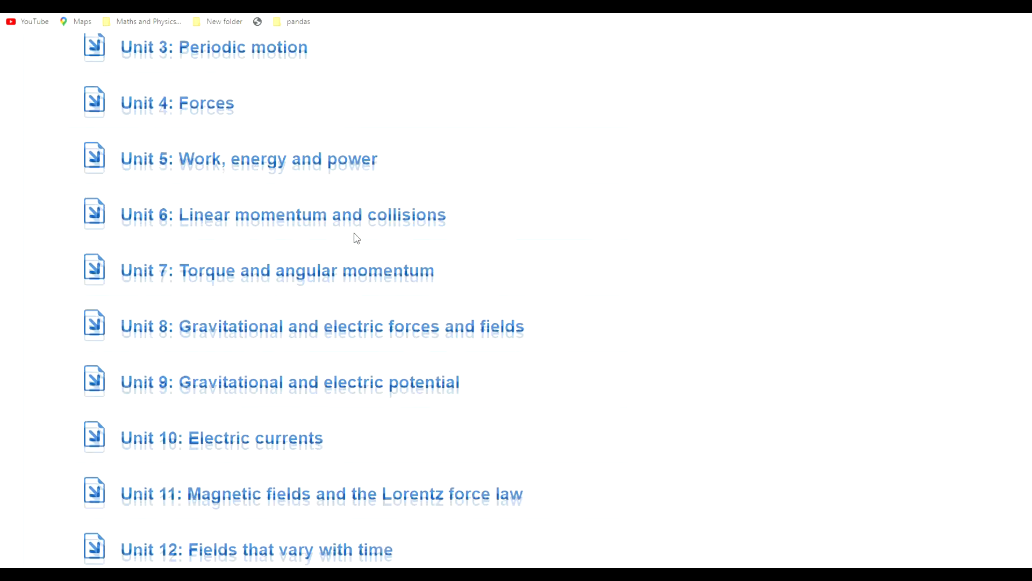
{"action": "scroll", "scroll_direction": "down", "scroll_amount": 3}
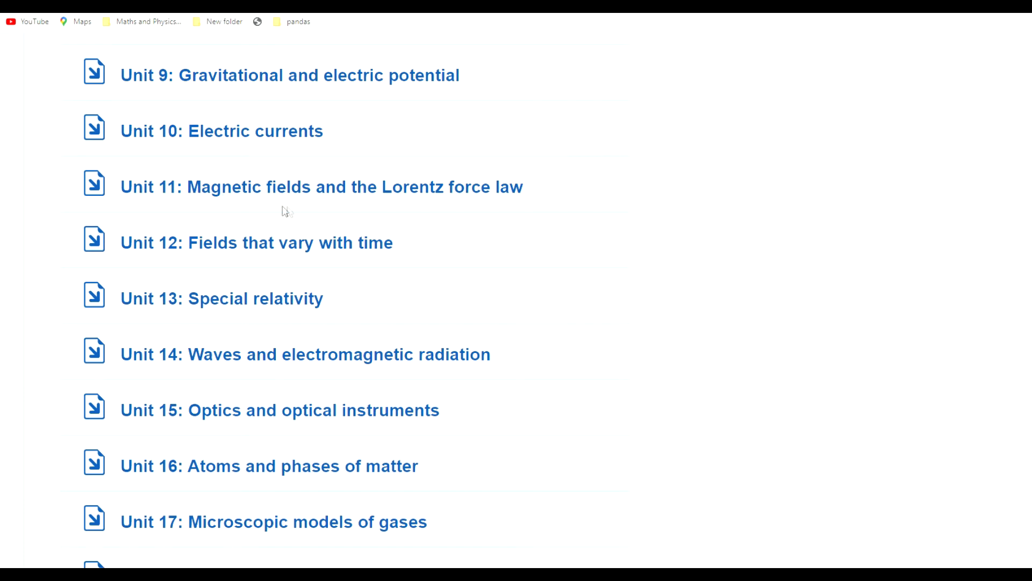
{"action": "scroll", "scroll_direction": "down", "scroll_amount": 3}
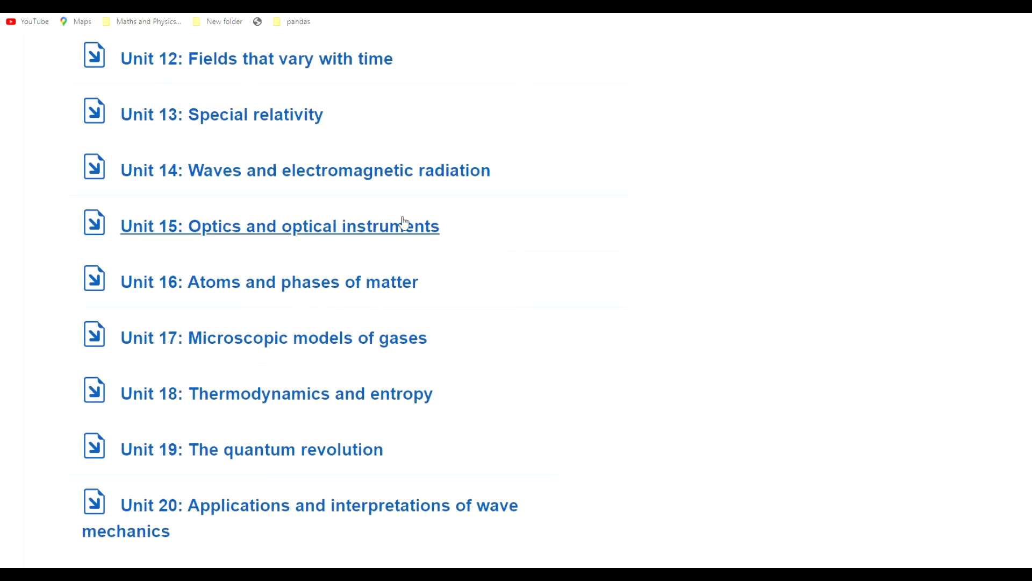
{"action": "mouse_move", "coordinate": [411, 230]}
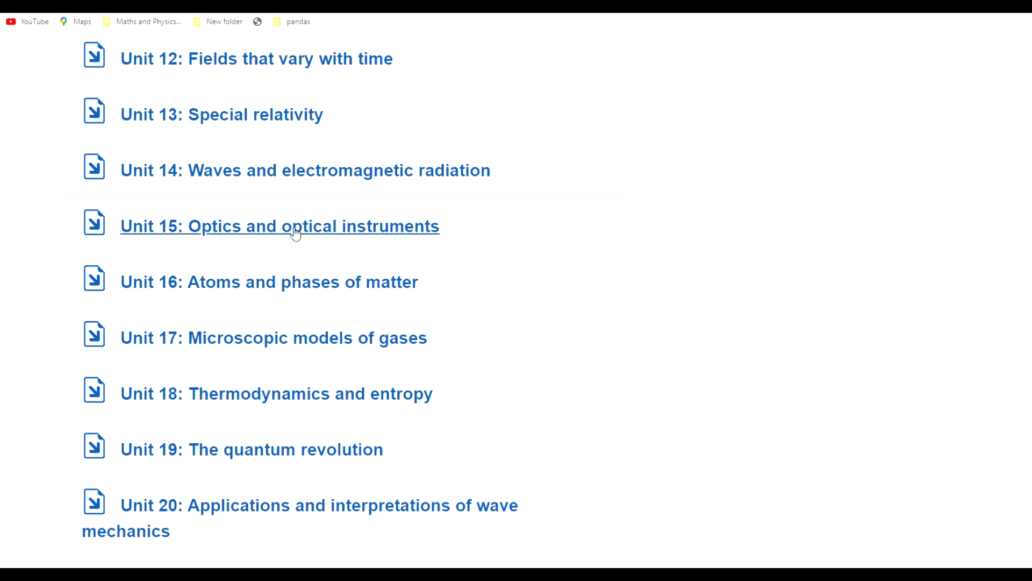
{"action": "scroll", "scroll_direction": "down", "scroll_amount": 3}
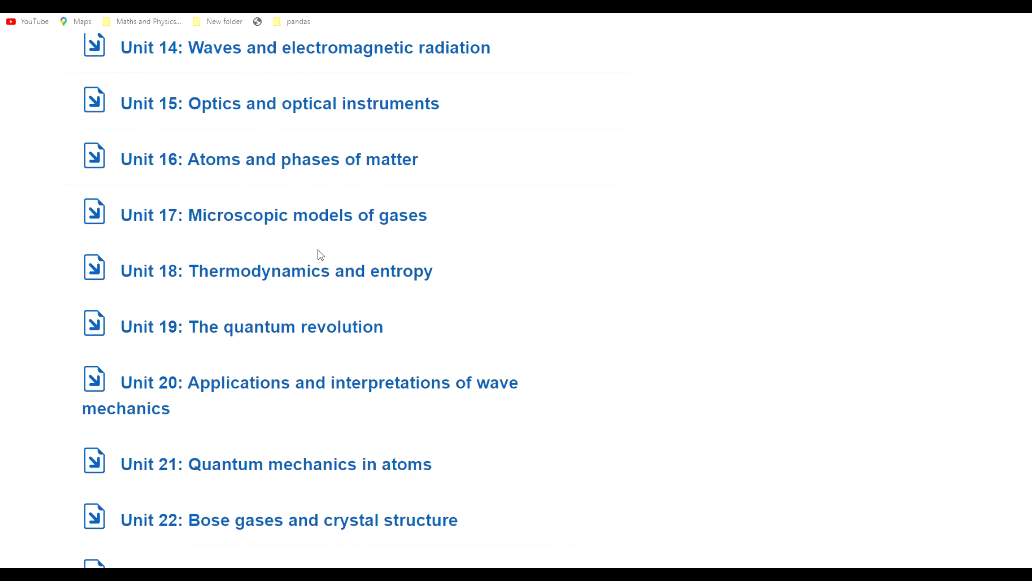
{"action": "scroll", "scroll_direction": "down", "scroll_amount": 3}
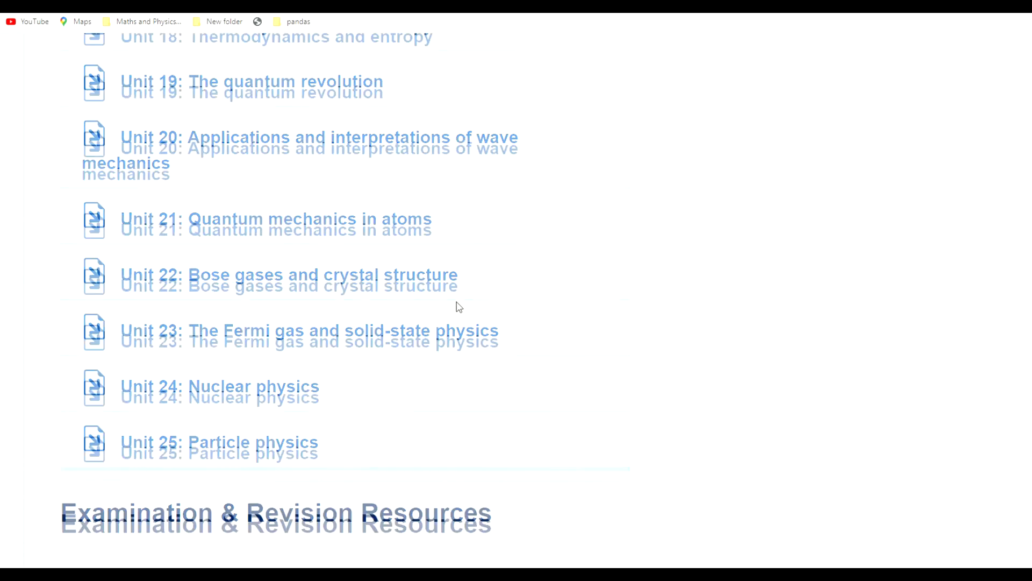
{"action": "scroll", "scroll_direction": "down", "scroll_amount": 3}
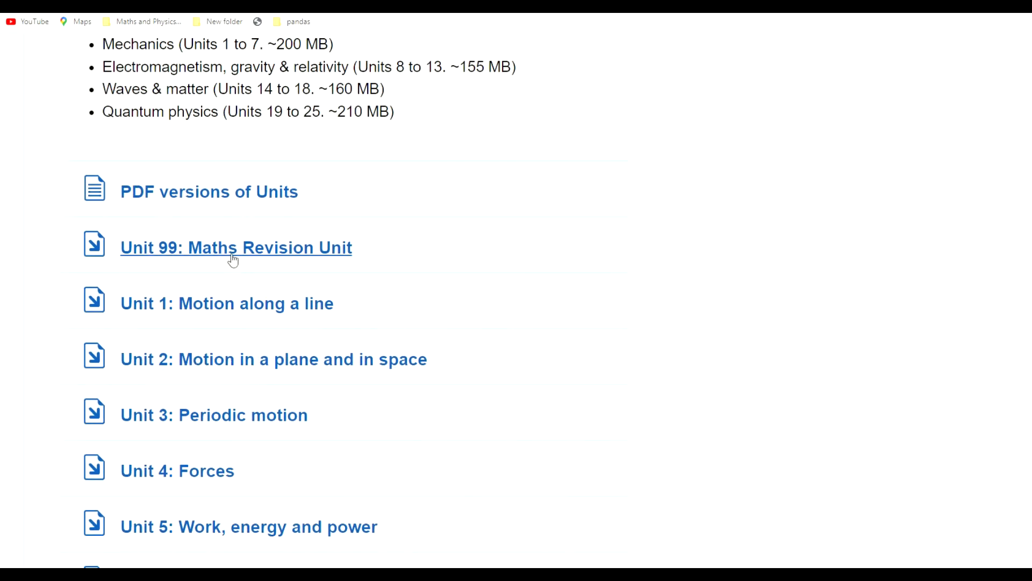
{"action": "scroll", "scroll_direction": "down", "scroll_amount": 3}
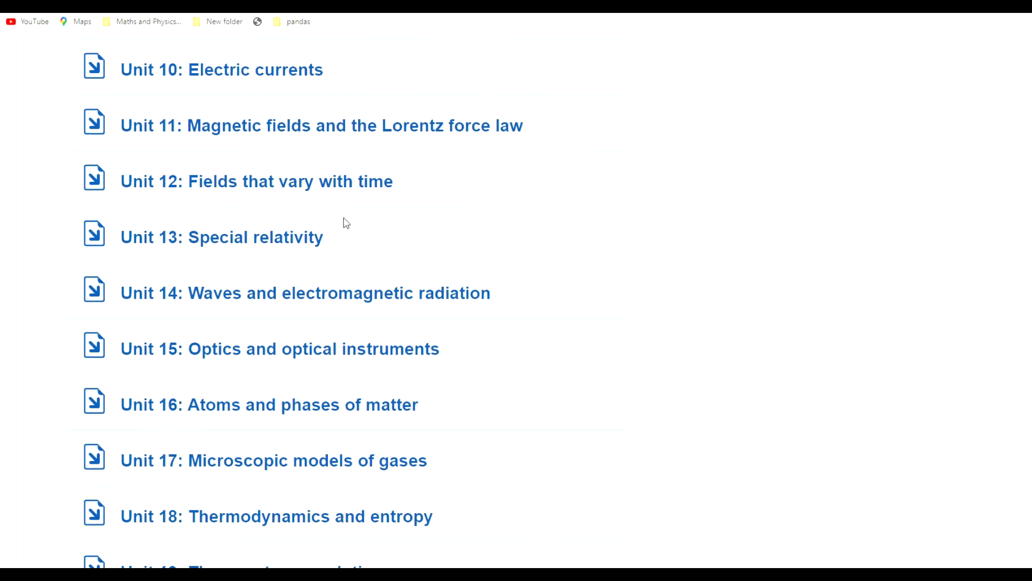
{"action": "scroll", "scroll_direction": "down", "scroll_amount": 3}
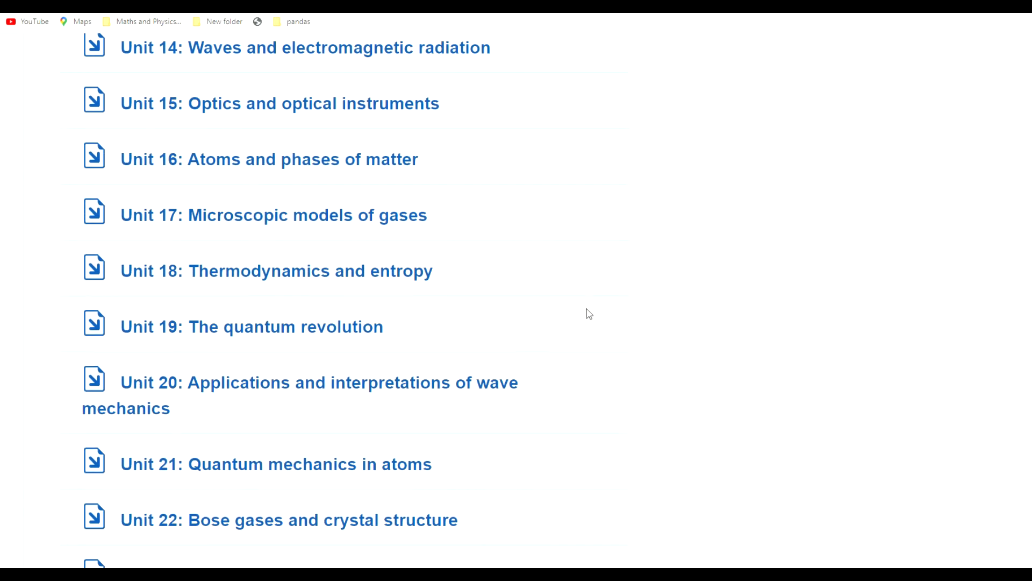
{"action": "scroll", "scroll_direction": "down", "scroll_amount": 3}
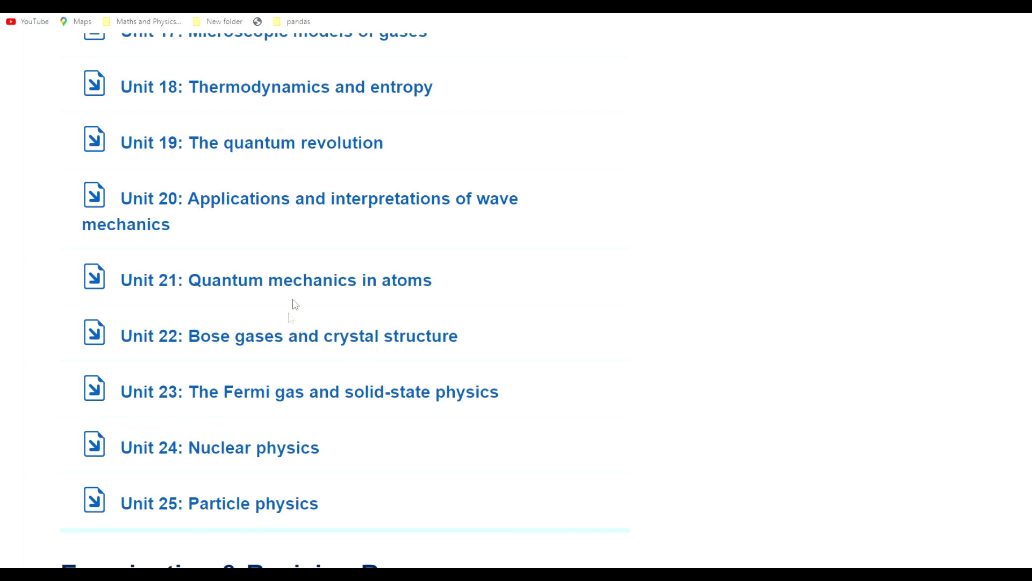
{"action": "scroll", "scroll_direction": "up", "scroll_amount": 3}
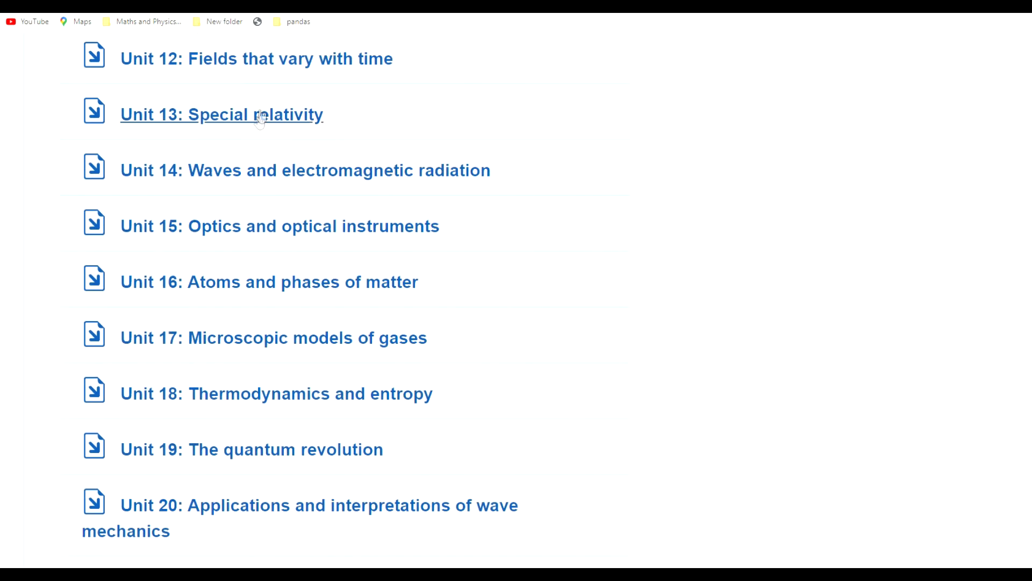
{"action": "scroll", "scroll_direction": "up", "scroll_amount": 3}
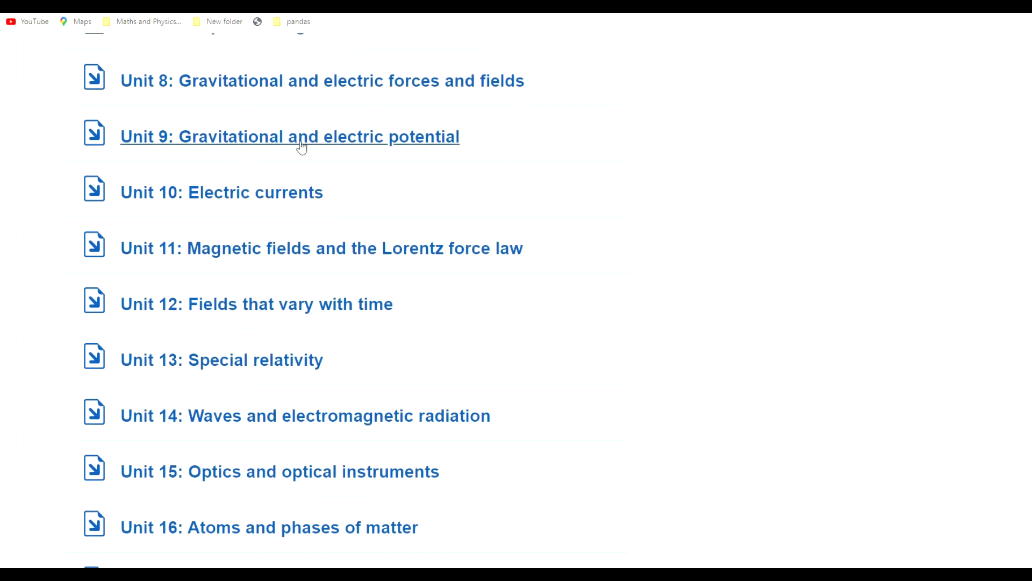
{"action": "mouse_move", "coordinate": [294, 217]}
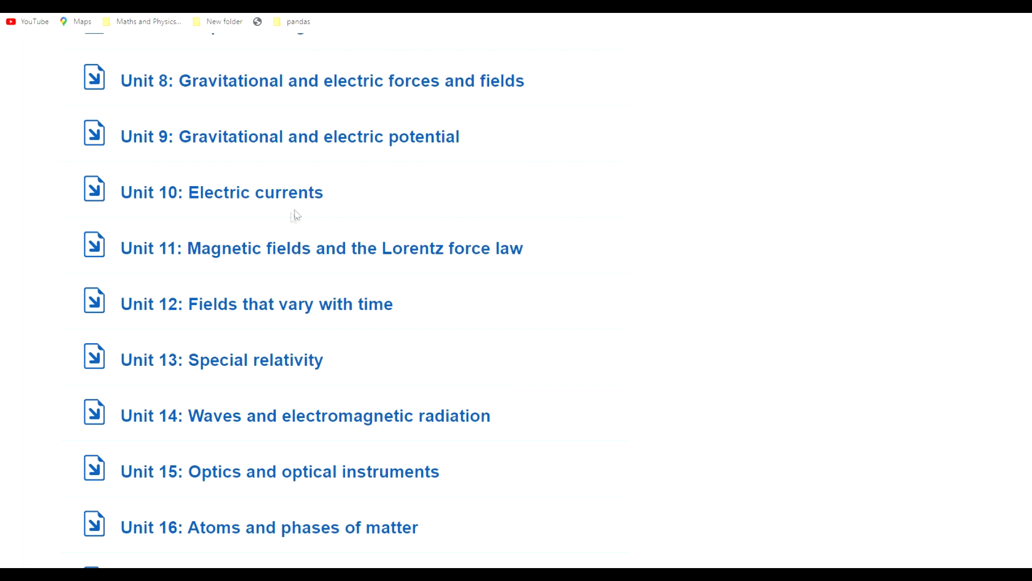
{"action": "scroll", "scroll_direction": "down", "scroll_amount": 3}
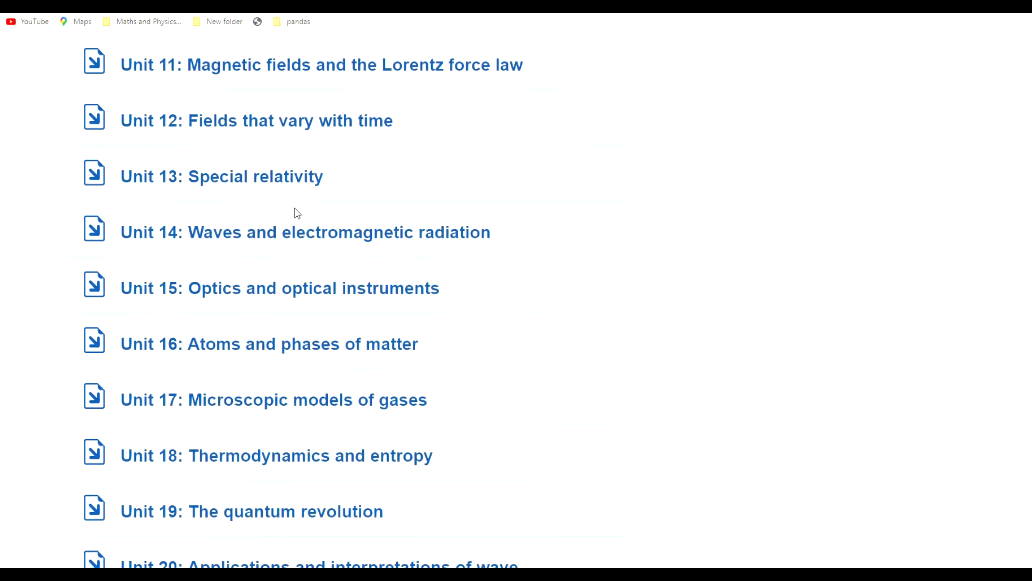
{"action": "scroll", "scroll_direction": "down", "scroll_amount": 3}
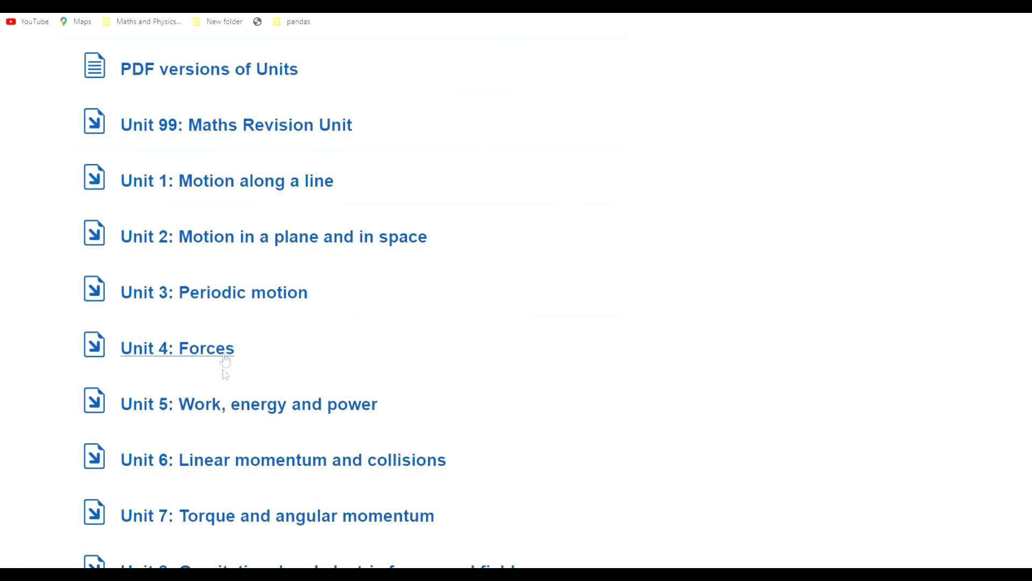
{"action": "scroll", "scroll_direction": "down", "scroll_amount": 3}
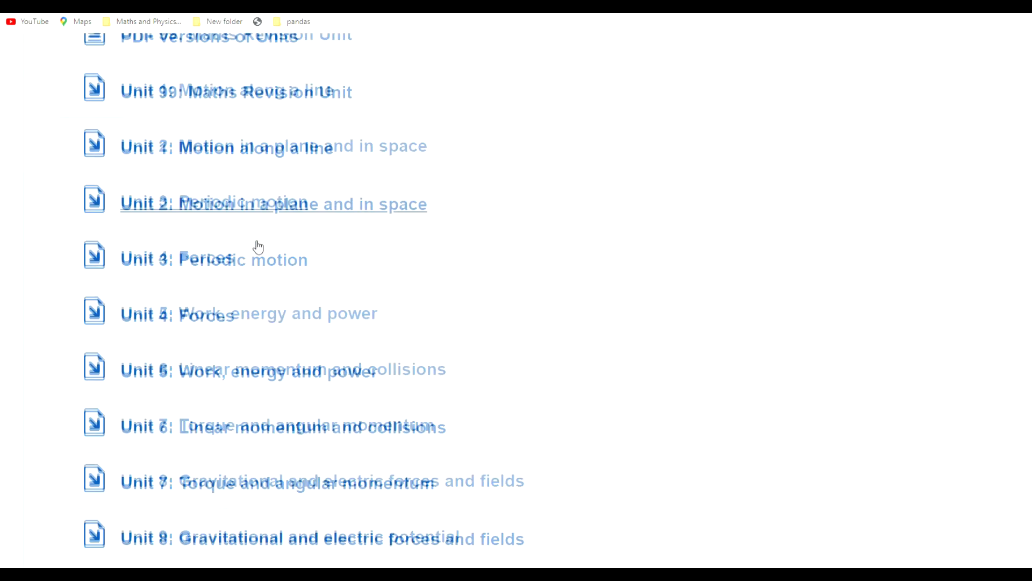
{"action": "scroll", "scroll_direction": "down", "scroll_amount": 3}
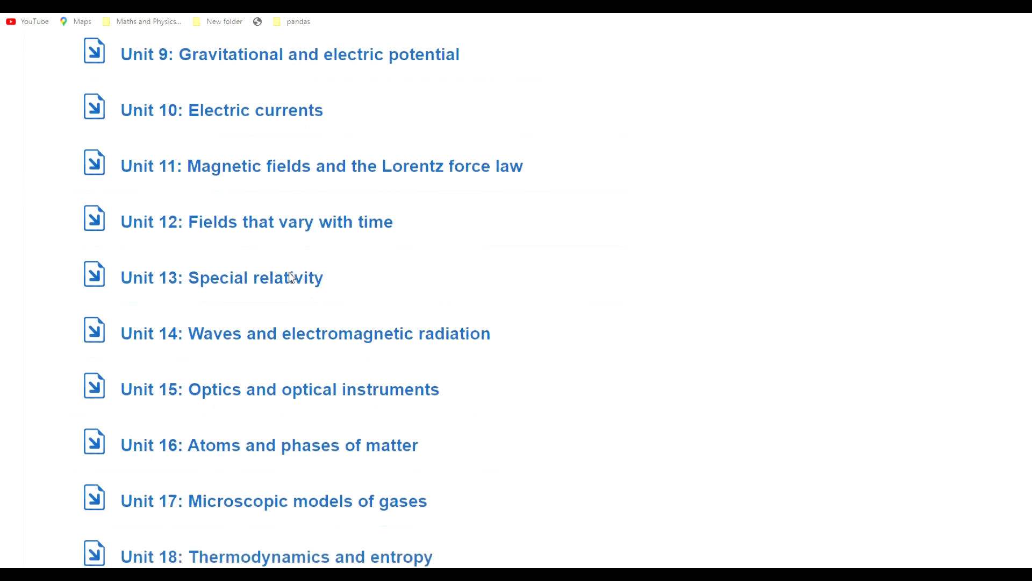
{"action": "scroll", "scroll_direction": "down", "scroll_amount": 3}
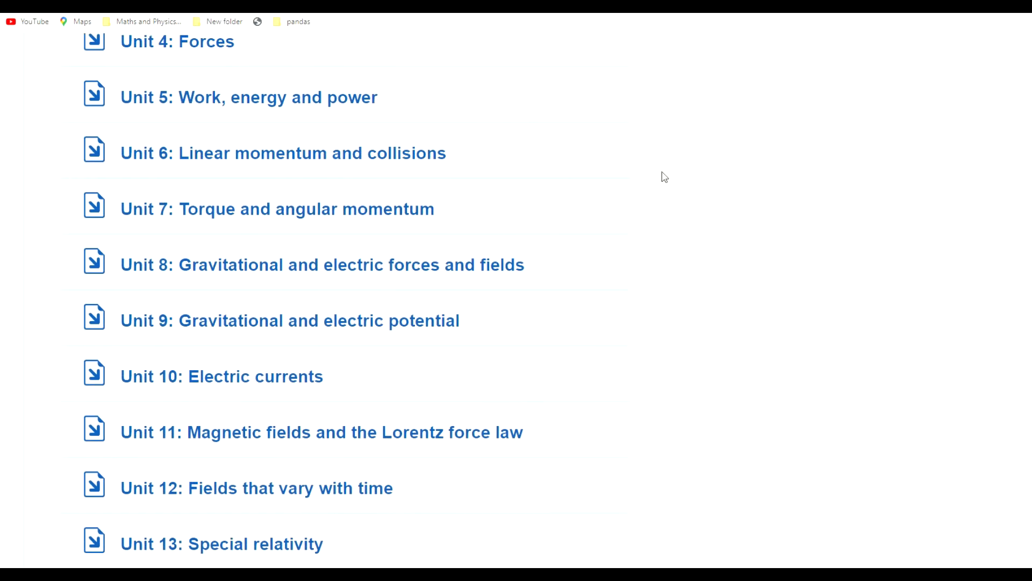
{"action": "scroll", "scroll_direction": "down", "scroll_amount": 3}
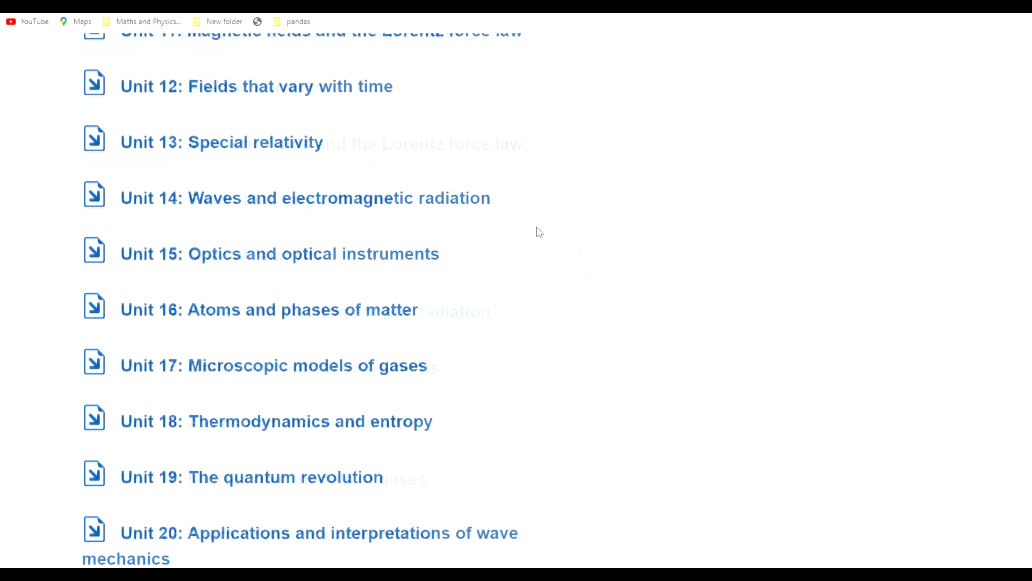
{"action": "scroll", "scroll_direction": "up", "scroll_amount": 3}
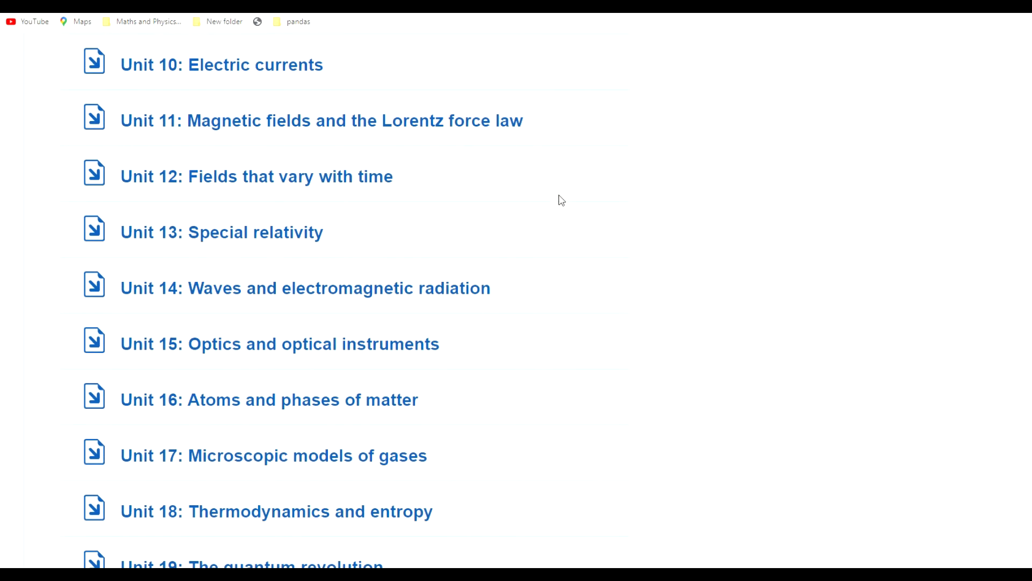
{"action": "scroll", "scroll_direction": "up", "scroll_amount": 3}
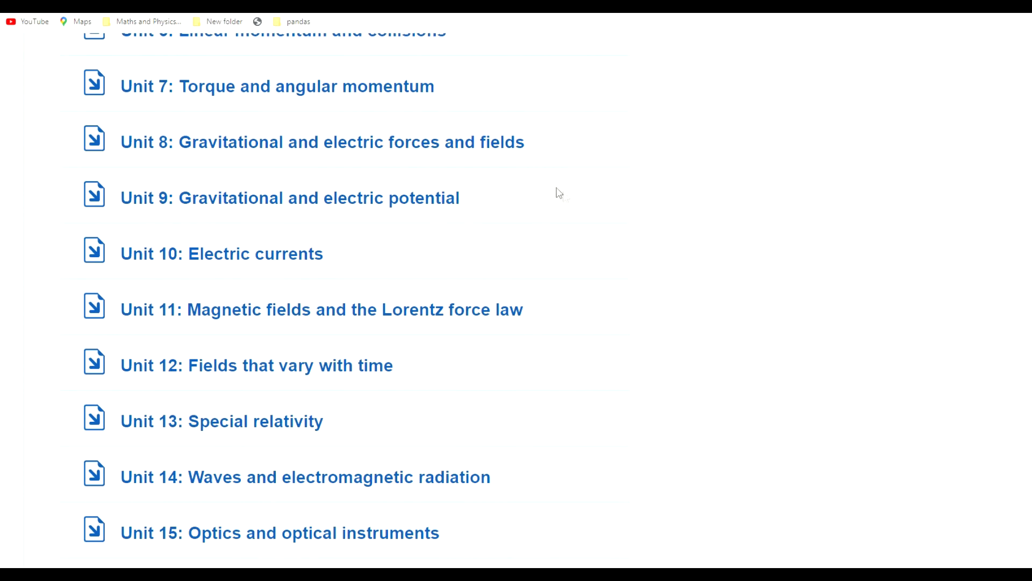
{"action": "scroll", "scroll_direction": "down", "scroll_amount": 3}
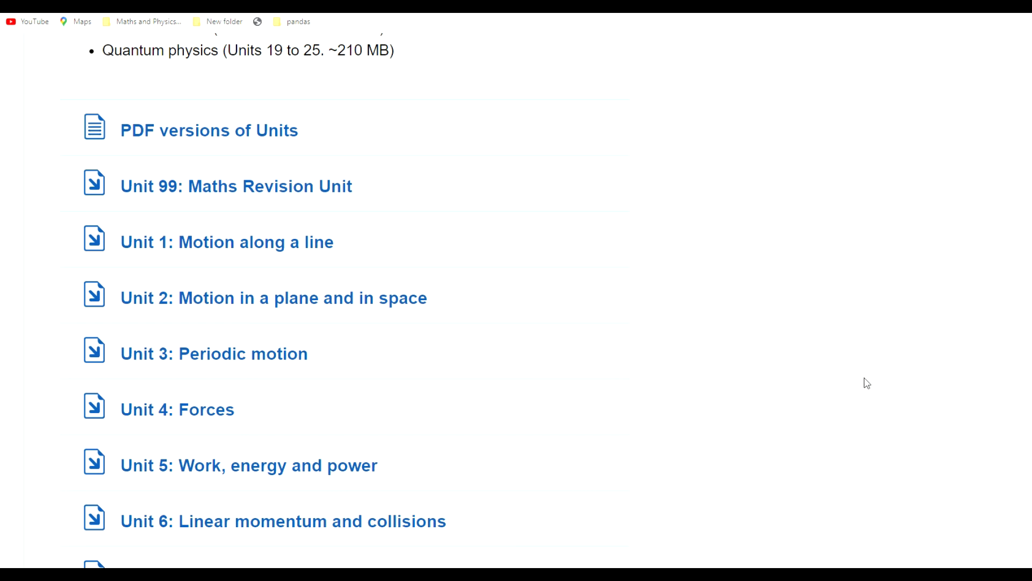
{"action": "mouse_move", "coordinate": [862, 383]}
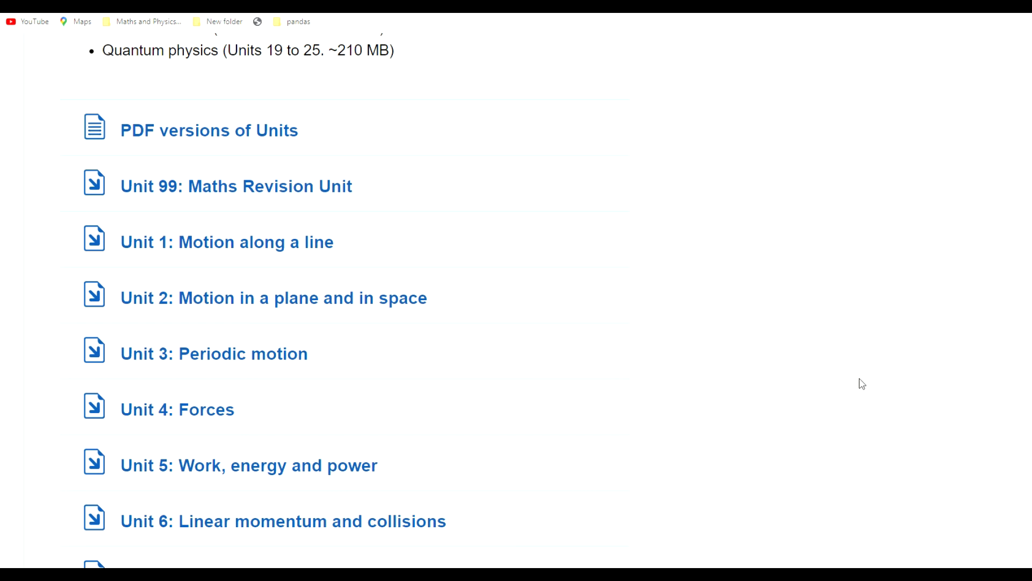
{"action": "mouse_move", "coordinate": [886, 377]}
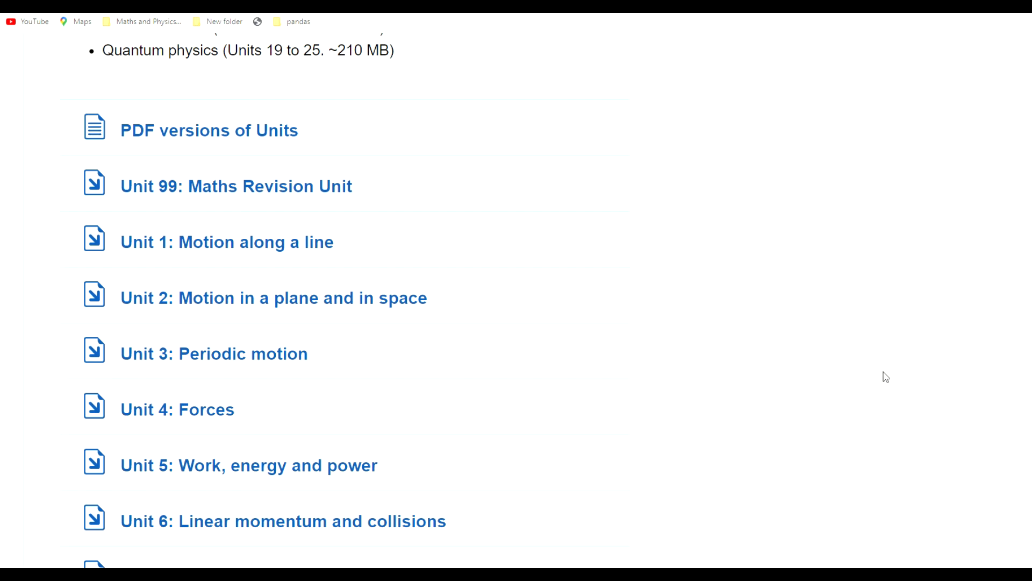
{"action": "scroll", "scroll_direction": "down", "scroll_amount": 3}
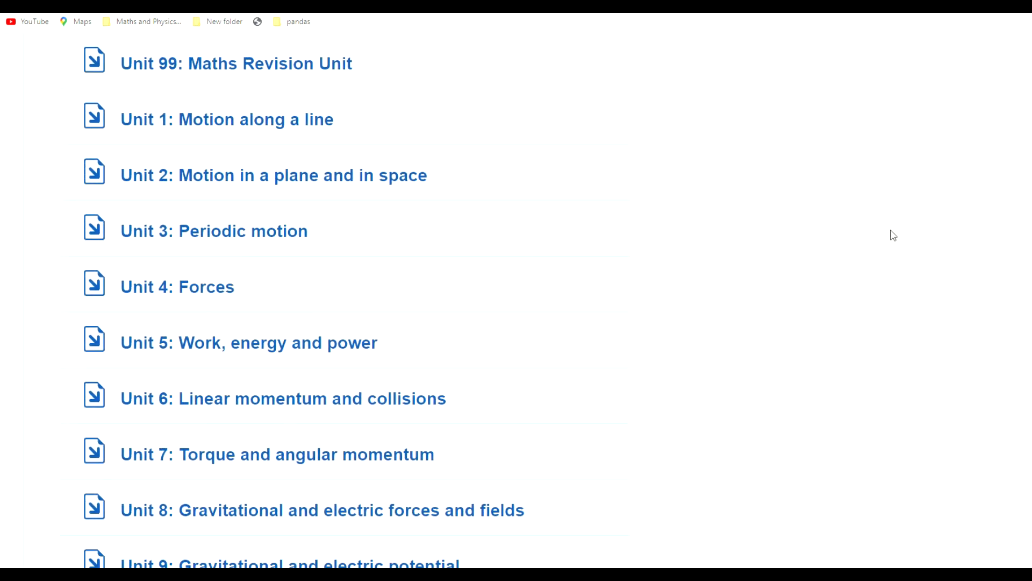
{"action": "mouse_move", "coordinate": [926, 210]}
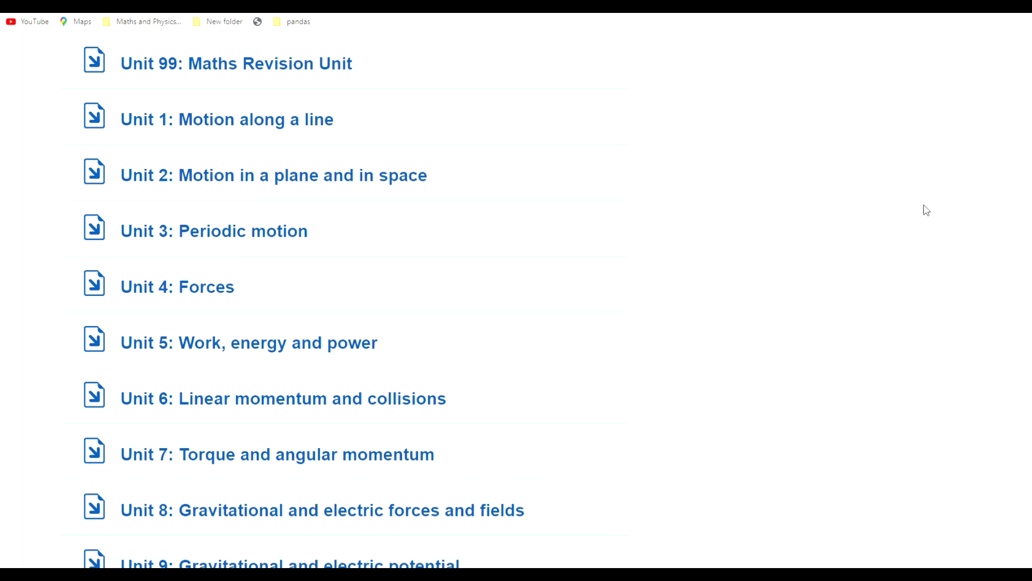